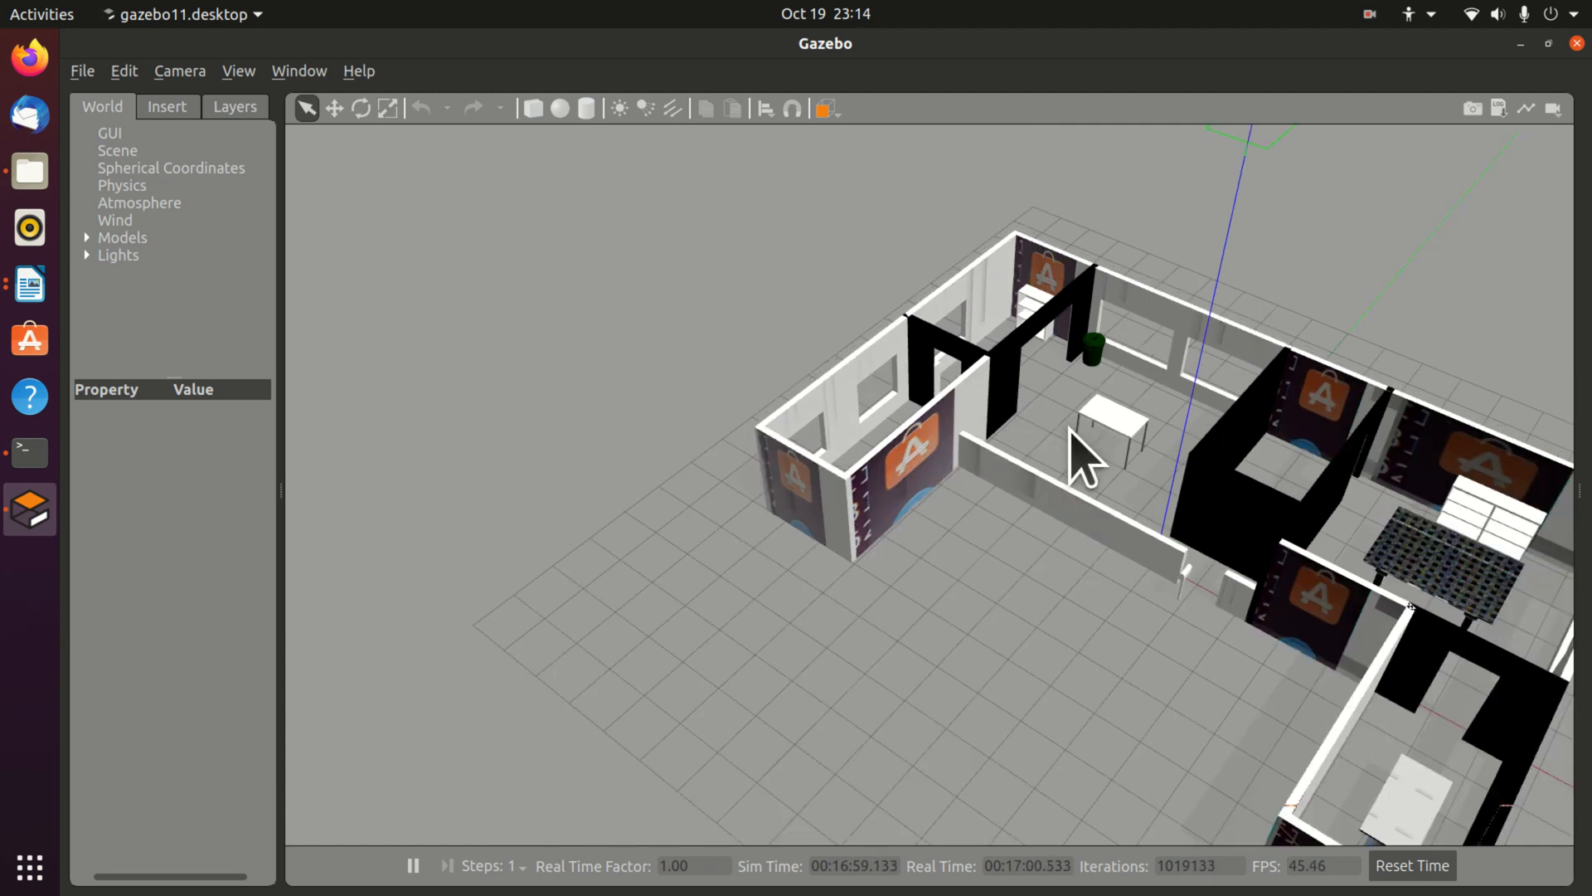
# - Orbit and move the view closer to the central room of the house world
pyautogui.moveTo(1081, 457); pyautogui.dragTo(970, 549)
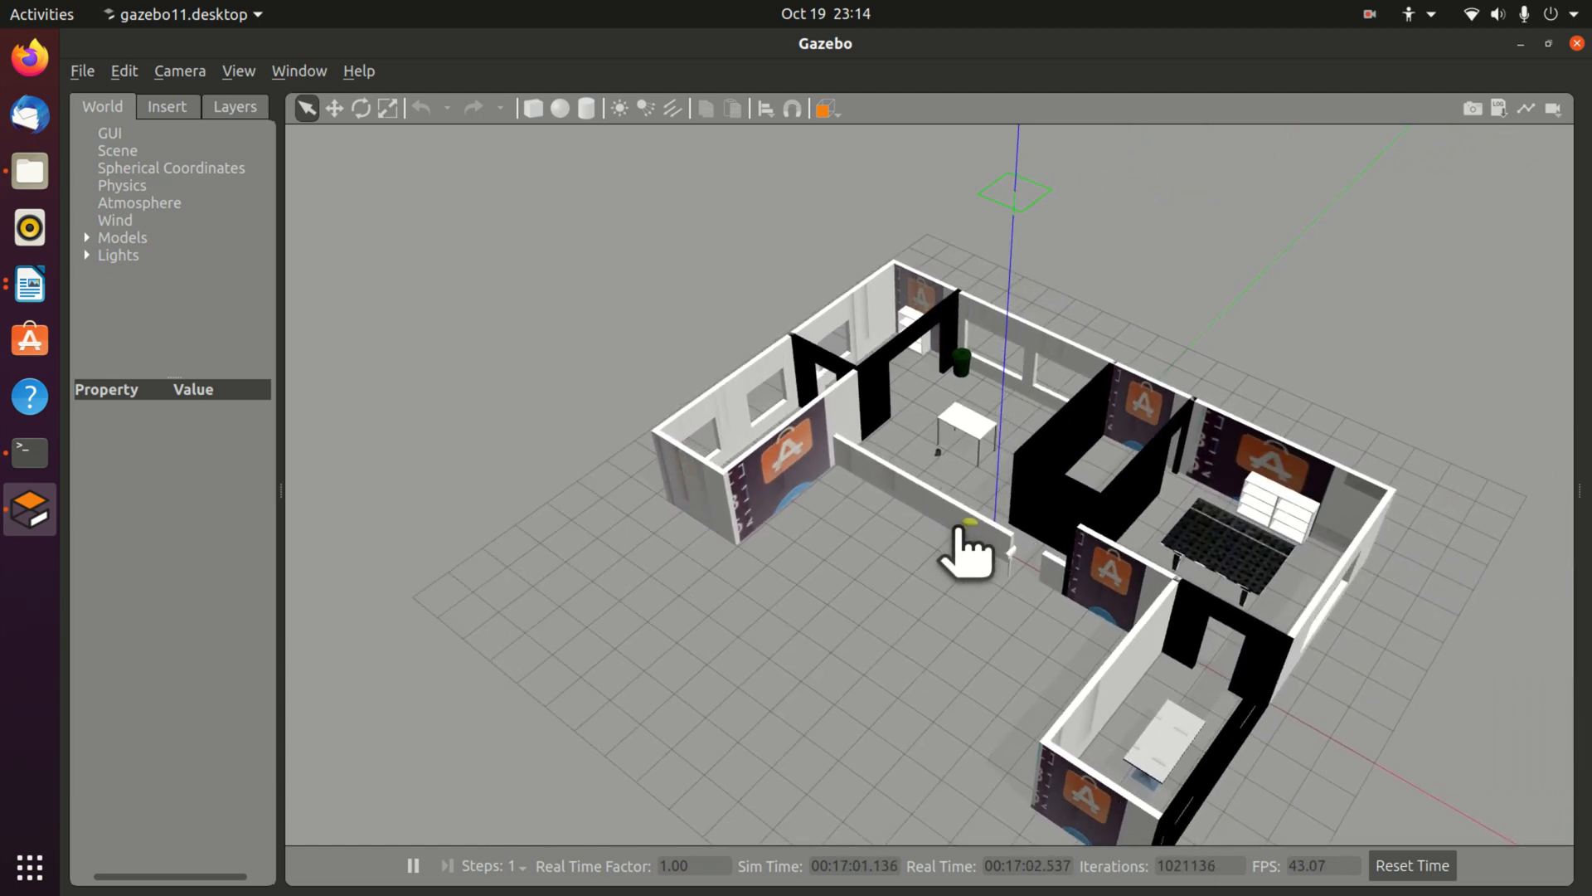
pyautogui.moveTo(965, 549); pyautogui.dragTo(862, 563)
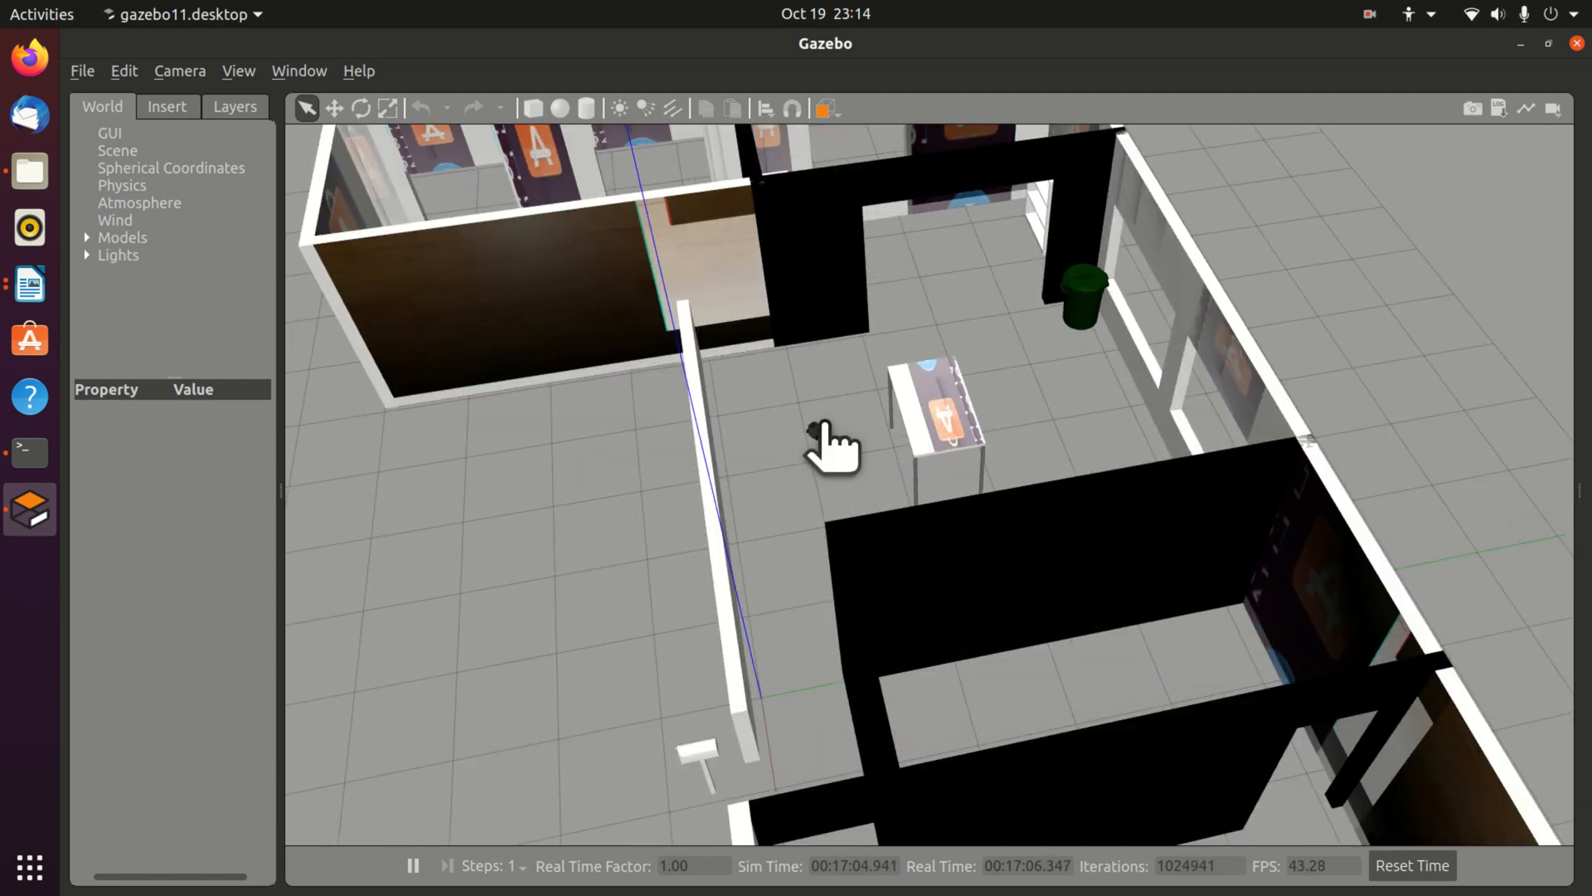
pyautogui.moveTo(790, 429)
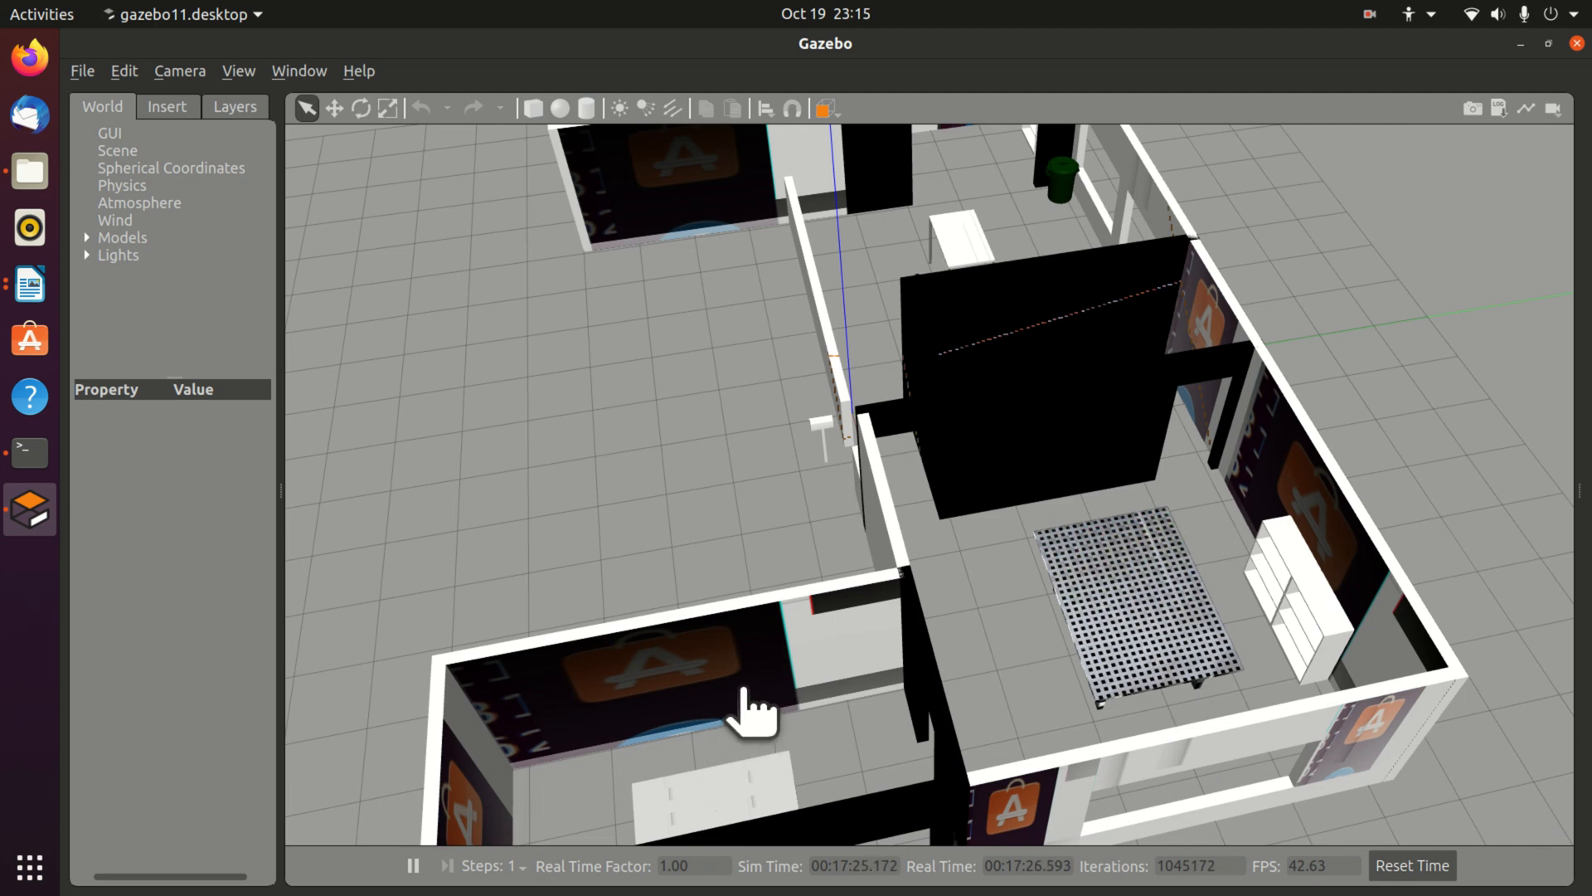
pyautogui.moveTo(644, 790)
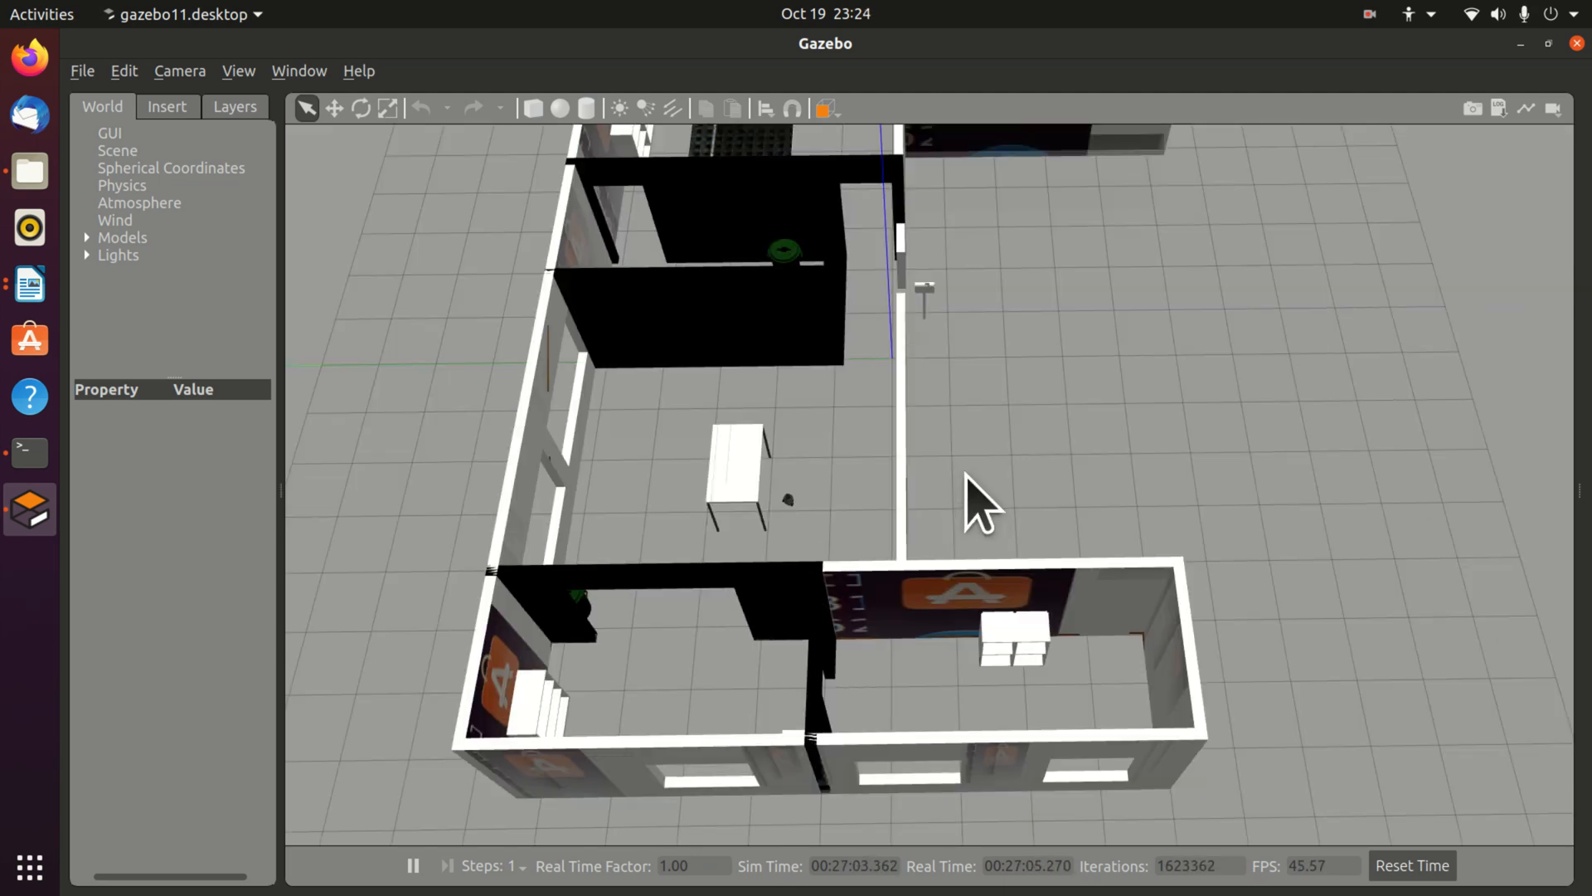
pyautogui.moveTo(834, 471)
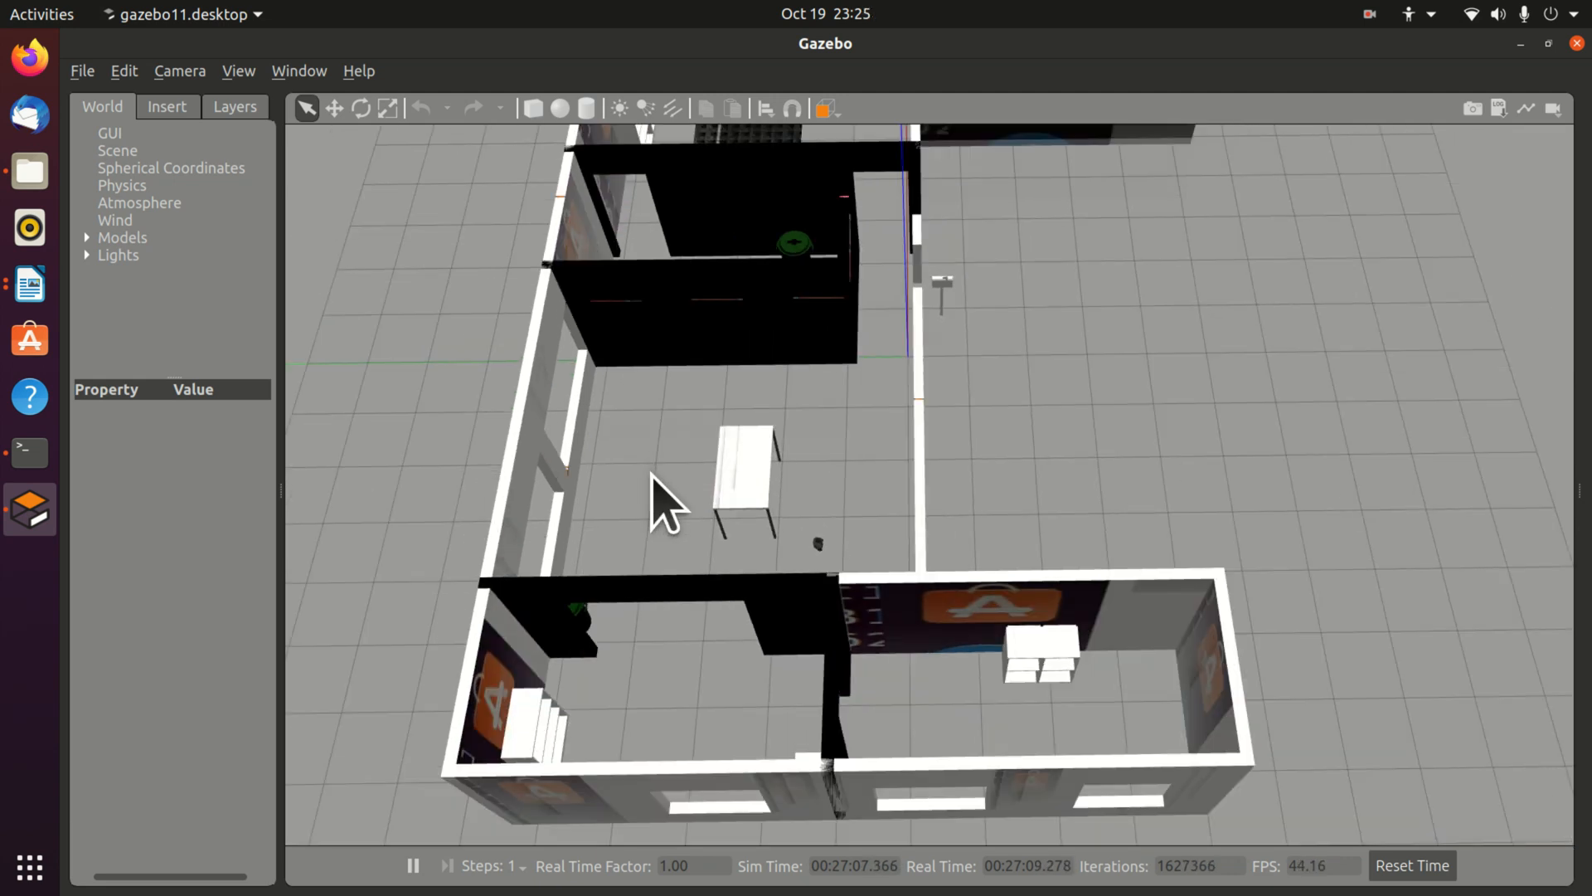
pyautogui.moveTo(702, 478)
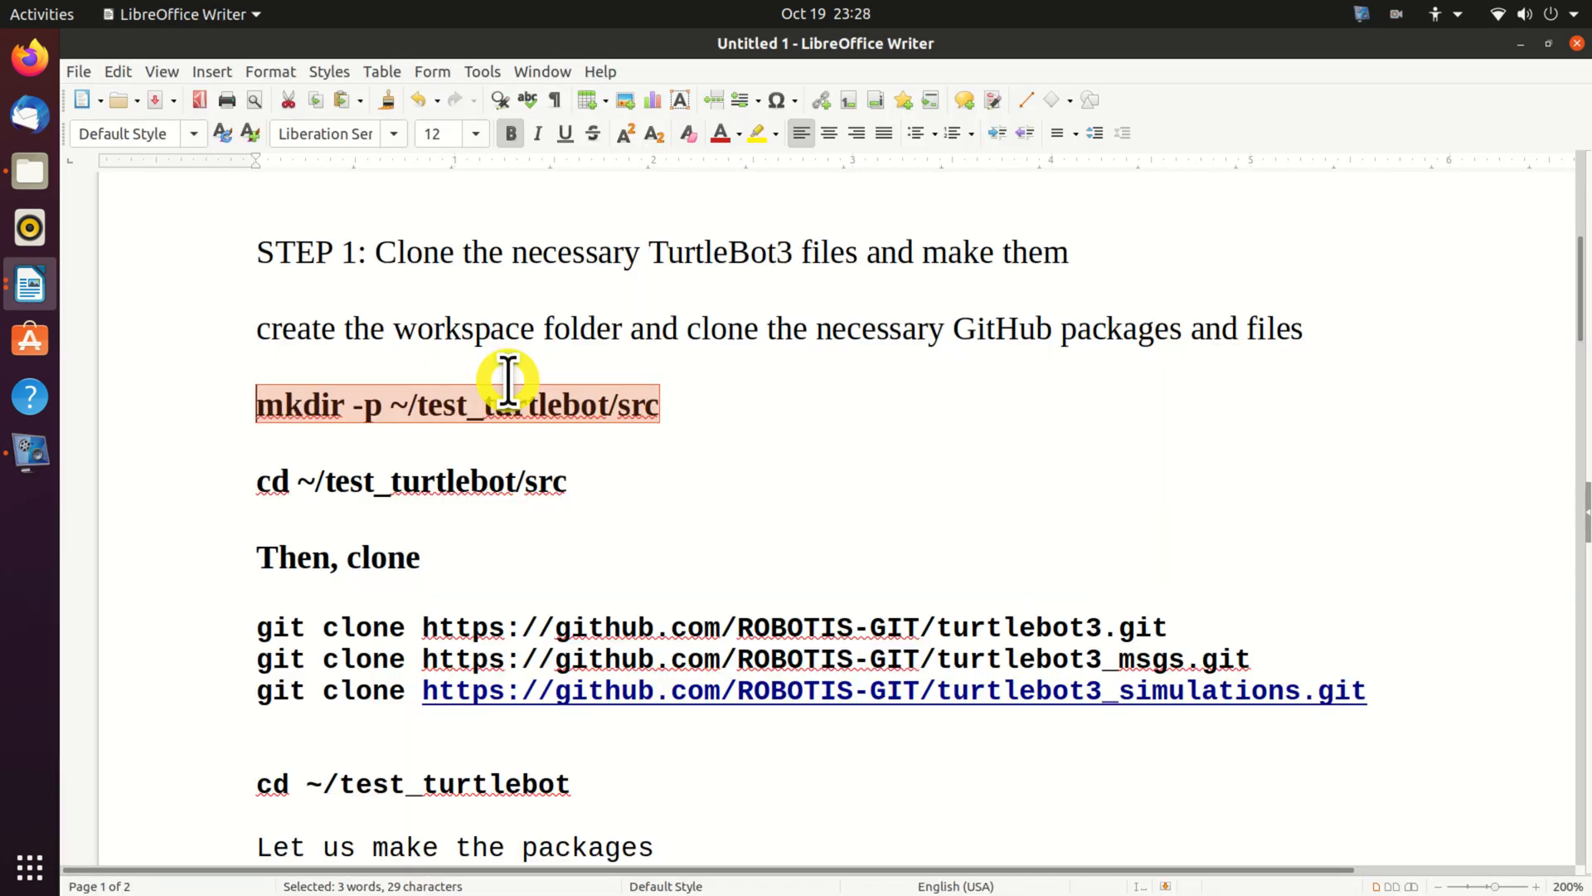
pyautogui.moveTo(541, 381)
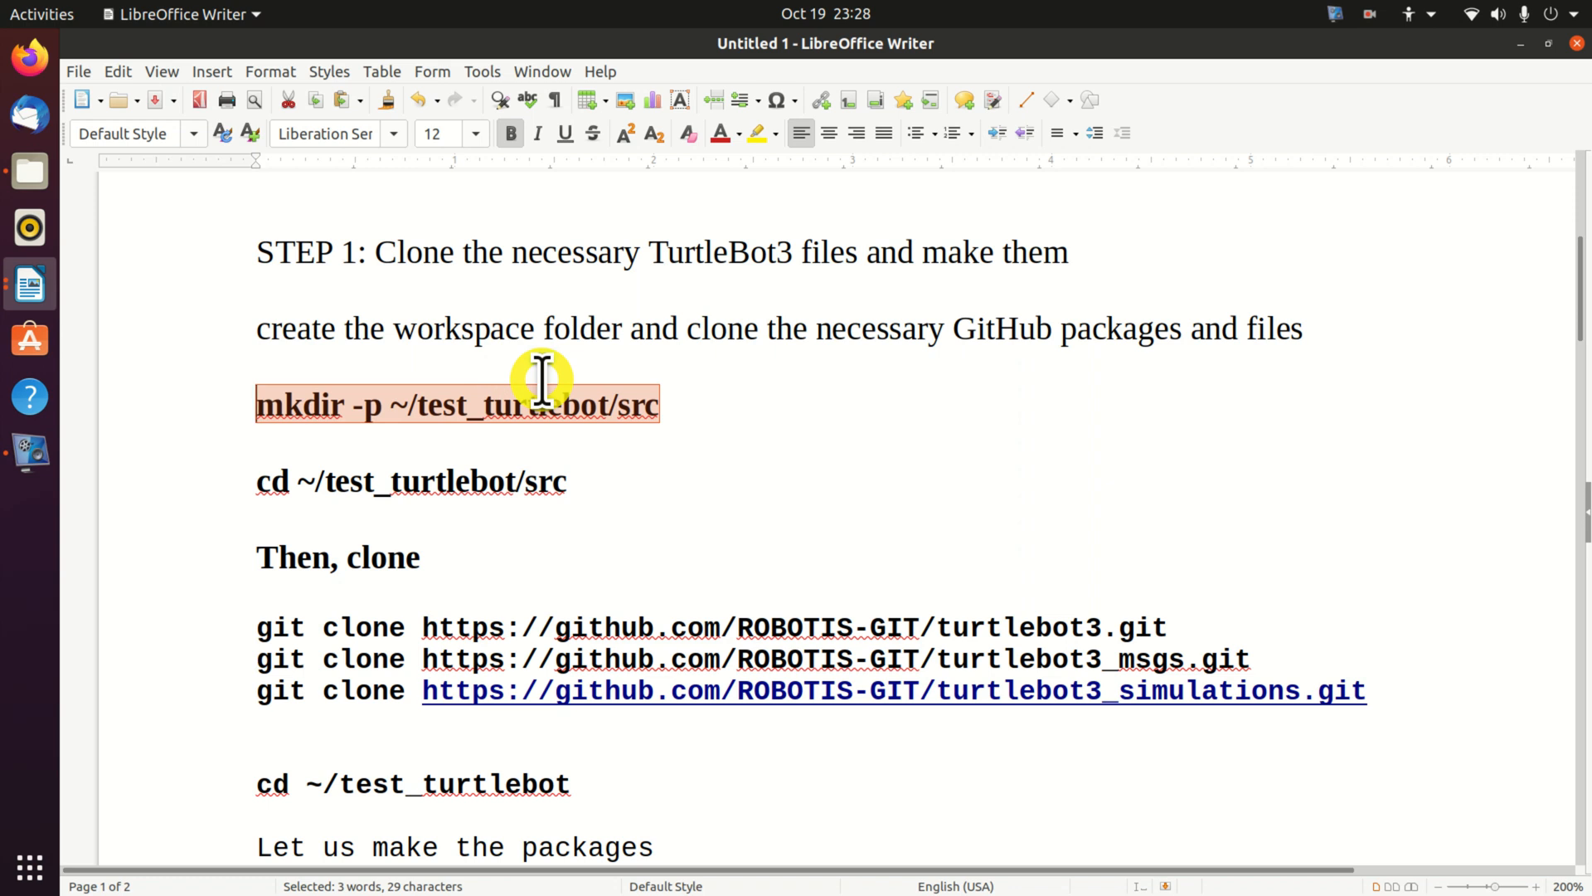
pyautogui.moveTo(552, 373)
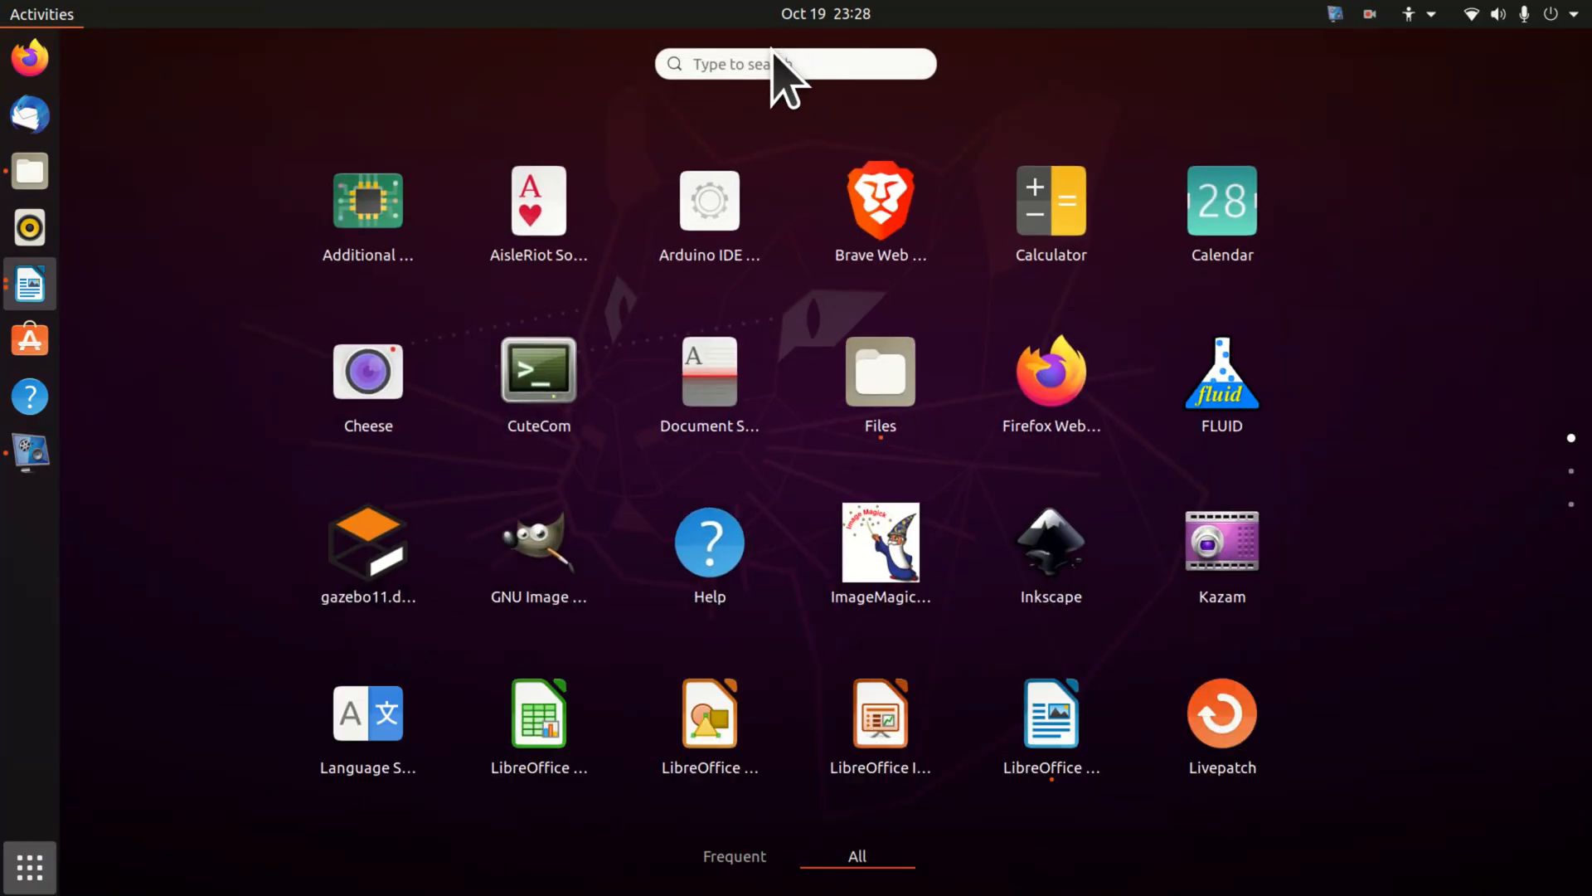
# - Search for 'terminal' in Activities to launch a terminal
pyautogui.write('terminal')
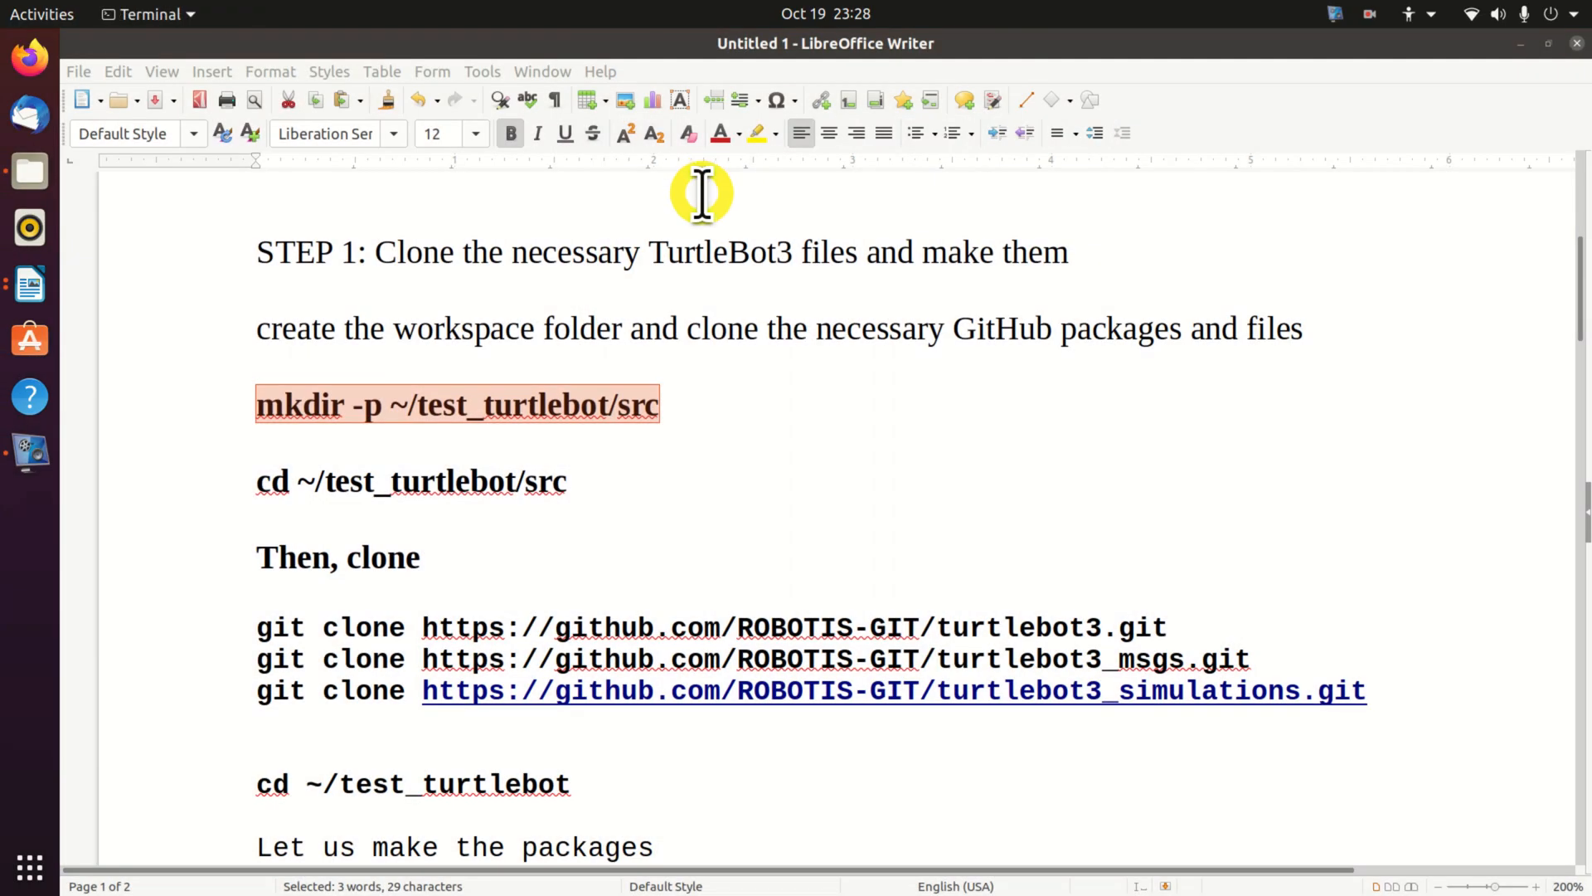
# - List the home folder contents with ls -l in the new terminal
pyautogui.click(30, 508)
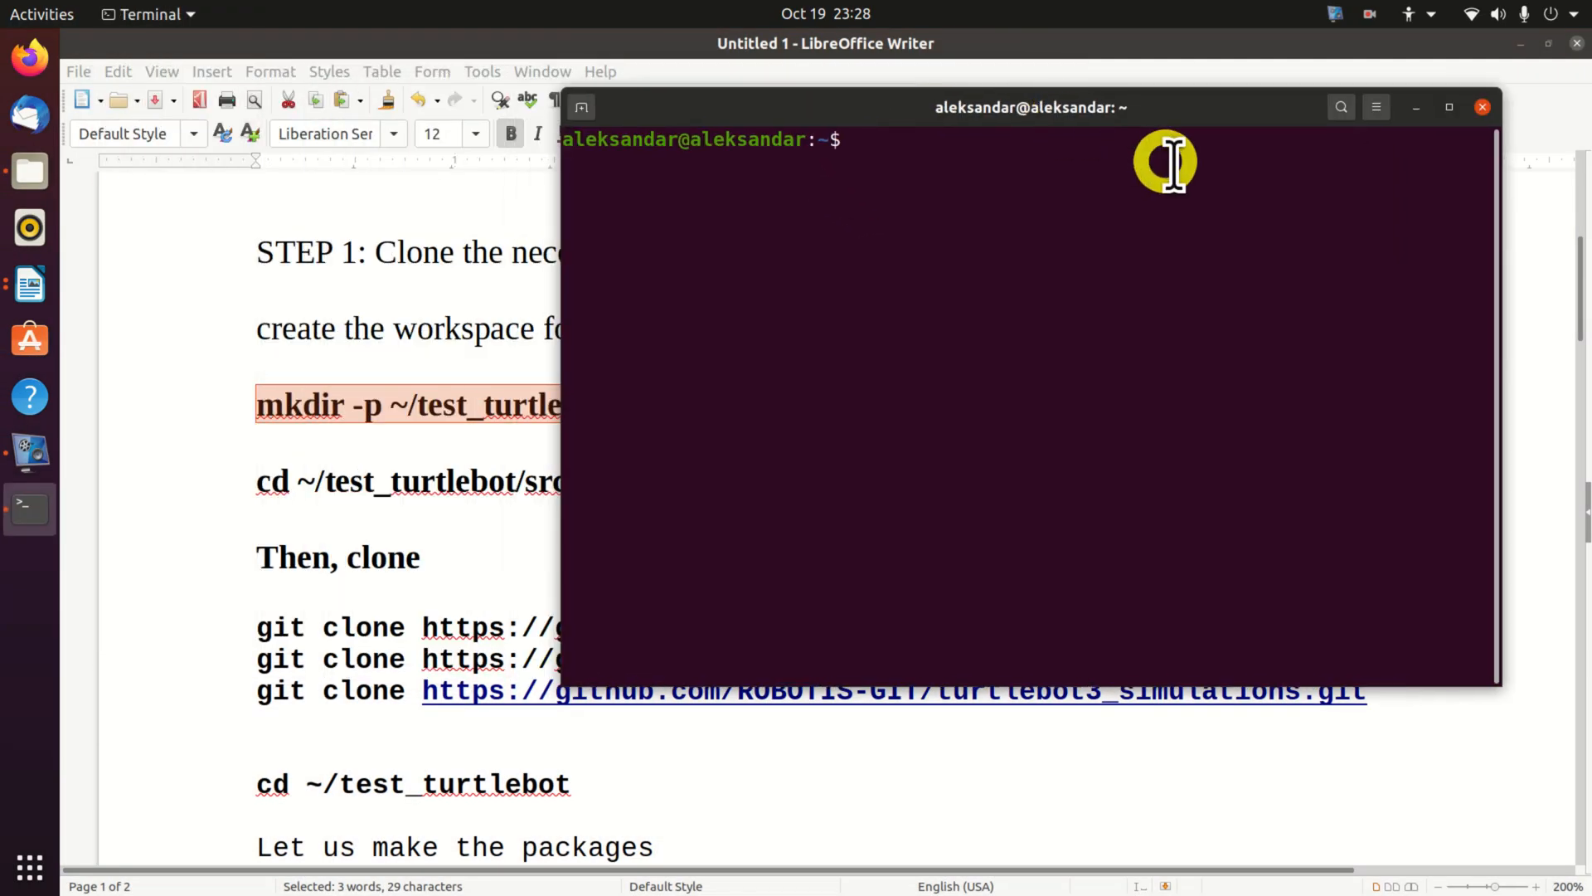
pyautogui.write('ls -l')
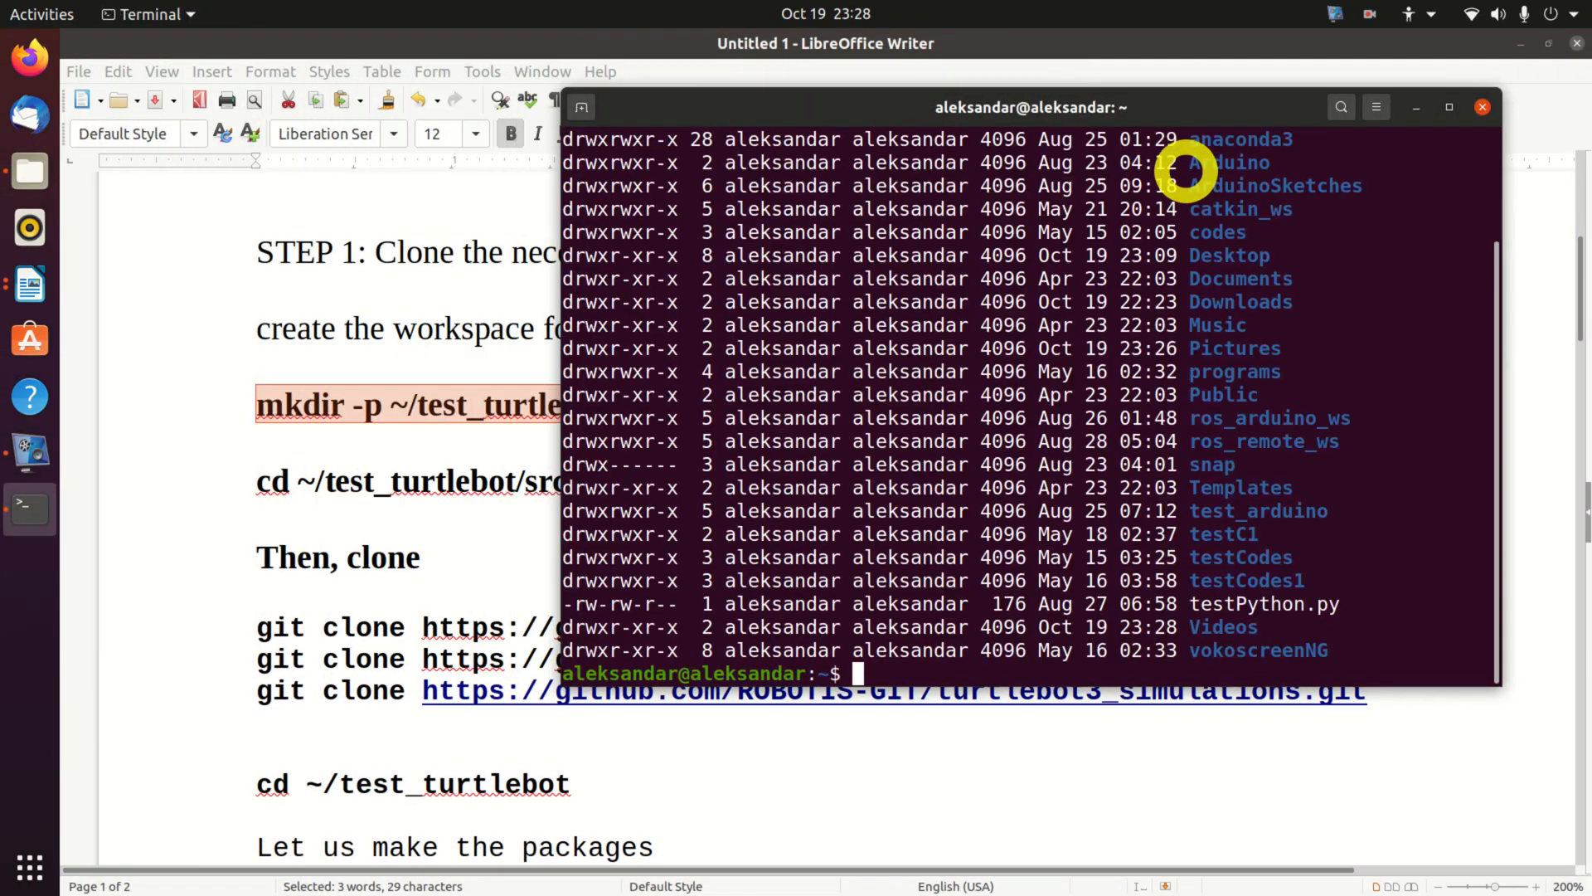
pyautogui.moveTo(1012, 531)
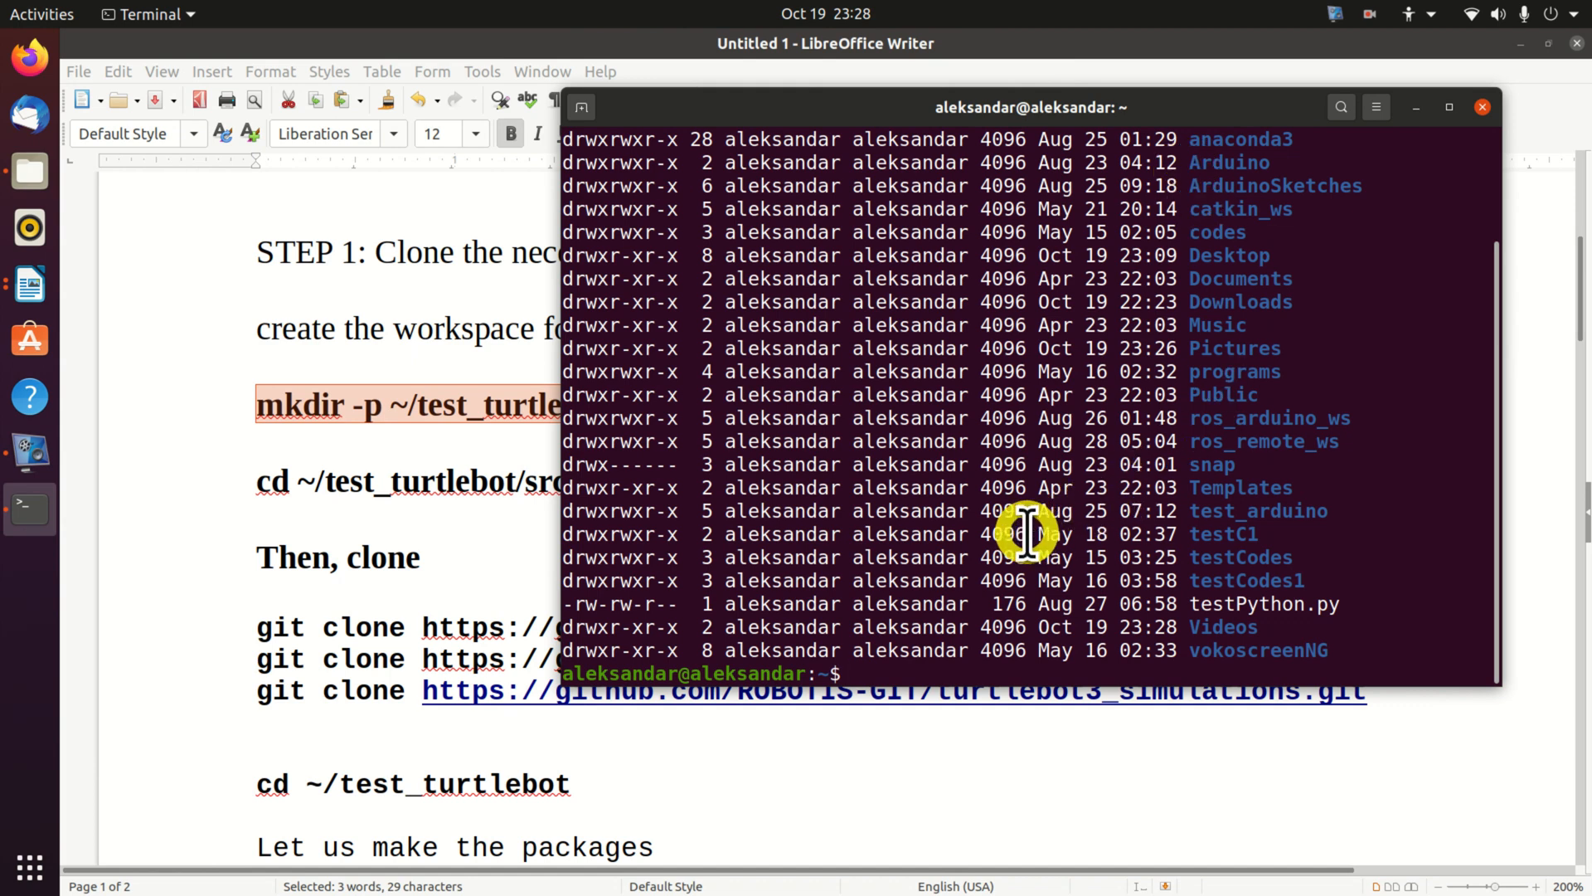
# - Paste and run mkdir -p ~/test_turtlebot/src to create the workspace folder
pyautogui.rightClick(879, 675)
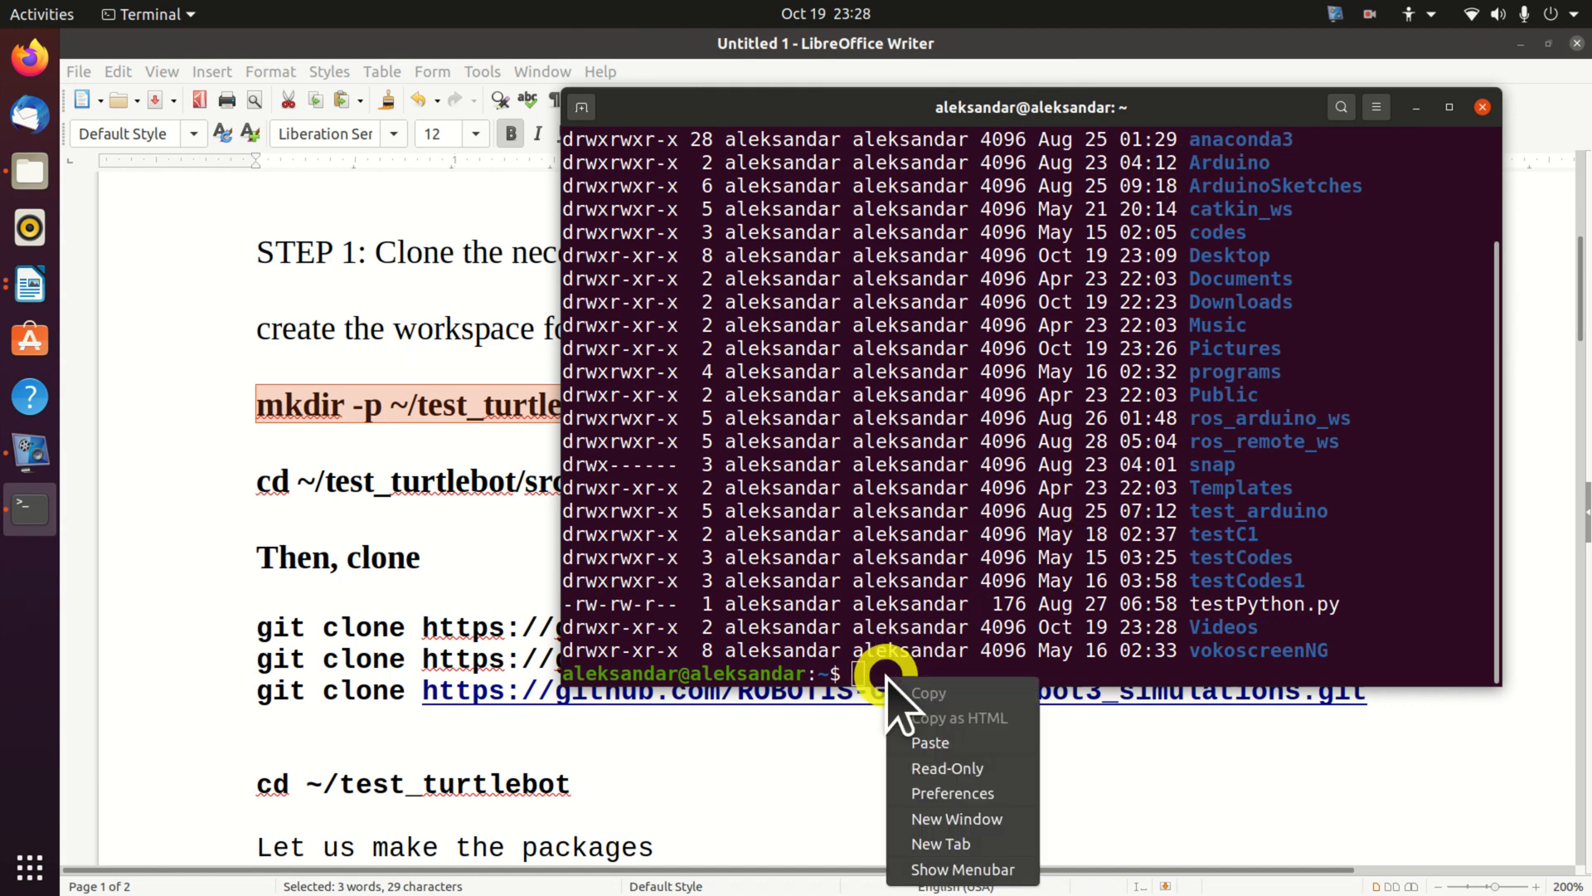
pyautogui.moveTo(962, 776)
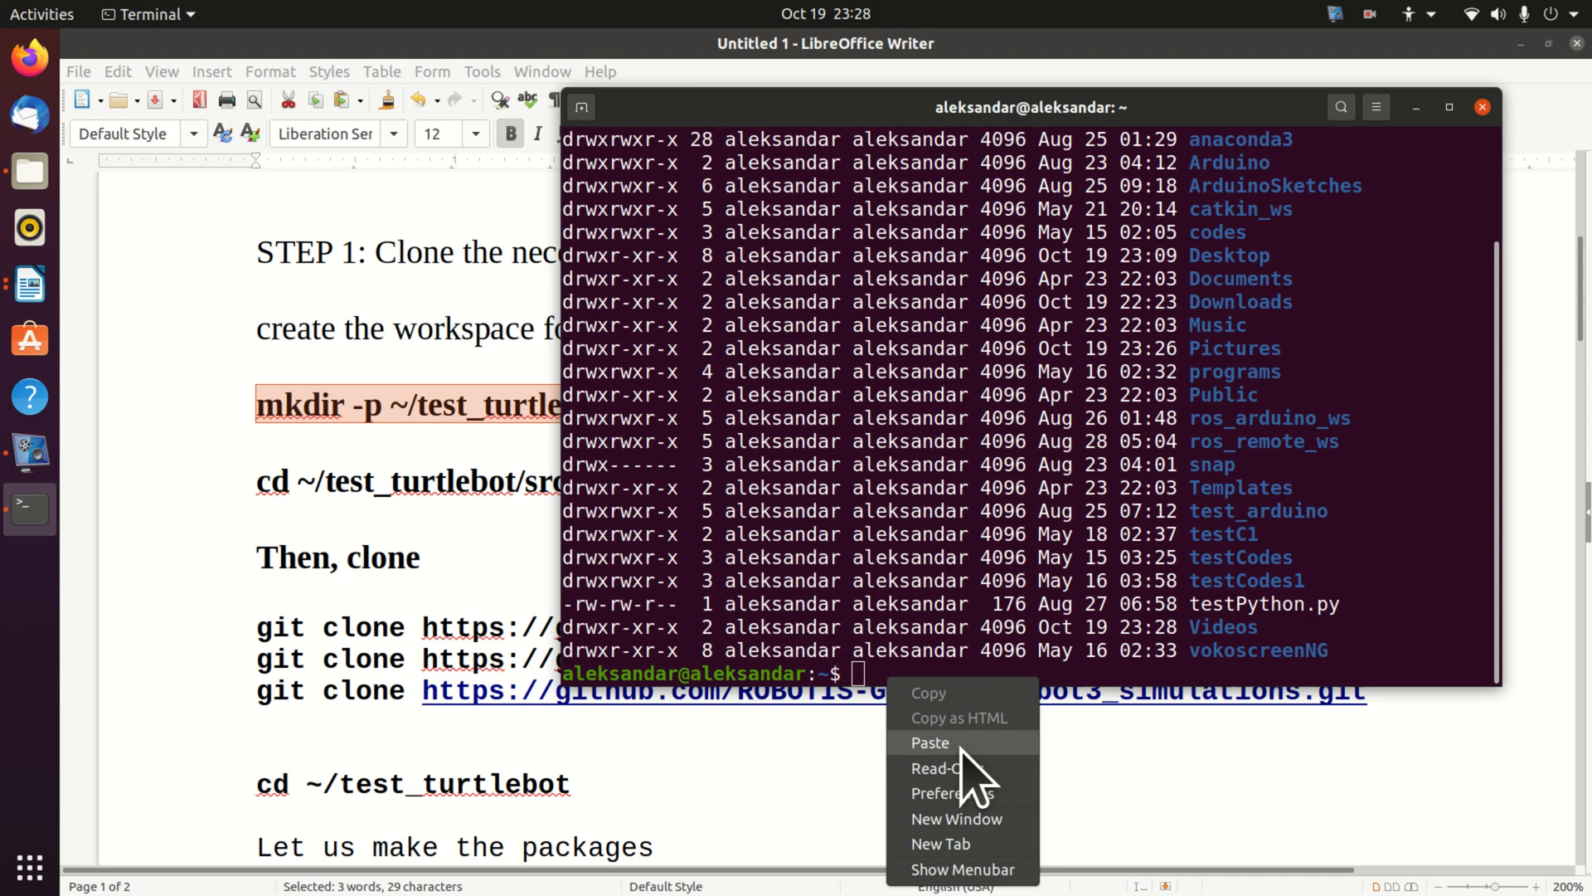
pyautogui.click(930, 741)
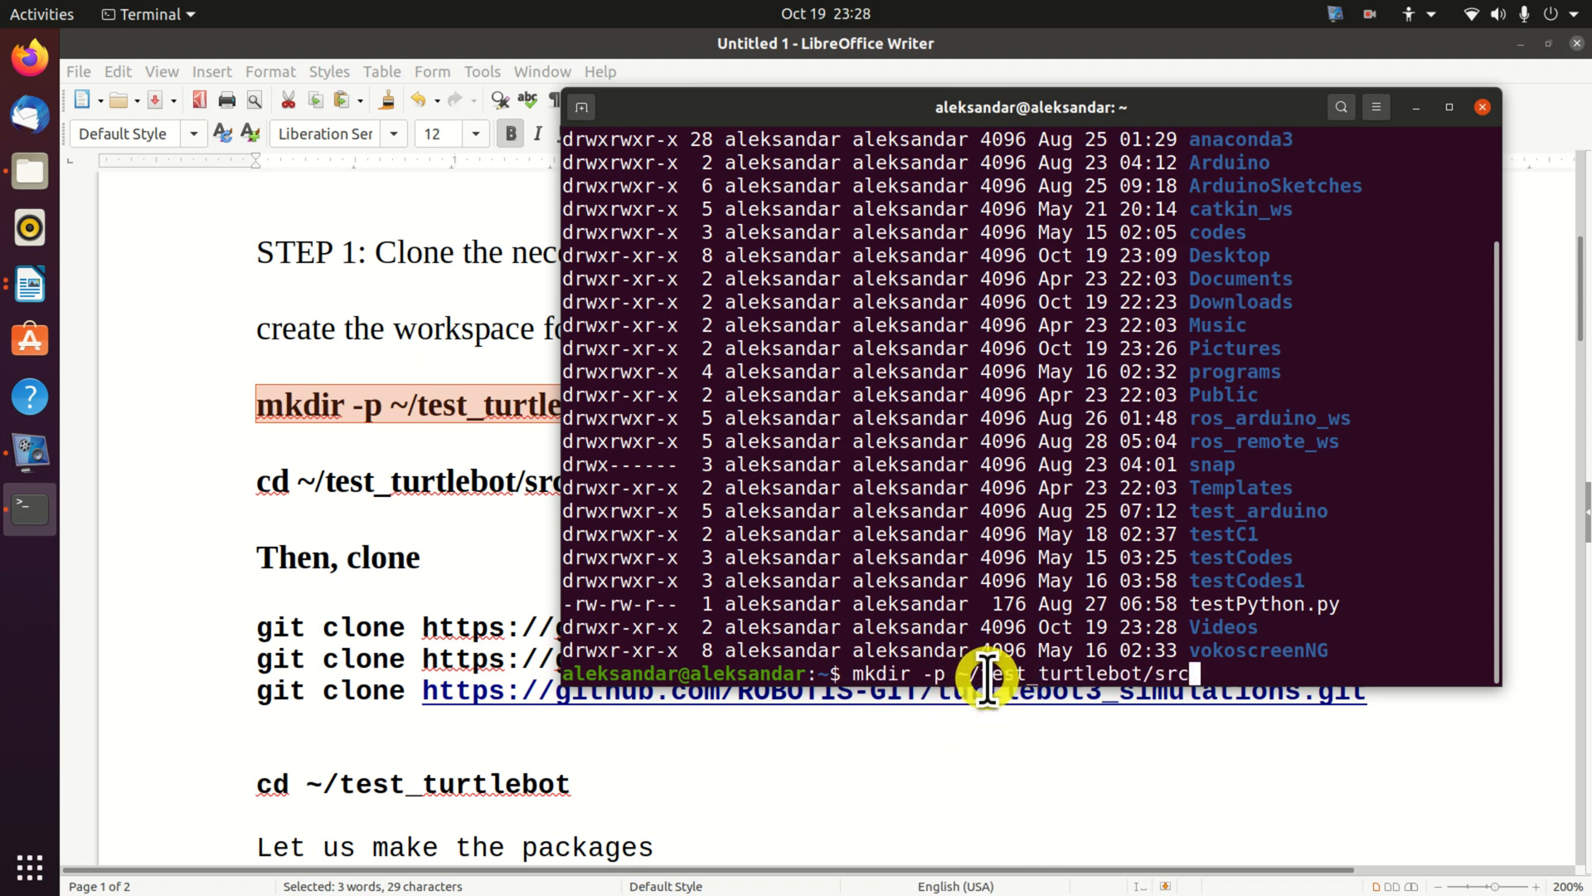
pyautogui.moveTo(1080, 670)
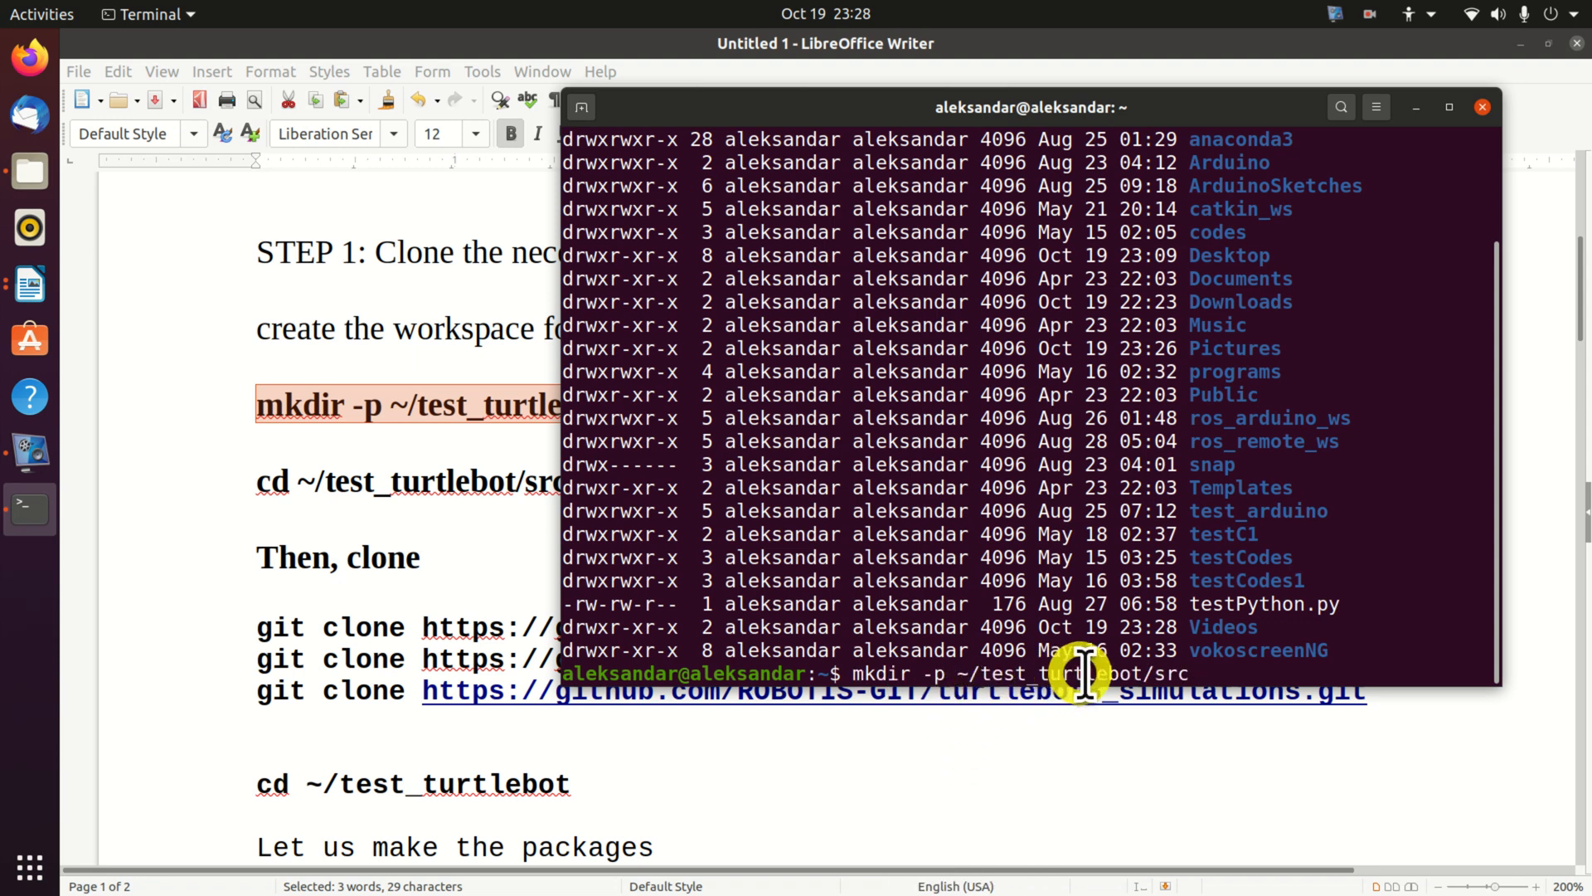
pyautogui.moveTo(1116, 655)
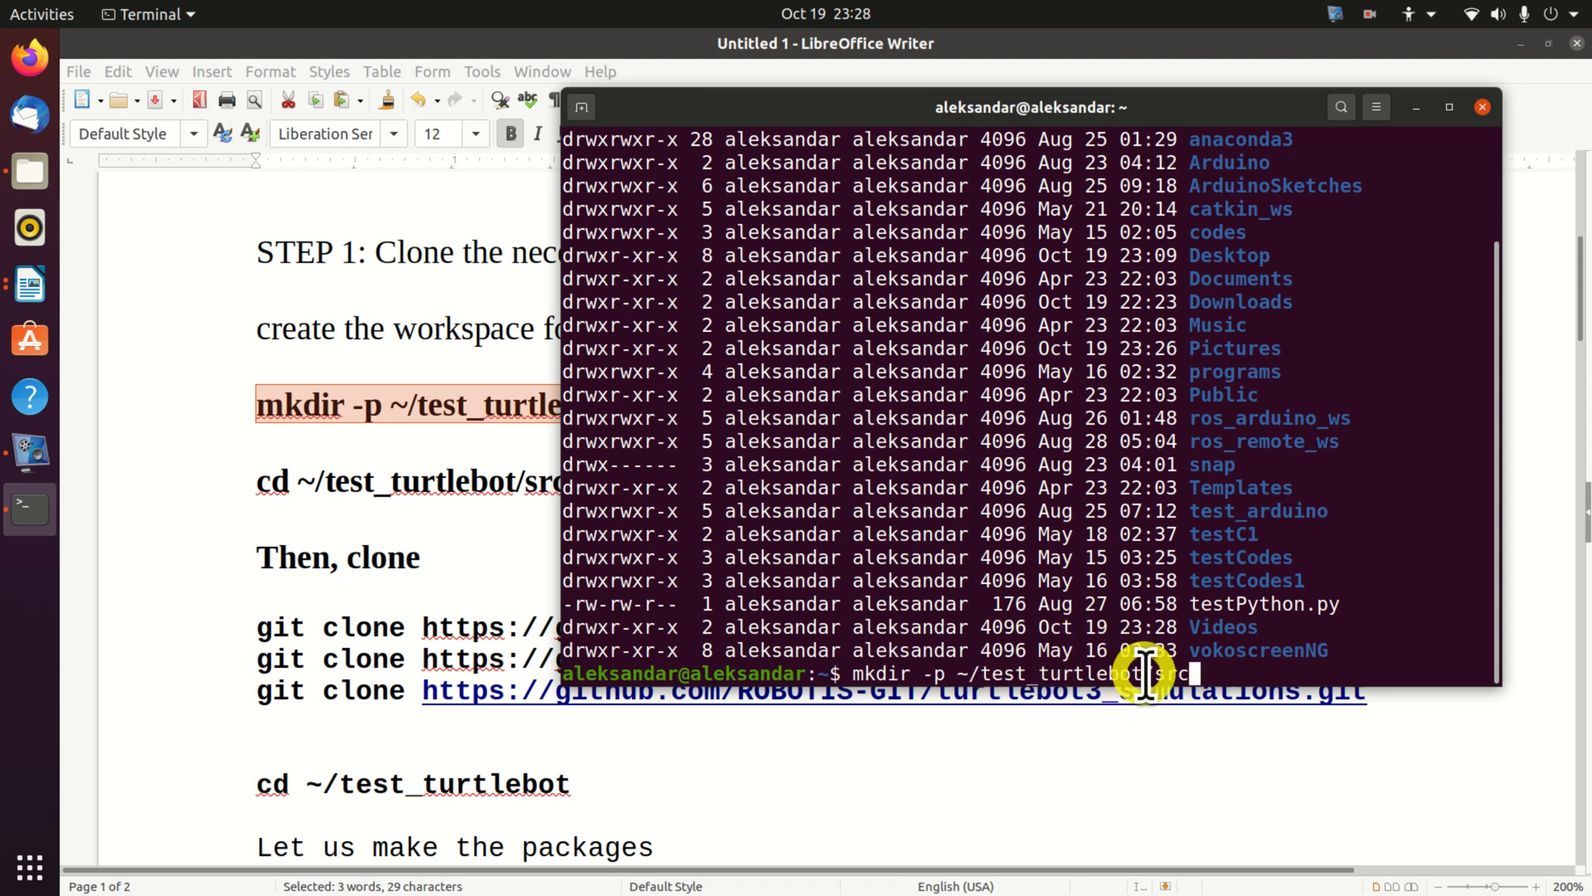
pyautogui.moveTo(1235, 680)
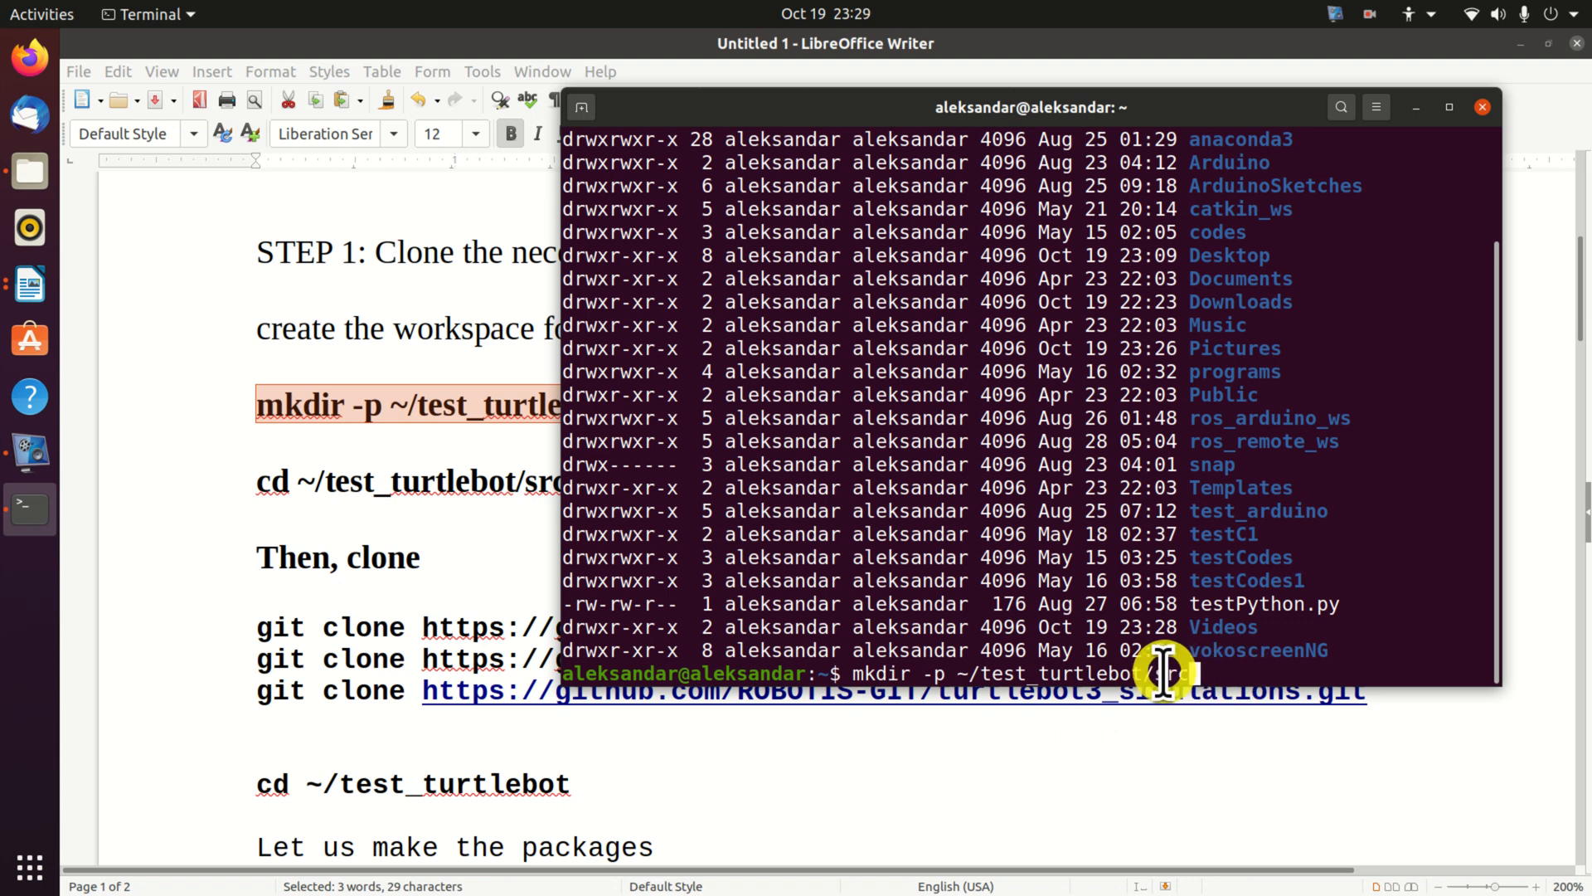
pyautogui.write('src')
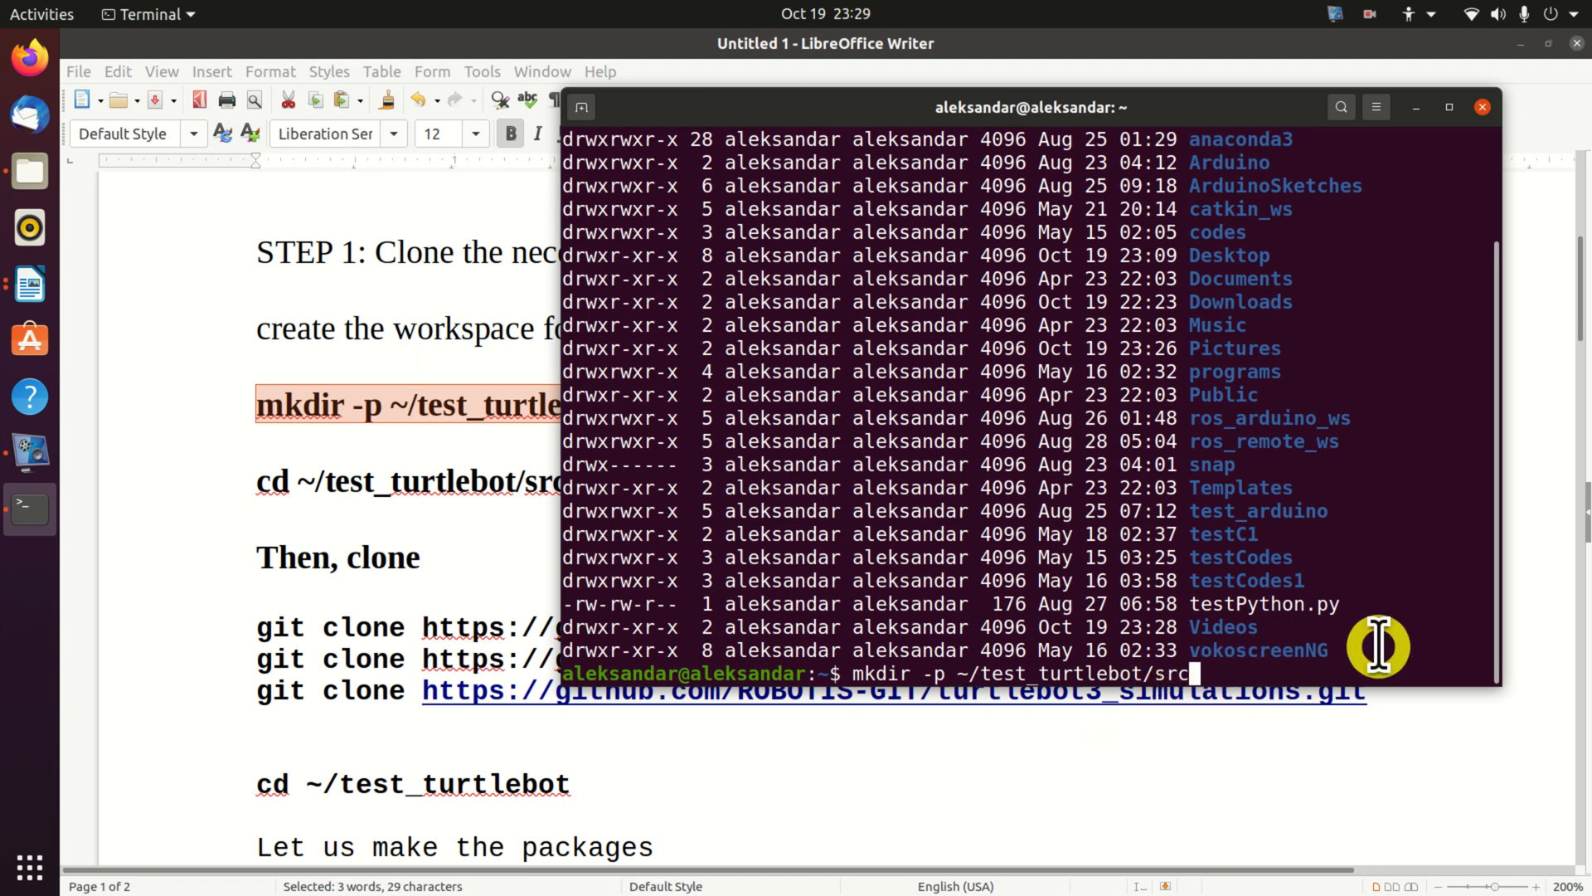
pyautogui.press('Return')
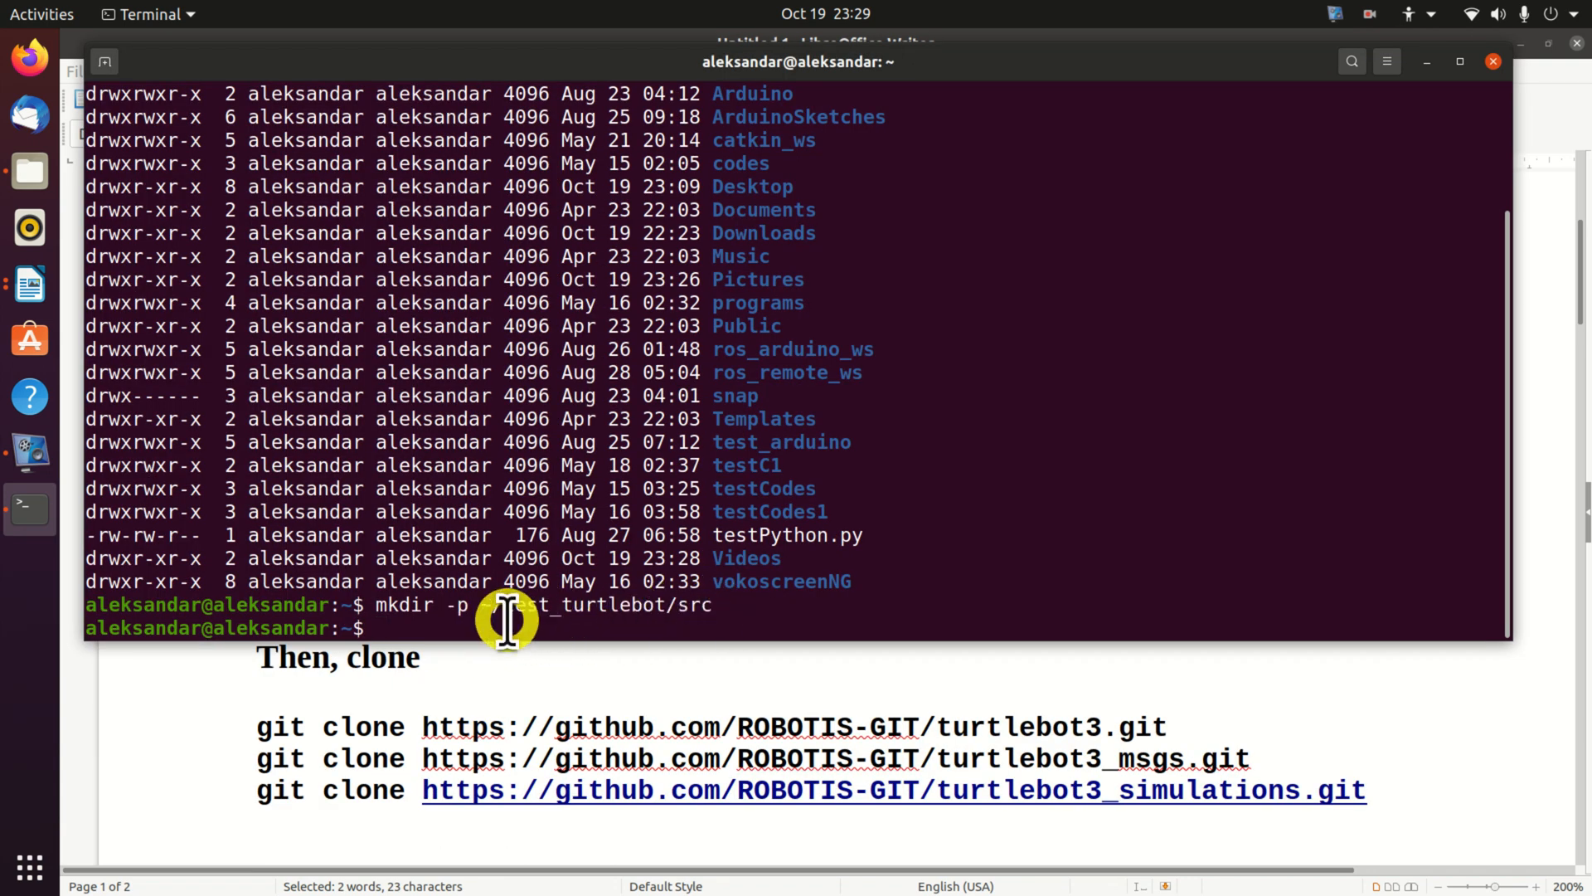
# - Enter ~/test_turtlebot/src and write the git clone command for the turtlebot3 repository
pyautogui.write('cd ~/test_turtlebot/src')
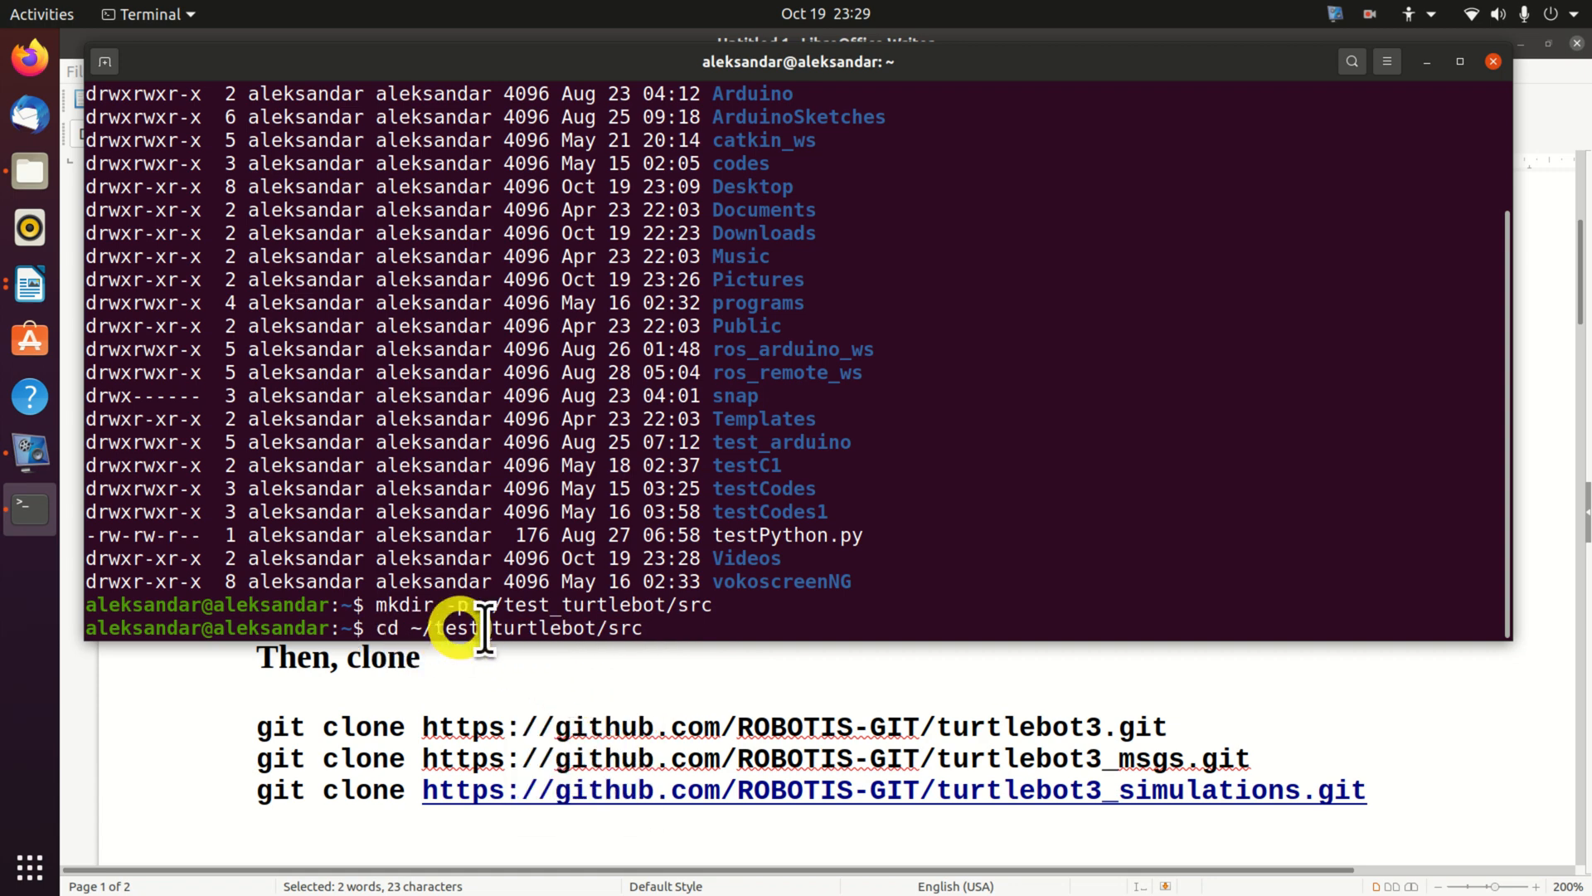
pyautogui.press('Return')
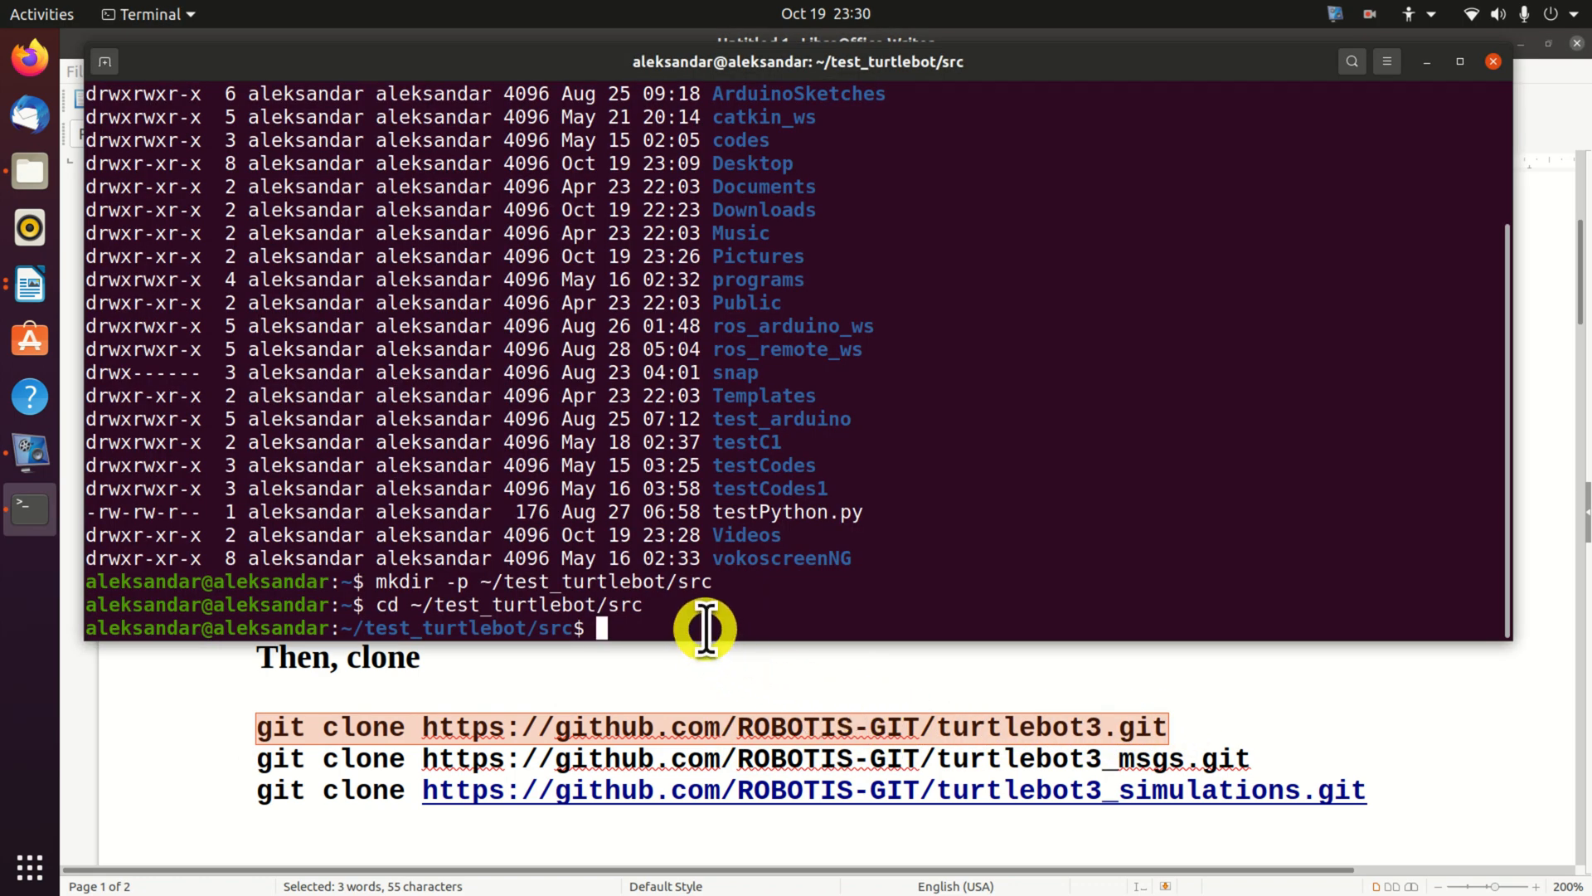
pyautogui.write('git clone https://github.com/ROBOTIS-GIT/turtlebot3.git')
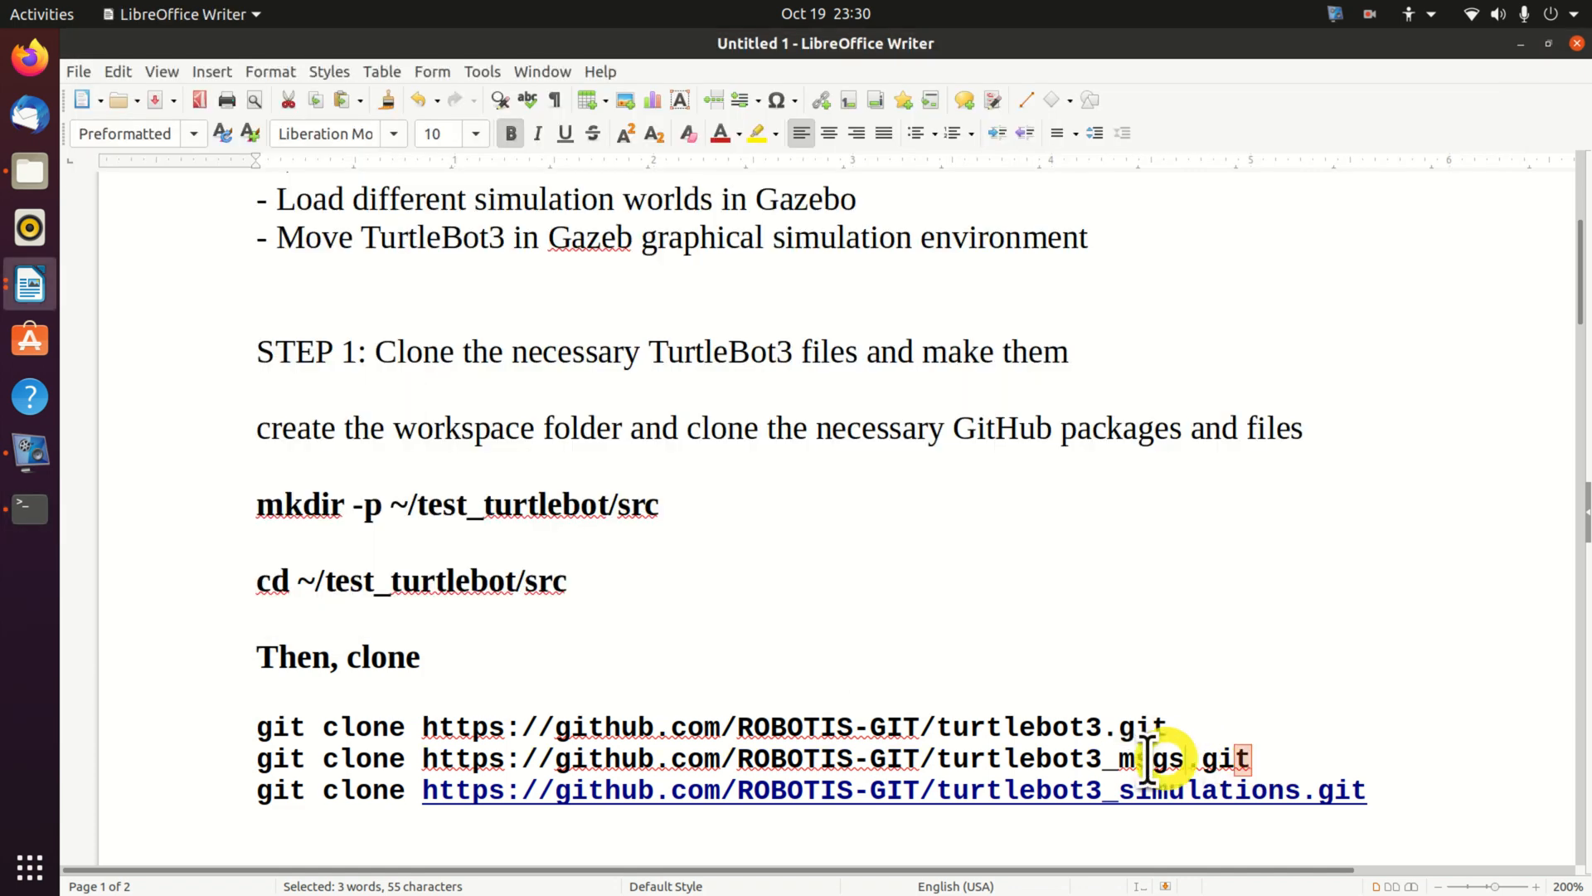
# - Paste and run the git clone command for the turtlebot3_msgs repository
pyautogui.click(269, 758)
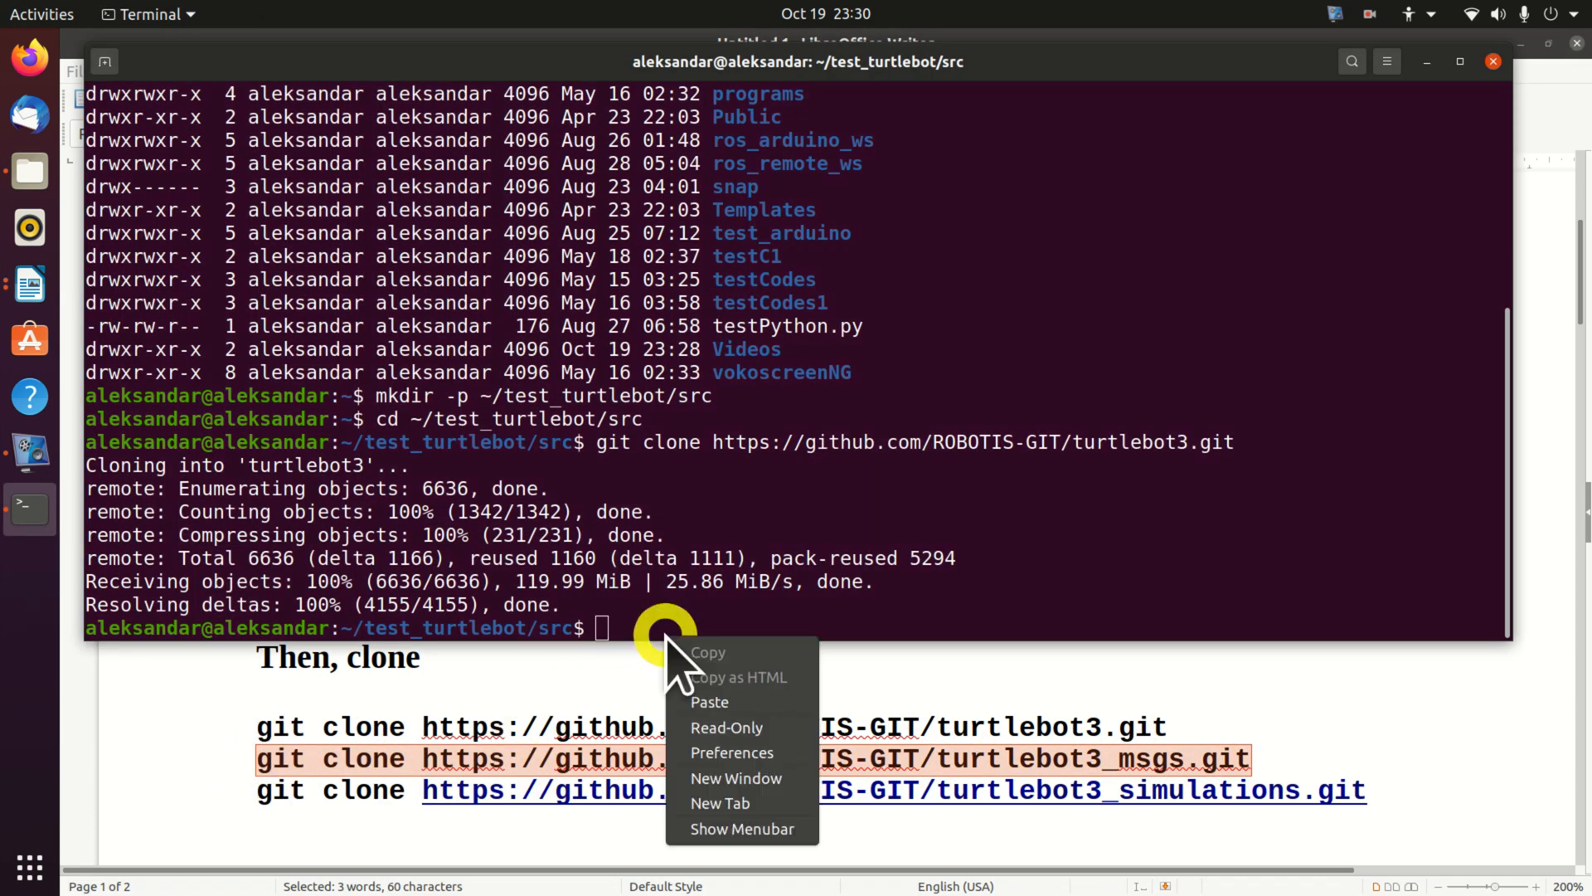
pyautogui.click(710, 703)
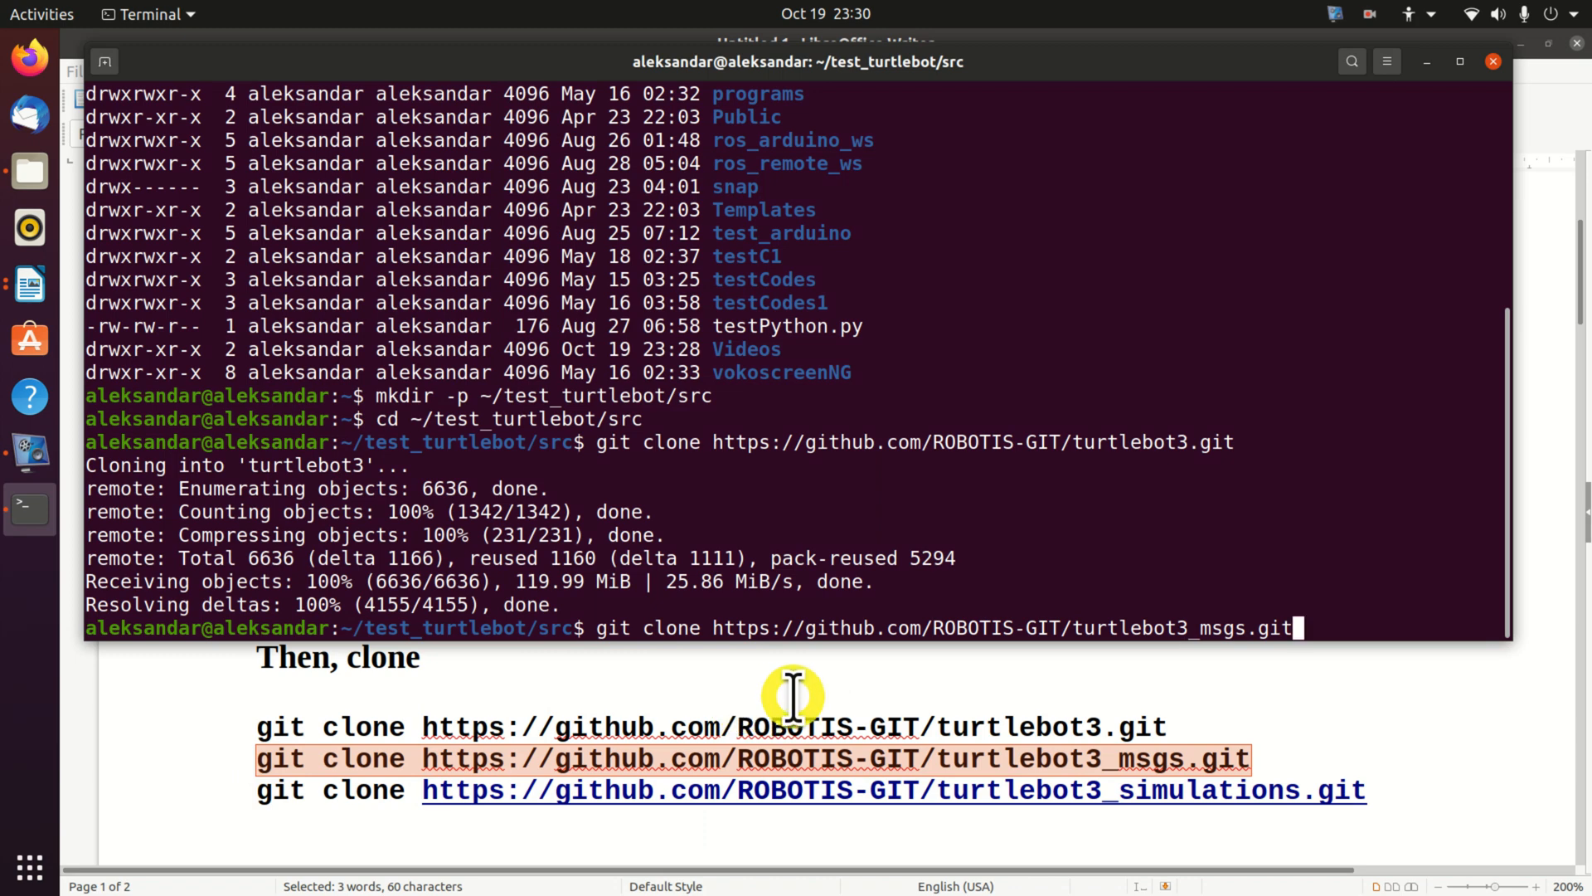
pyautogui.press('Return')
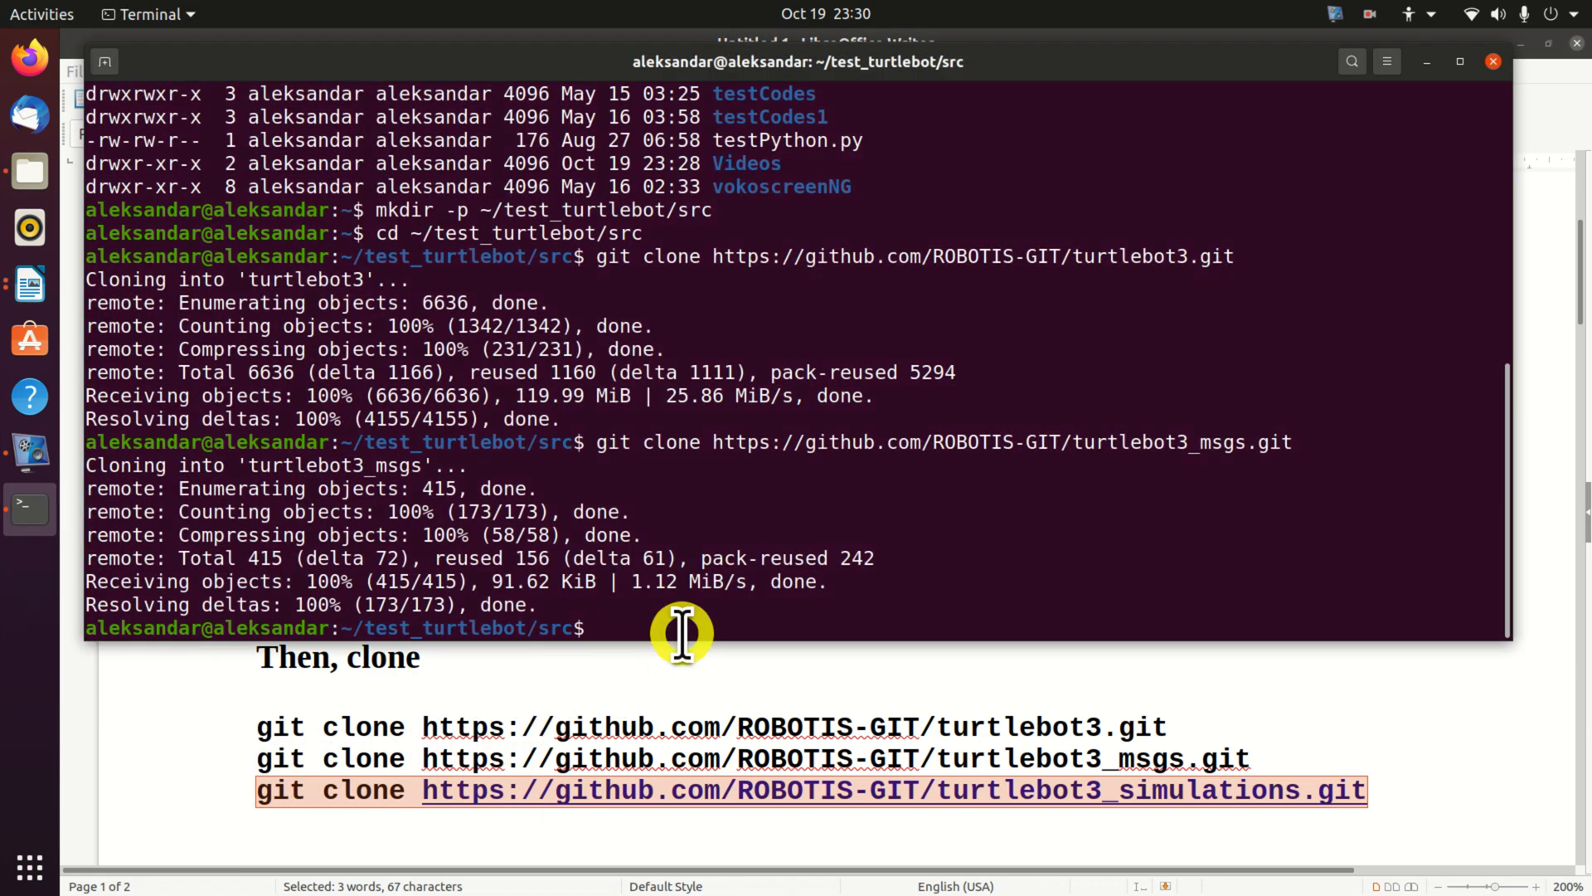
# - Clone turtlebot3_simulations and move into the ~/test_turtlebot workspace folder
pyautogui.write('git clone https://github.com/ROBOTIS-GIT/turtlebot3_simulations.git')
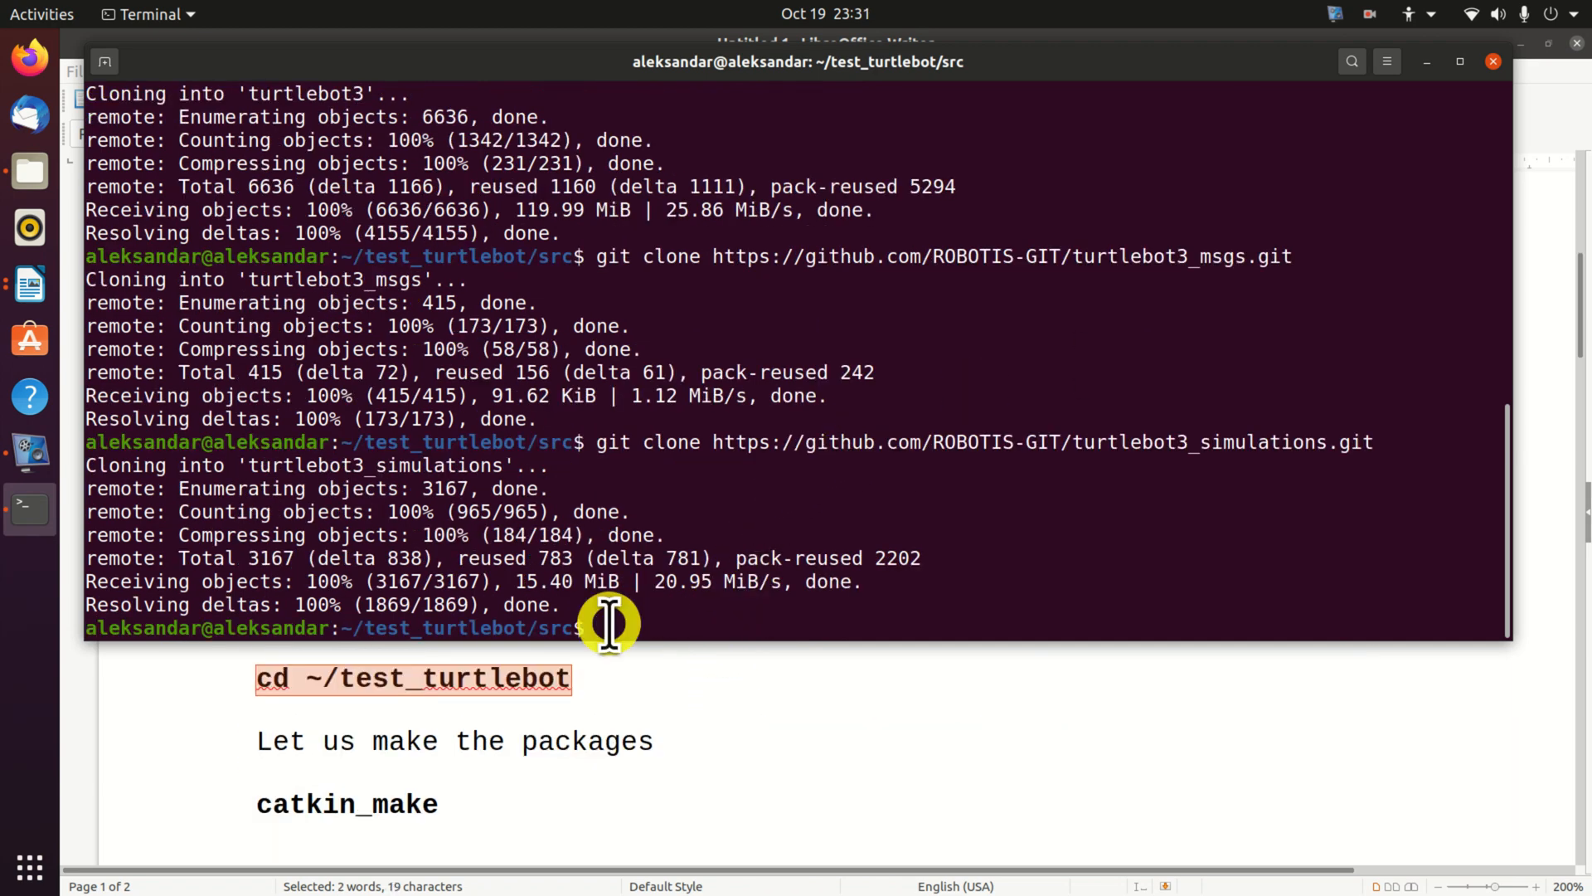
pyautogui.rightClick(604, 627)
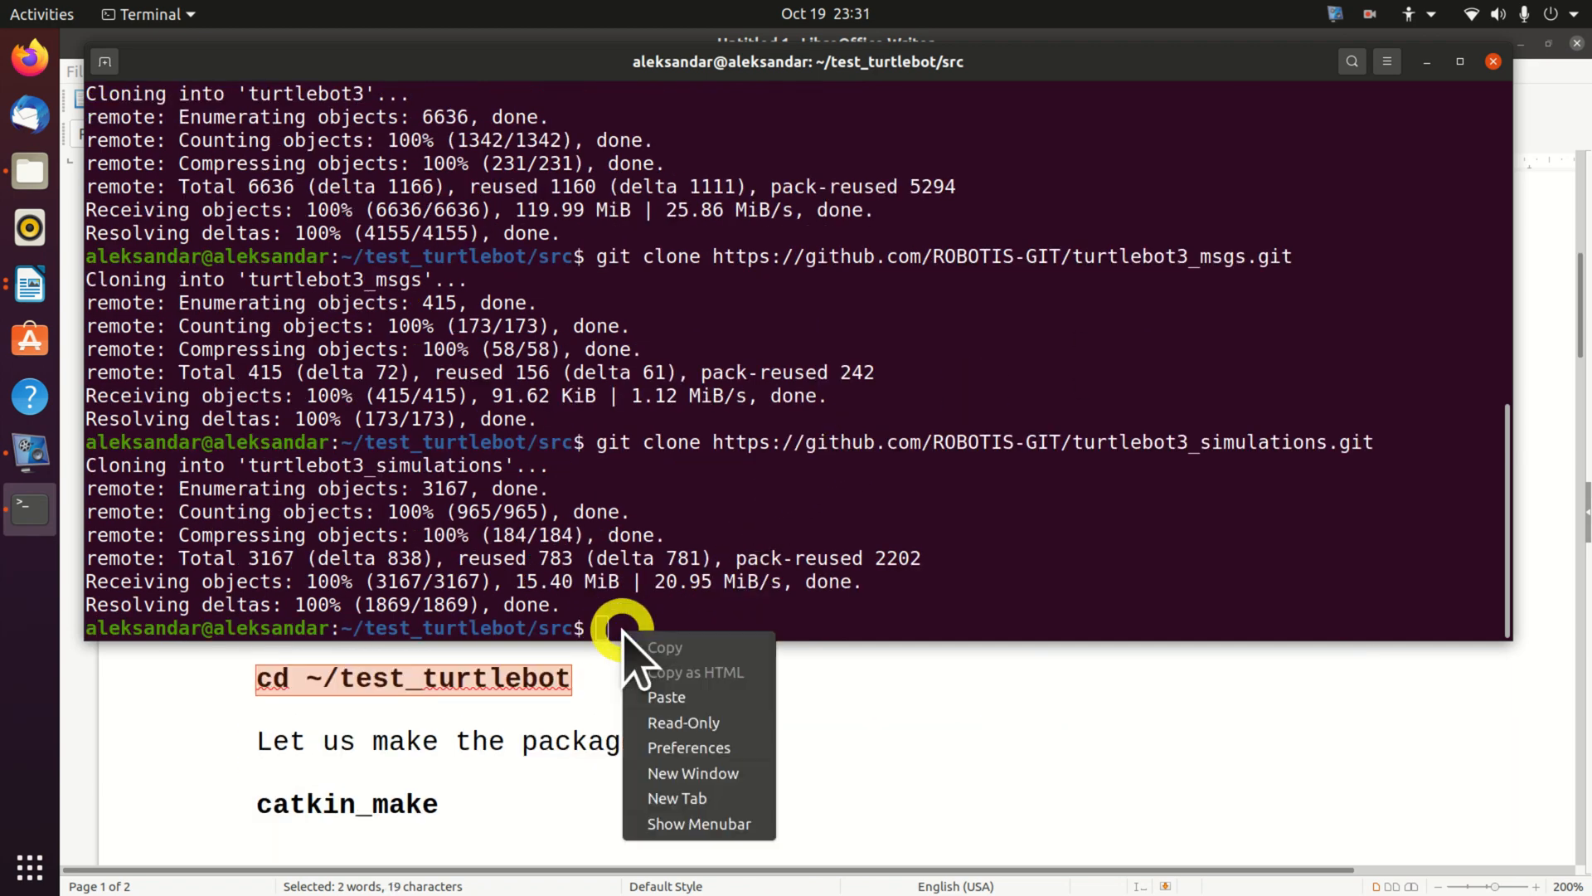
pyautogui.click(666, 696)
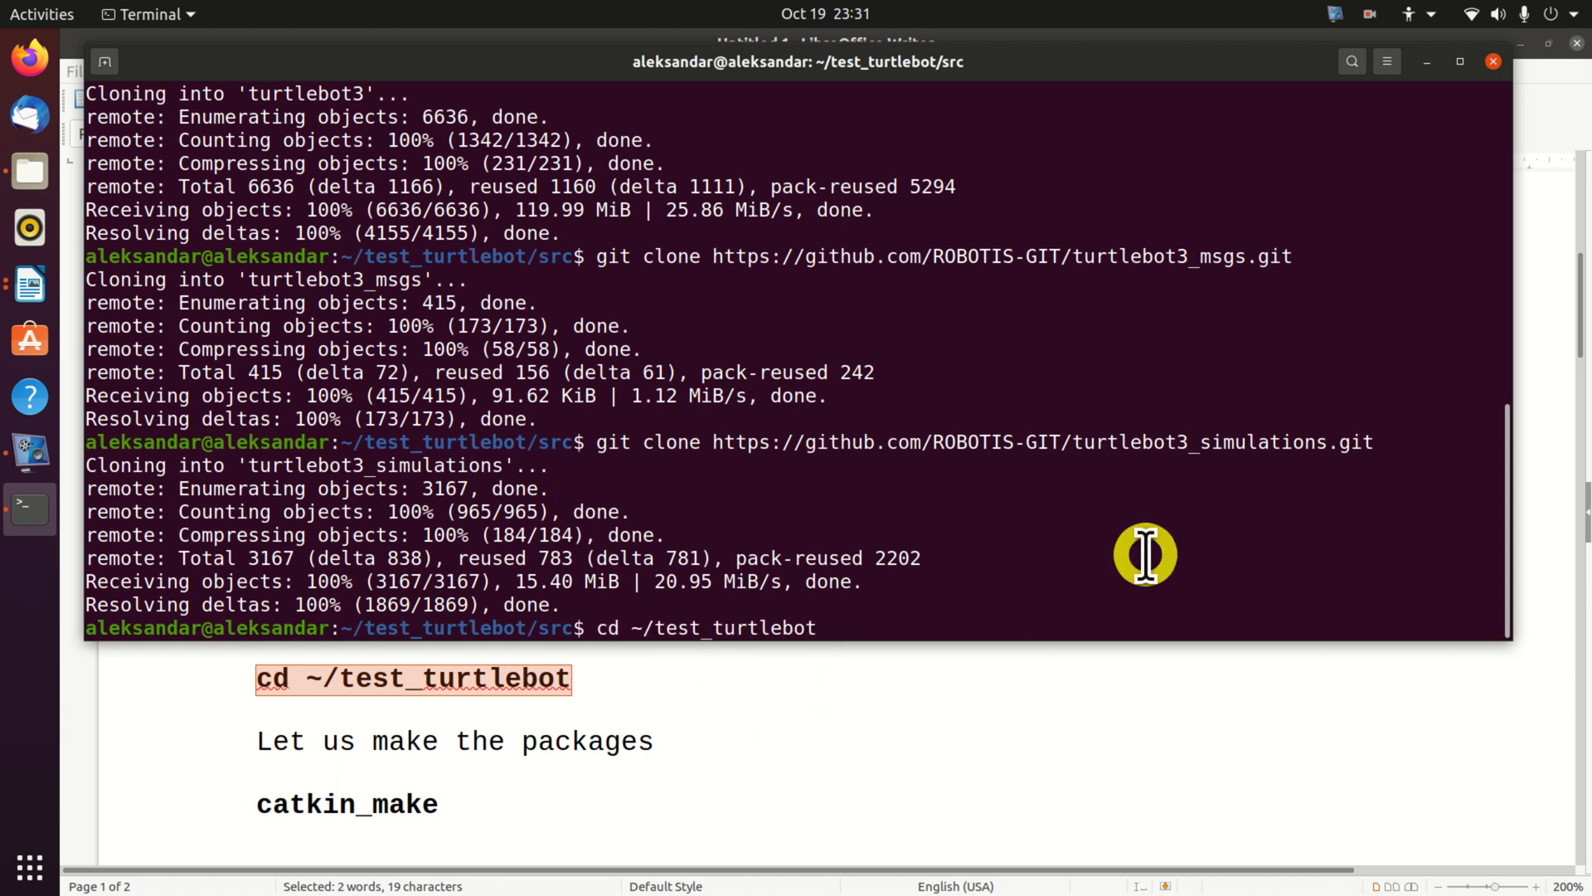
pyautogui.press('Return')
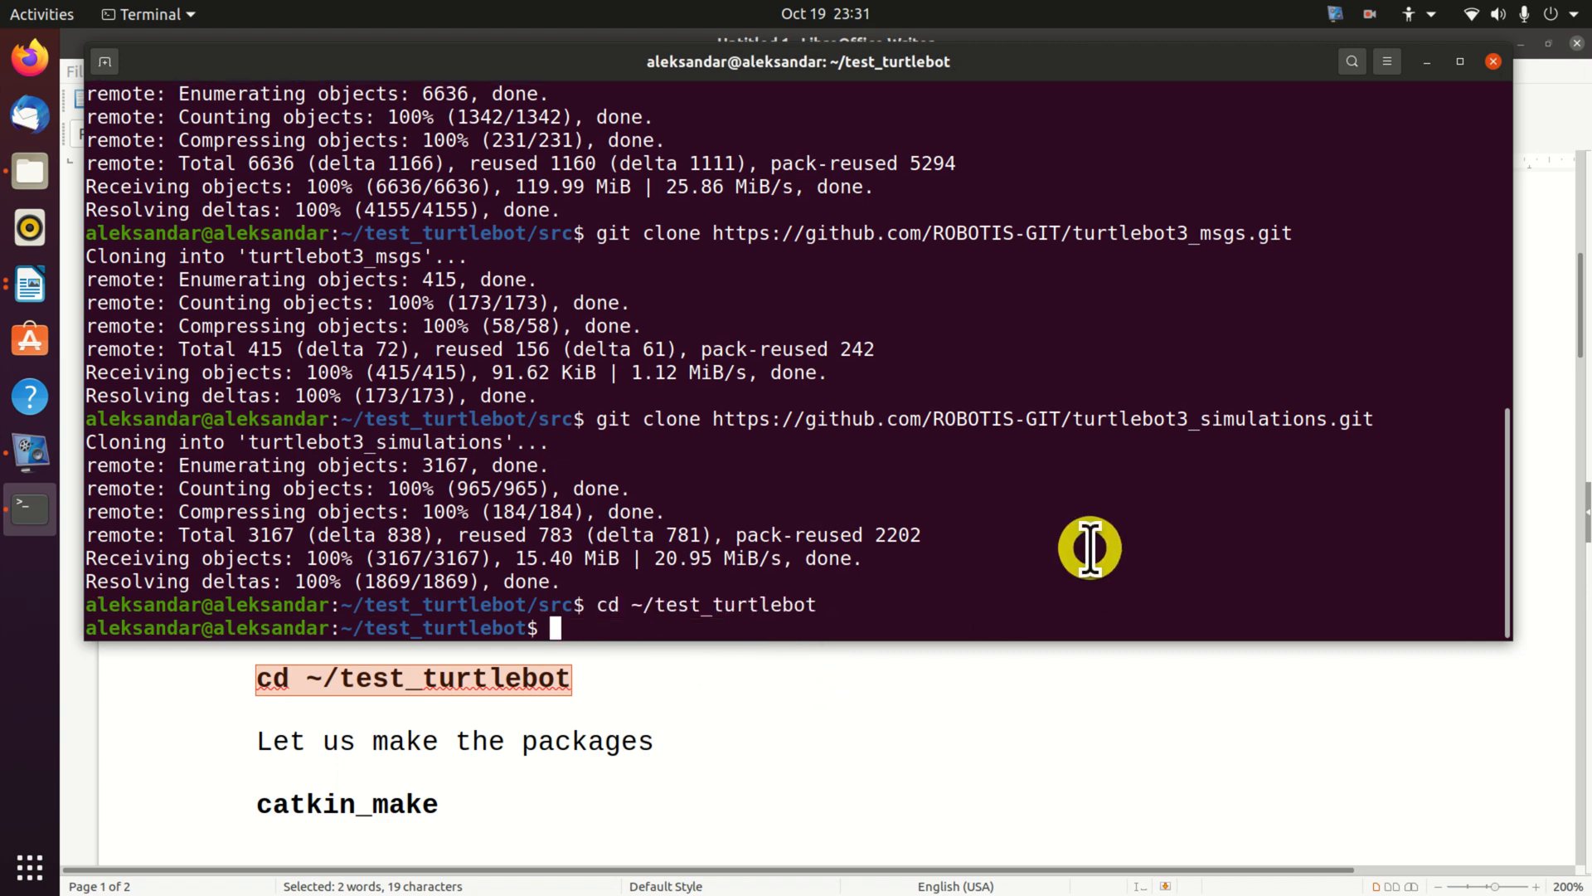
# - Run catkin_make to build all packages in the workspace
pyautogui.write('catkin_')
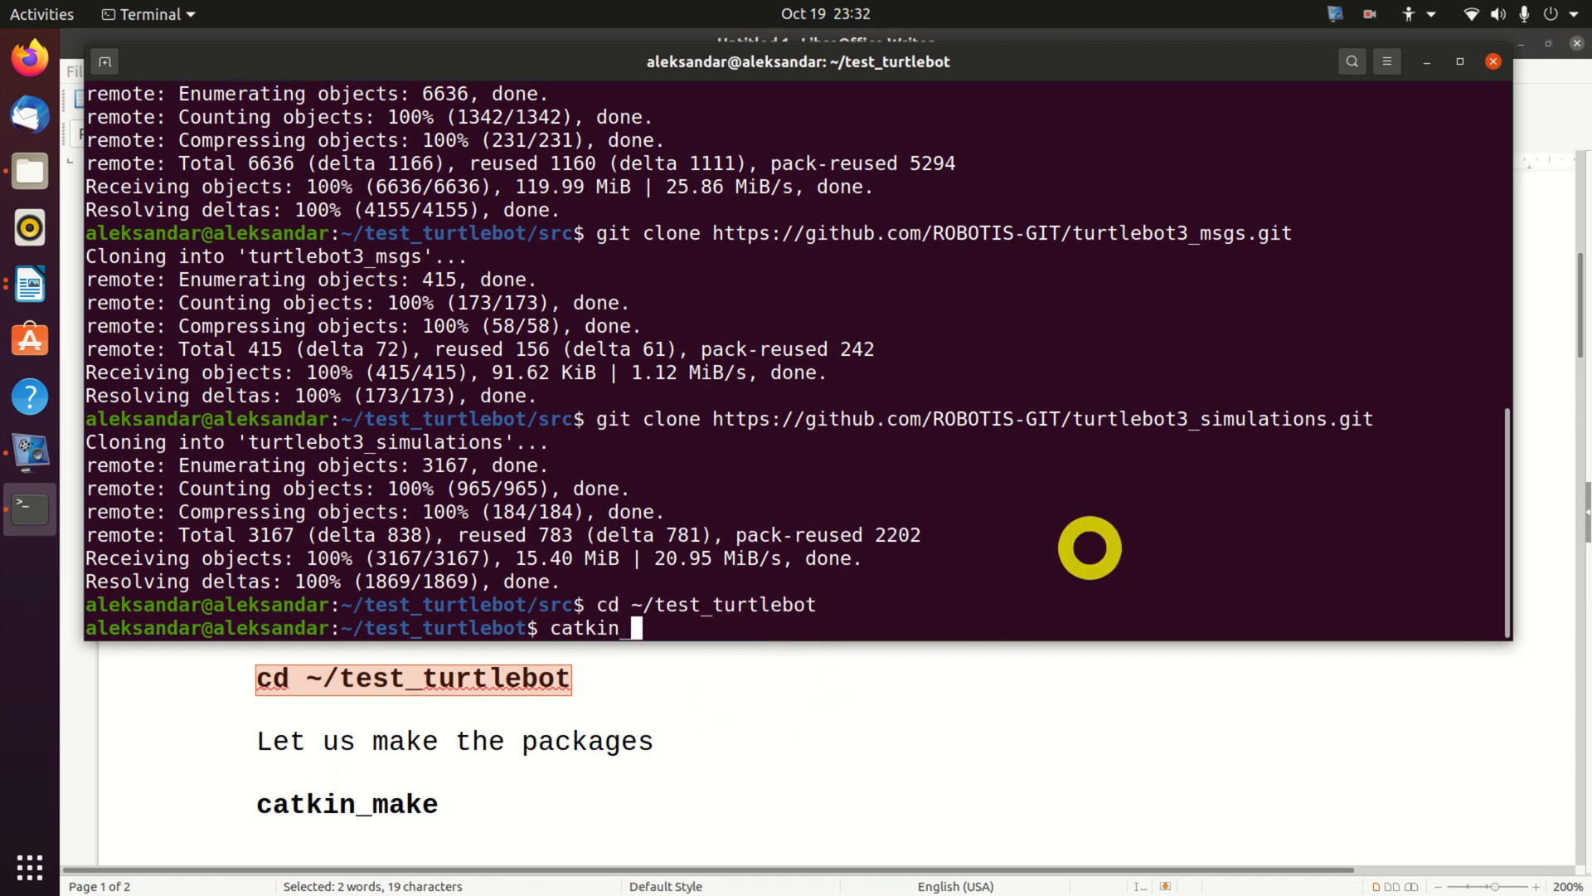
pyautogui.write('make')
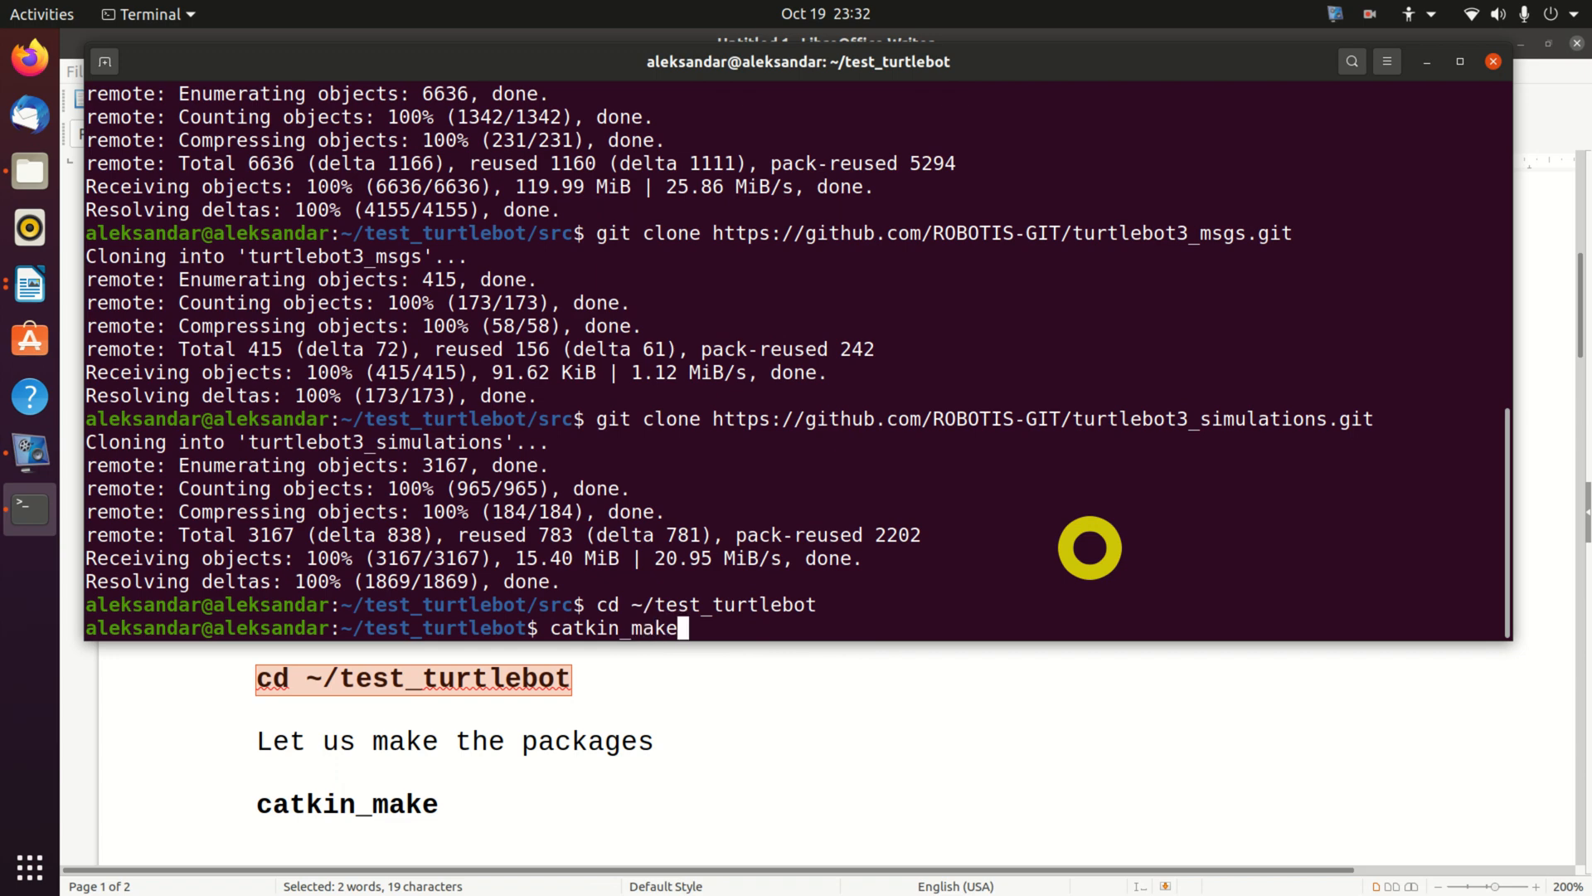
pyautogui.press('Return')
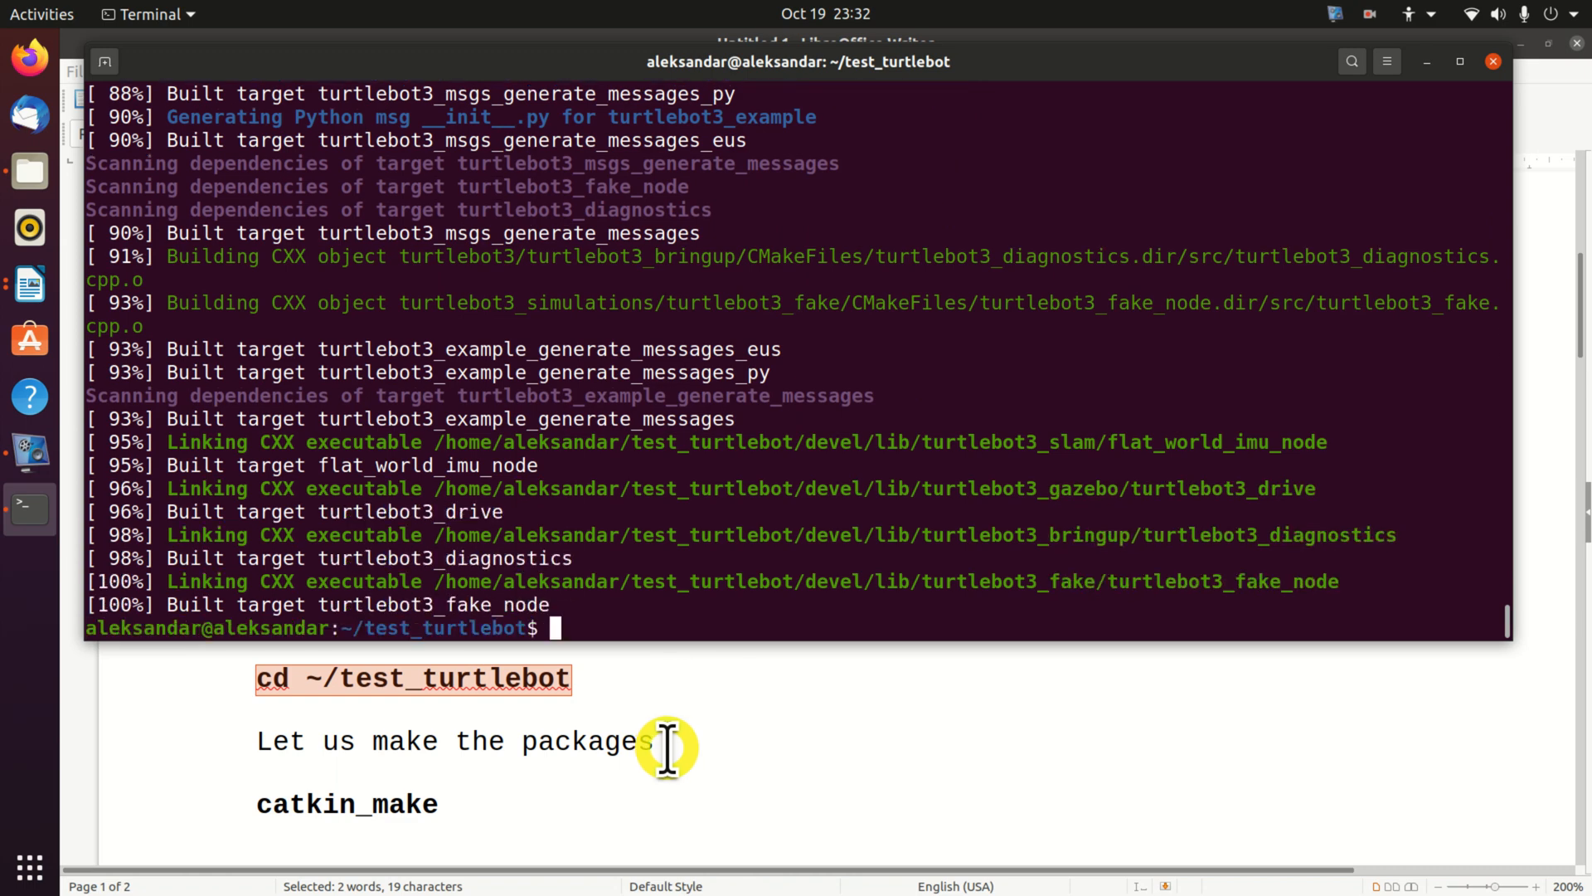
# - Paste and run the source command for test_turtlebot/devel/setup.bash
pyautogui.click(37, 295)
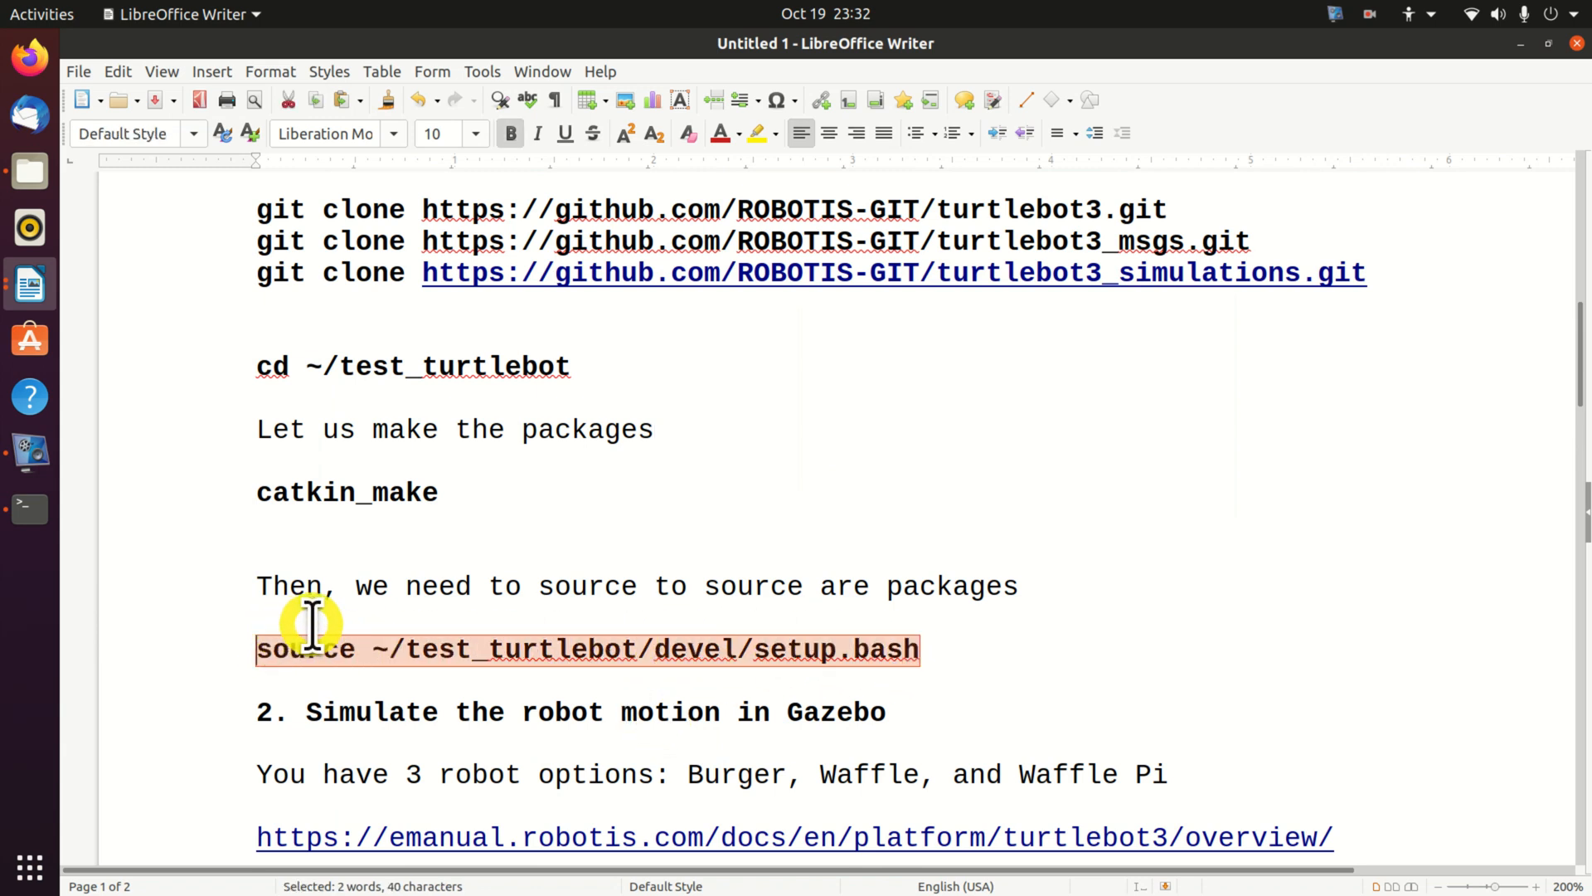
pyautogui.moveTo(352, 609)
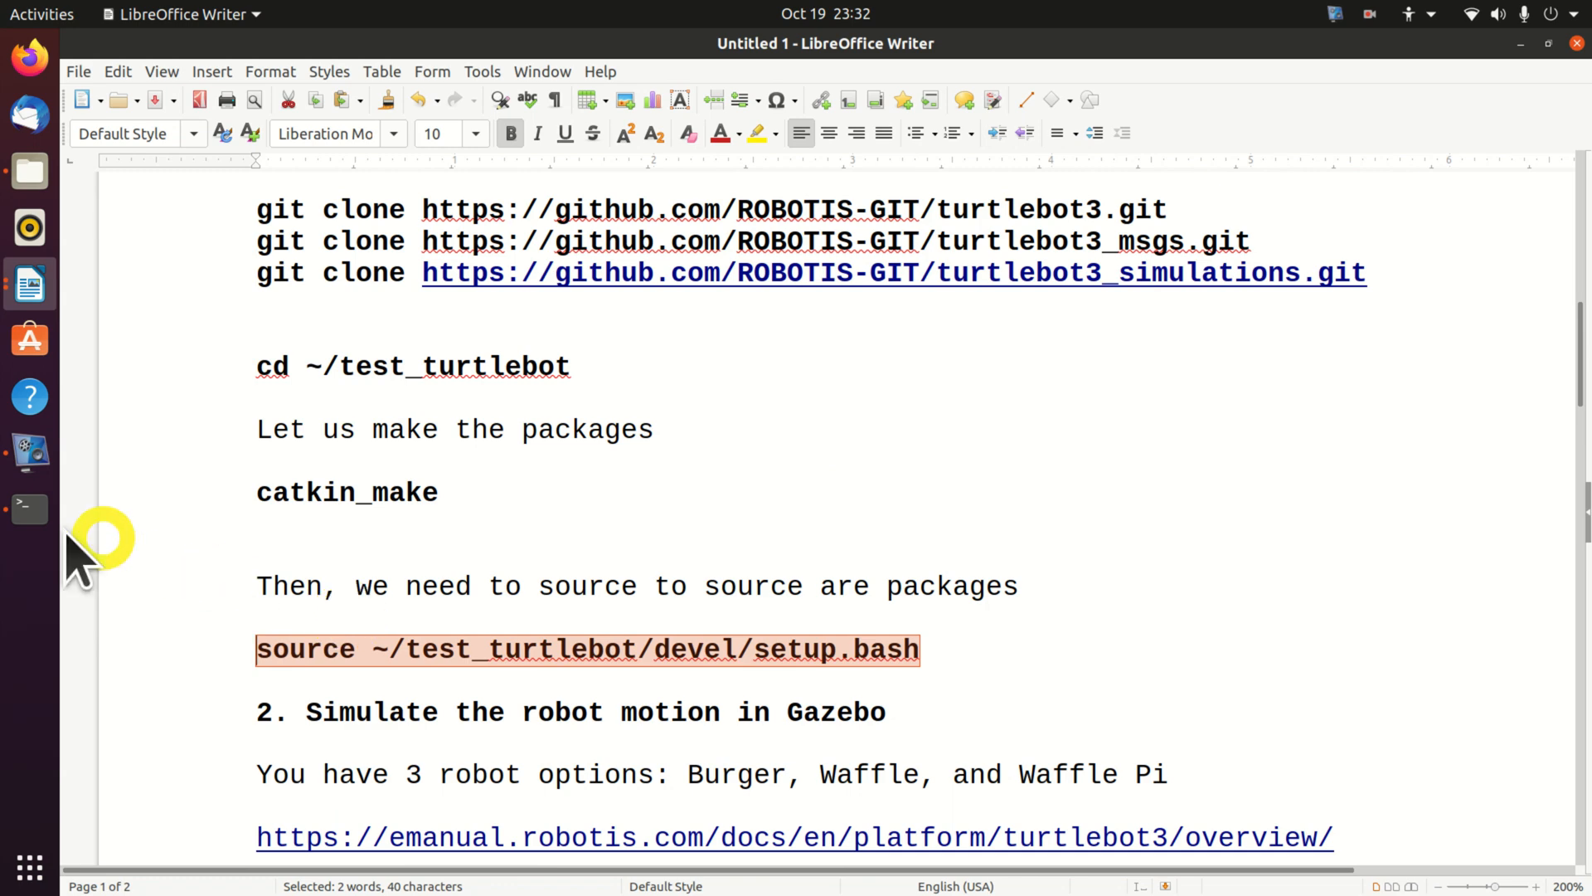
pyautogui.rightClick(577, 616)
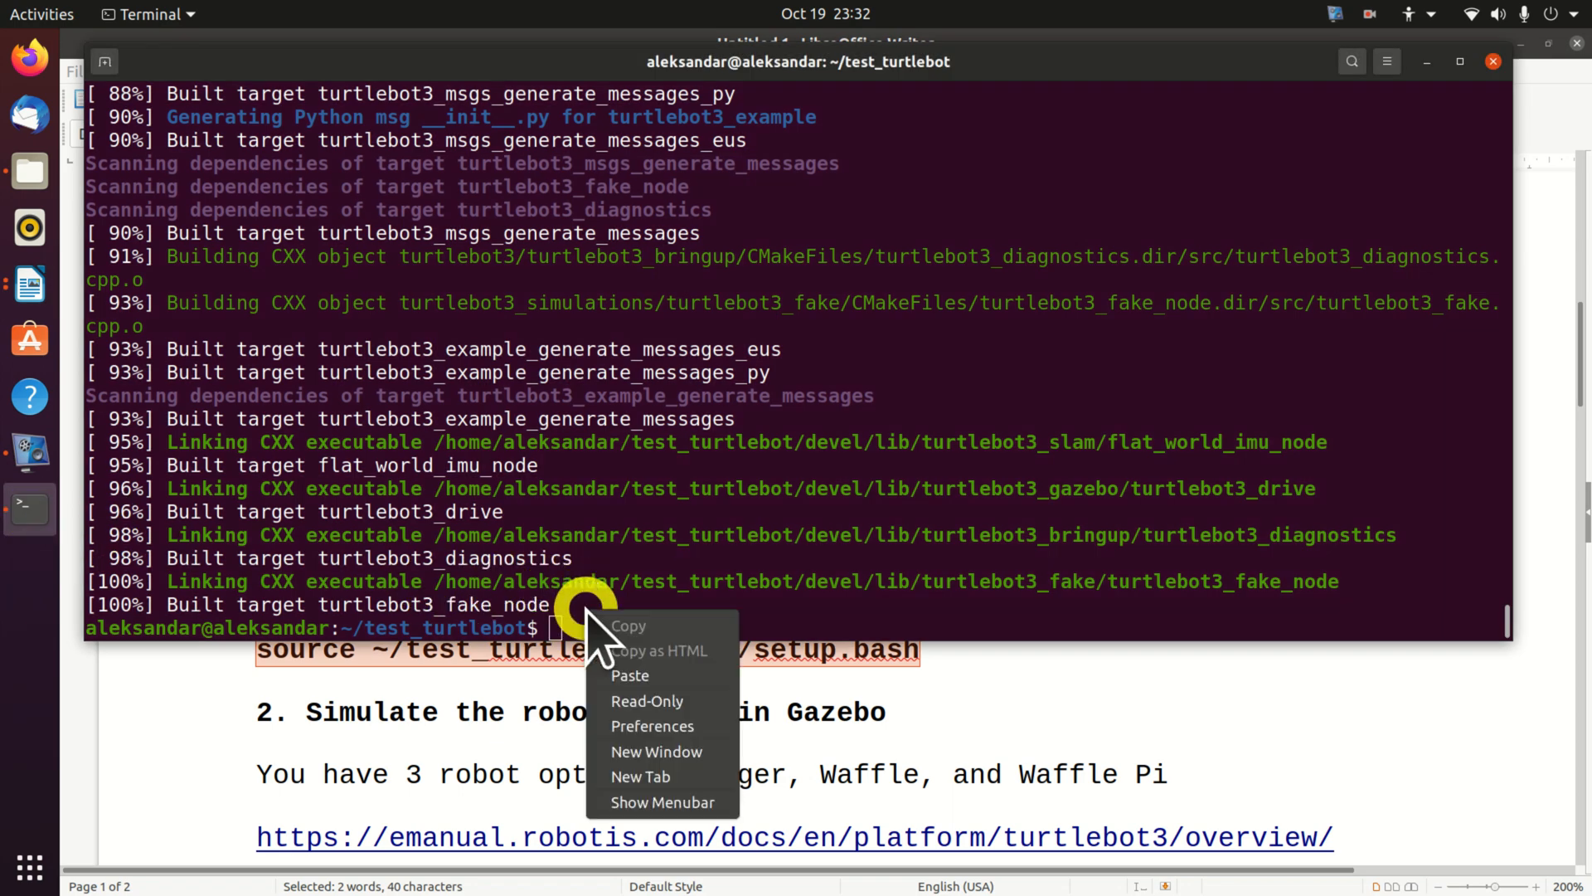
pyautogui.click(630, 677)
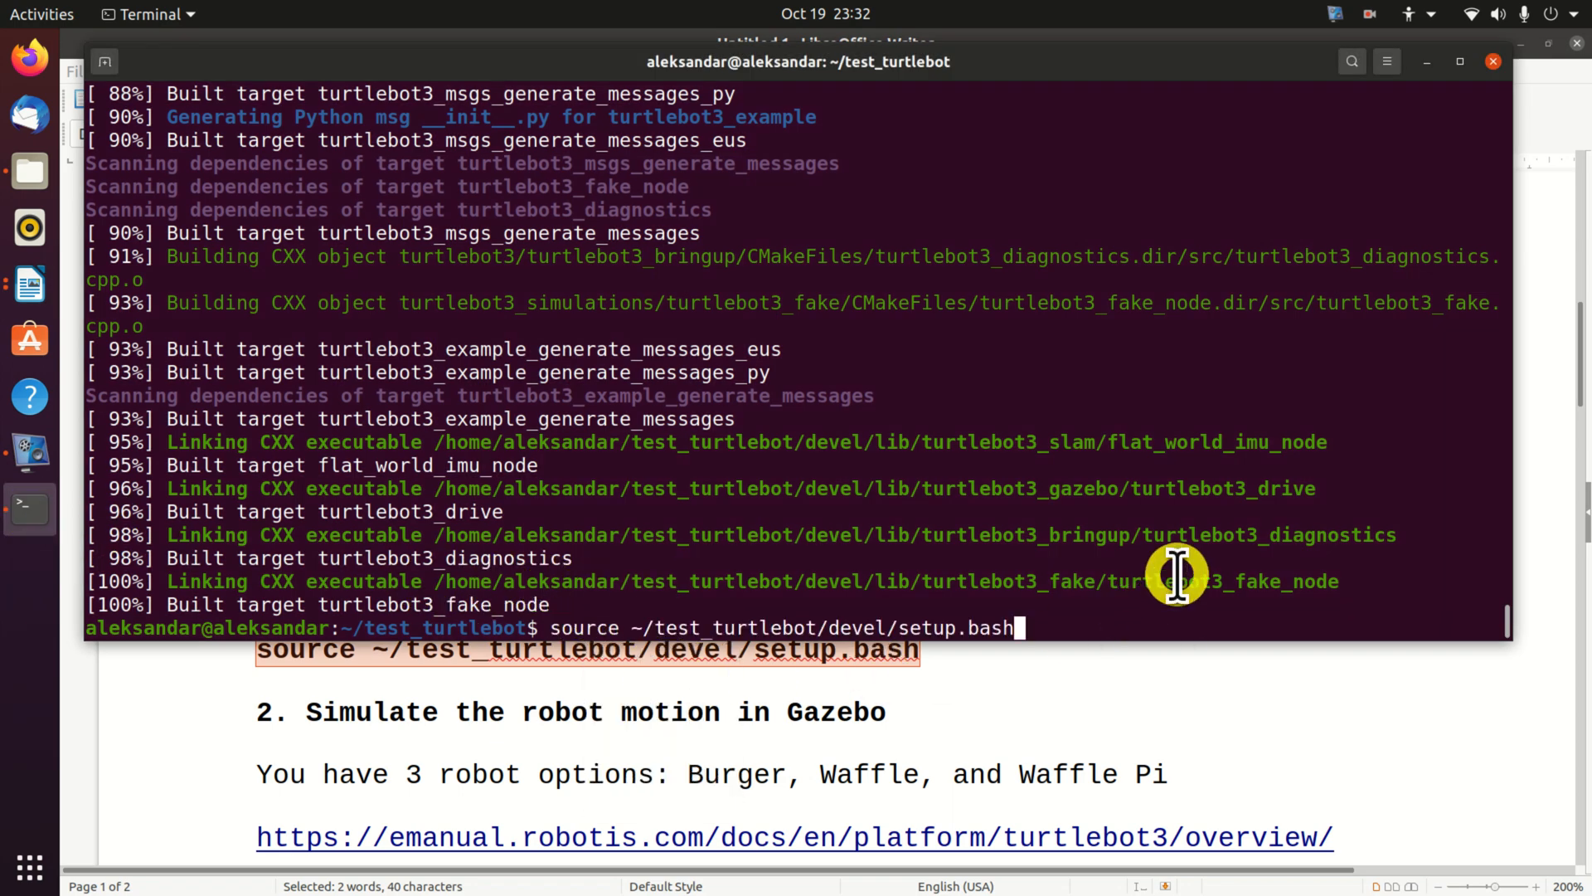
pyautogui.moveTo(854, 632)
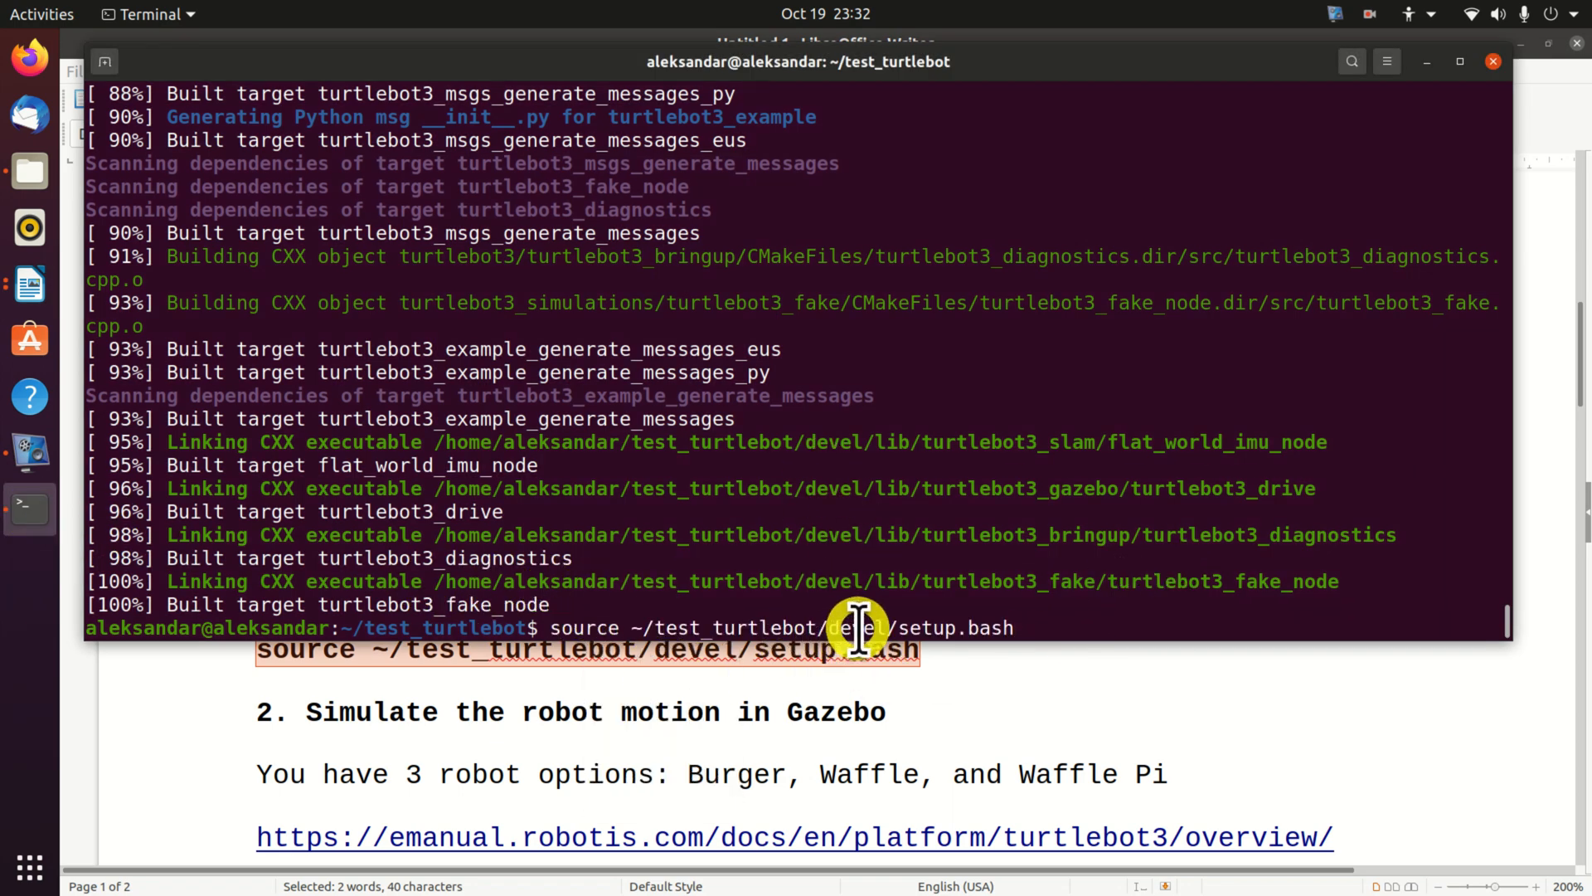
pyautogui.moveTo(1022, 624)
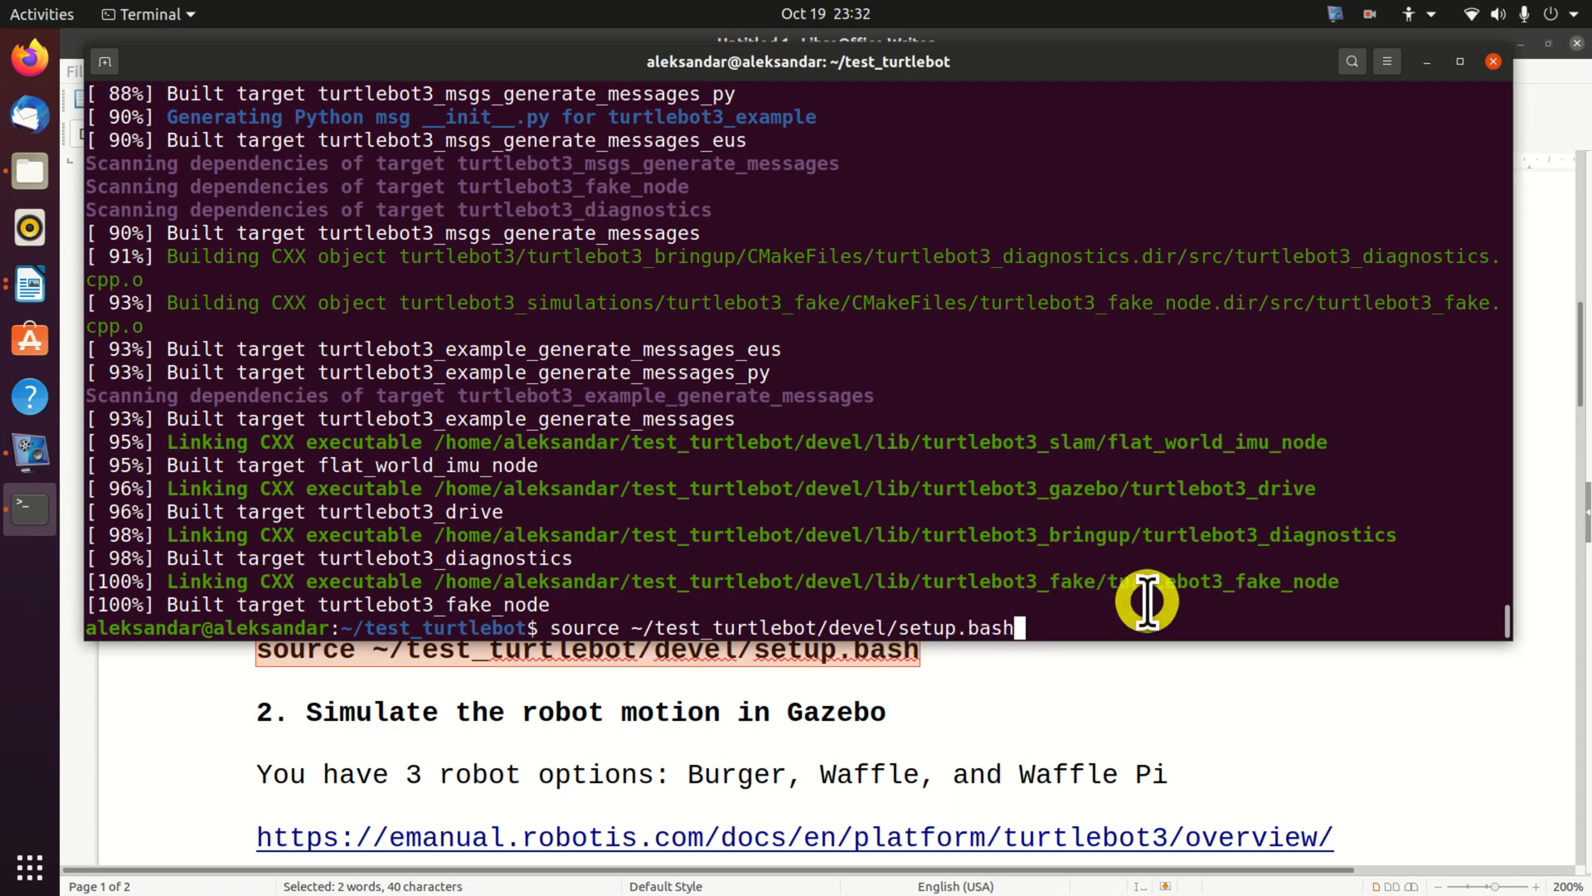
pyautogui.press('Return')
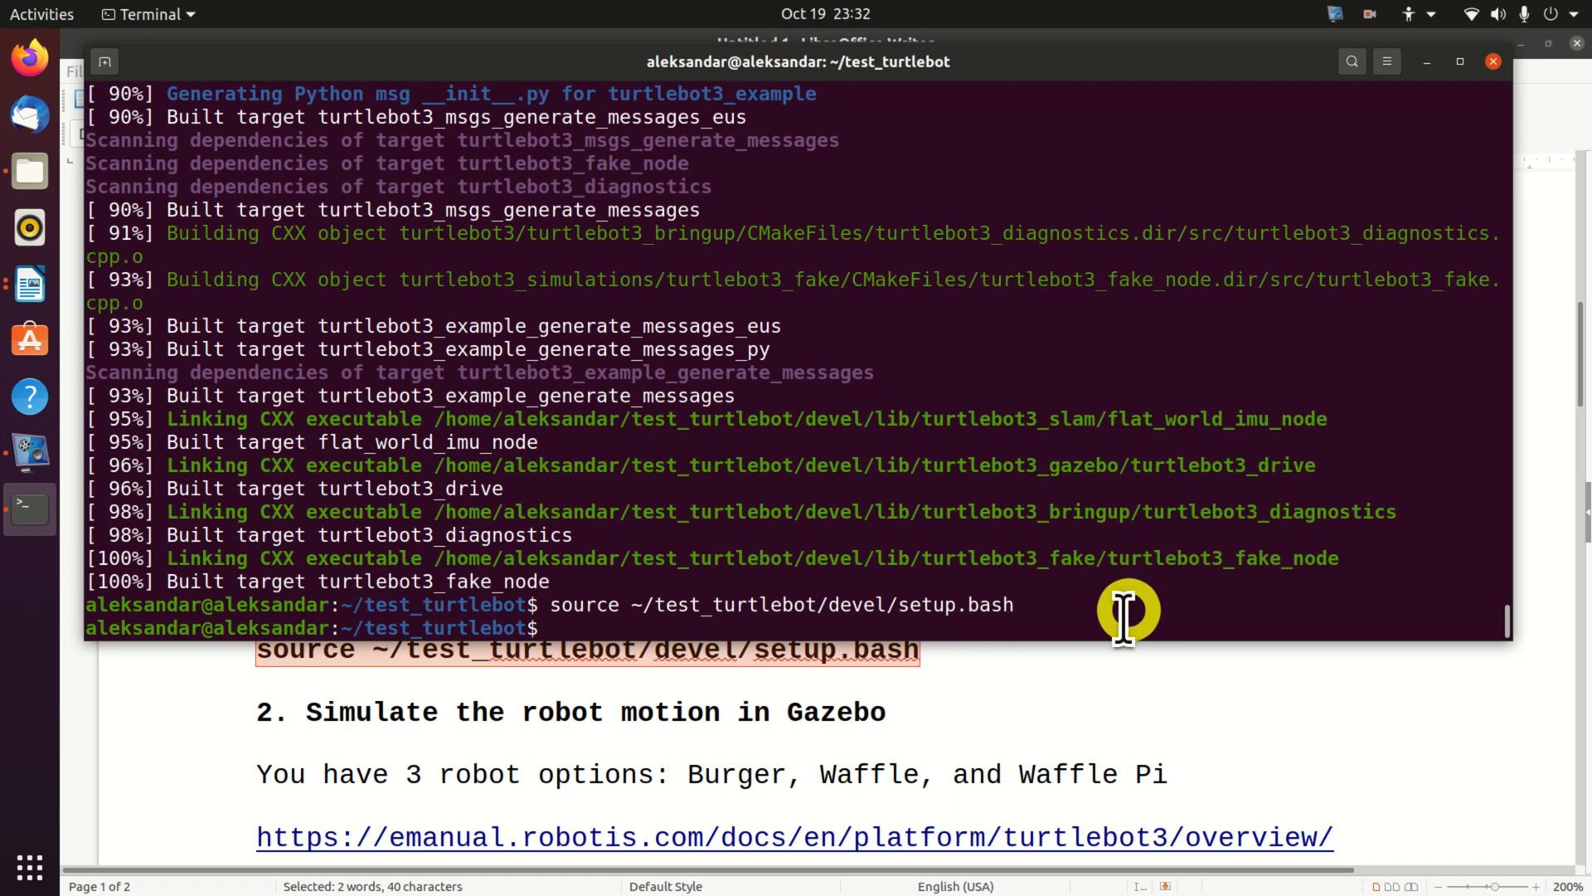
pyautogui.moveTo(957, 733)
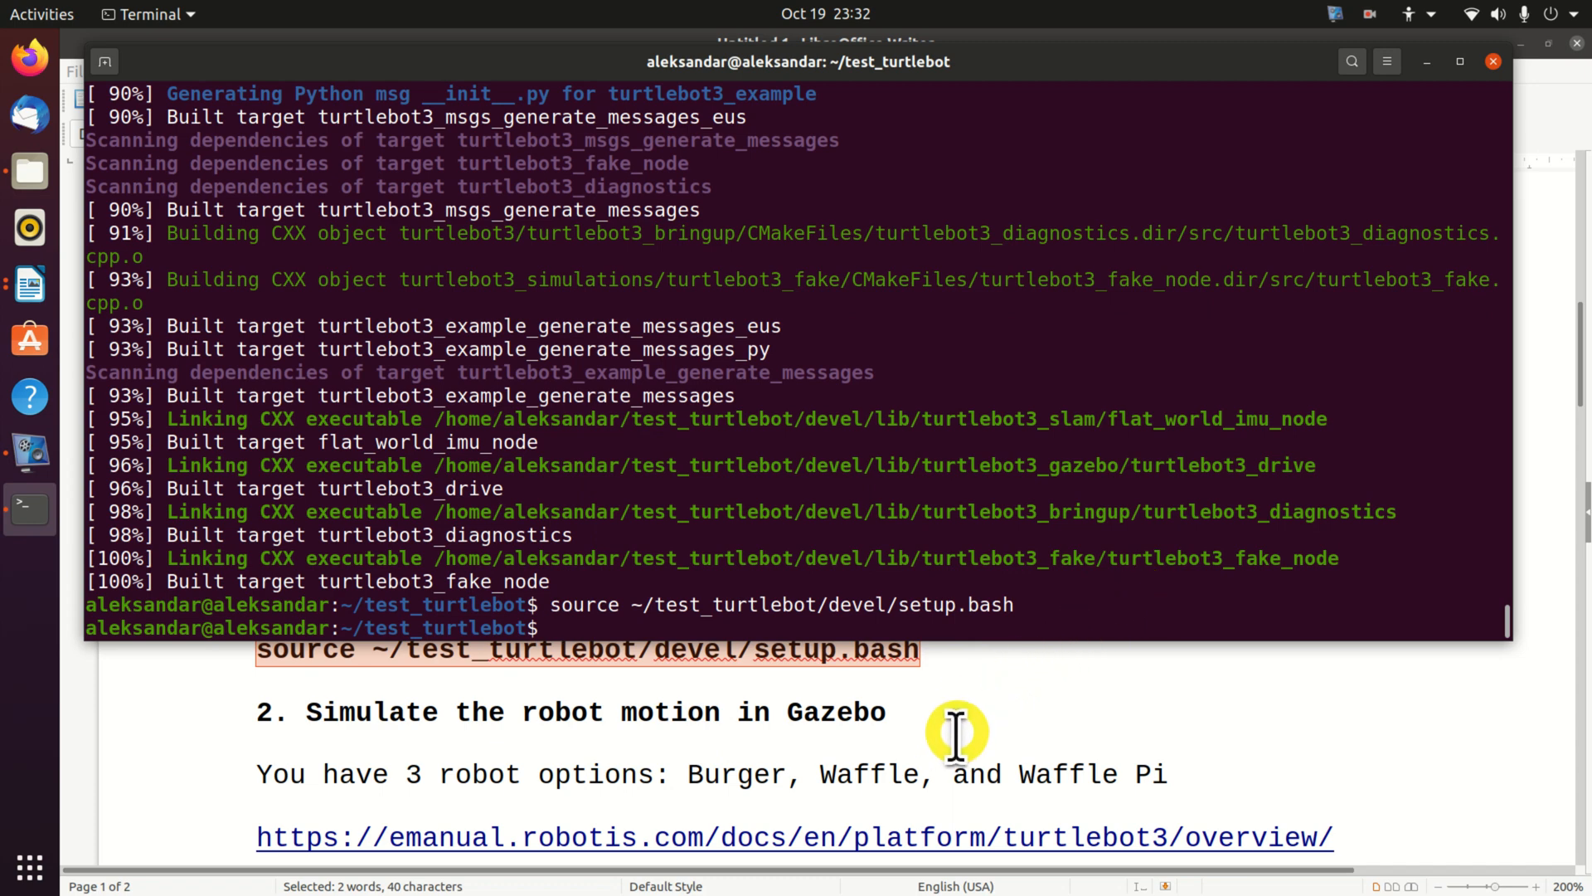
# - Scroll the notes to the Gazebo simulation section and select the emanual.robotis.com overview link
pyautogui.click(32, 282)
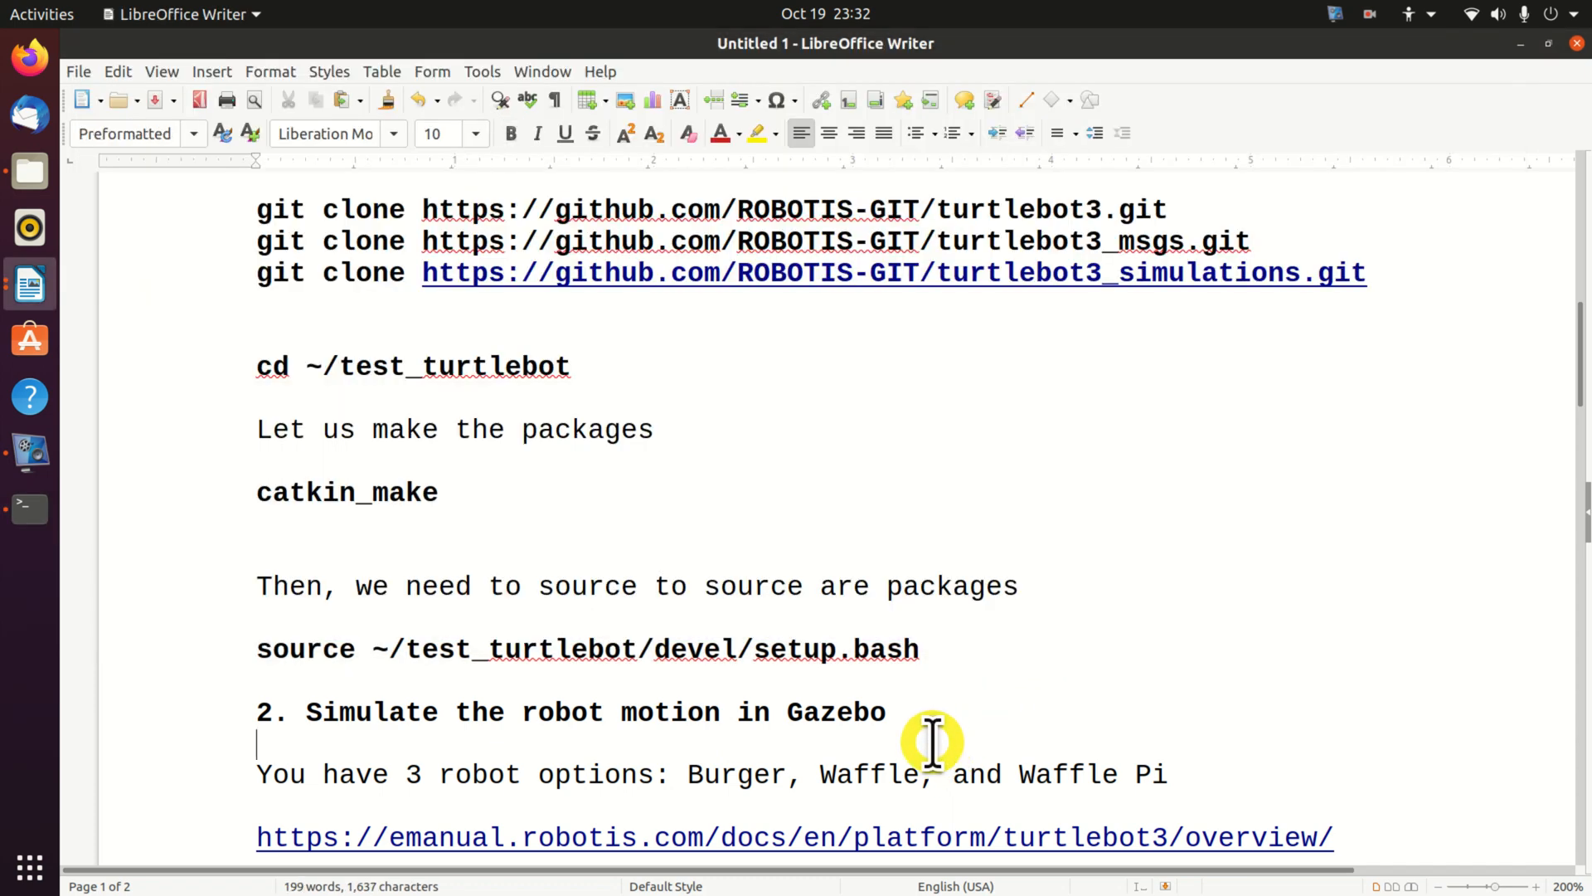
pyautogui.scroll(-3)
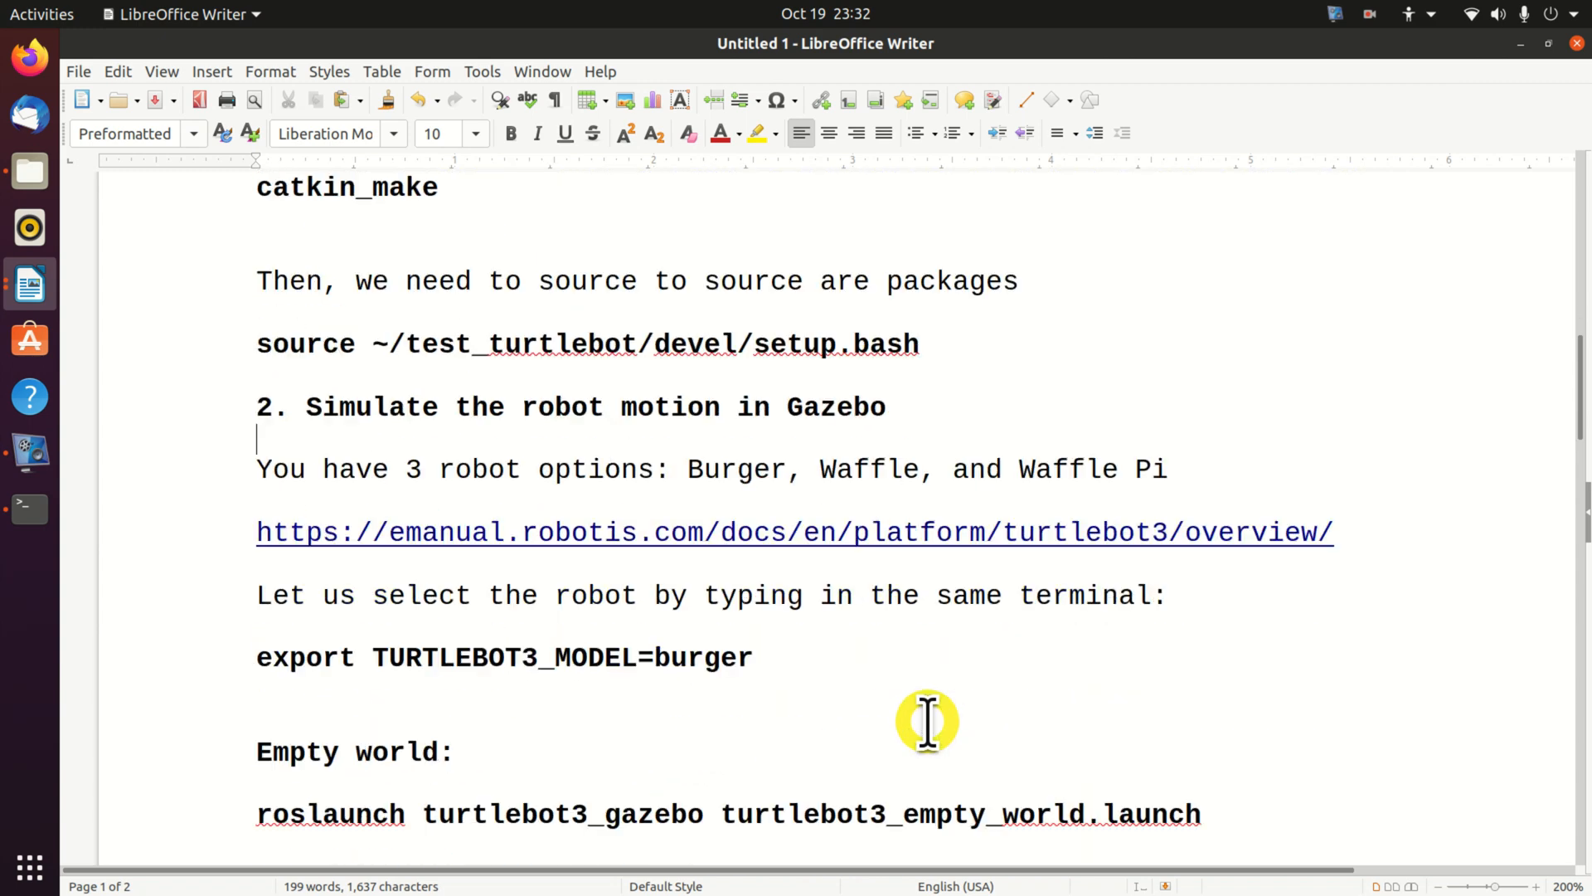
pyautogui.moveTo(1385, 539)
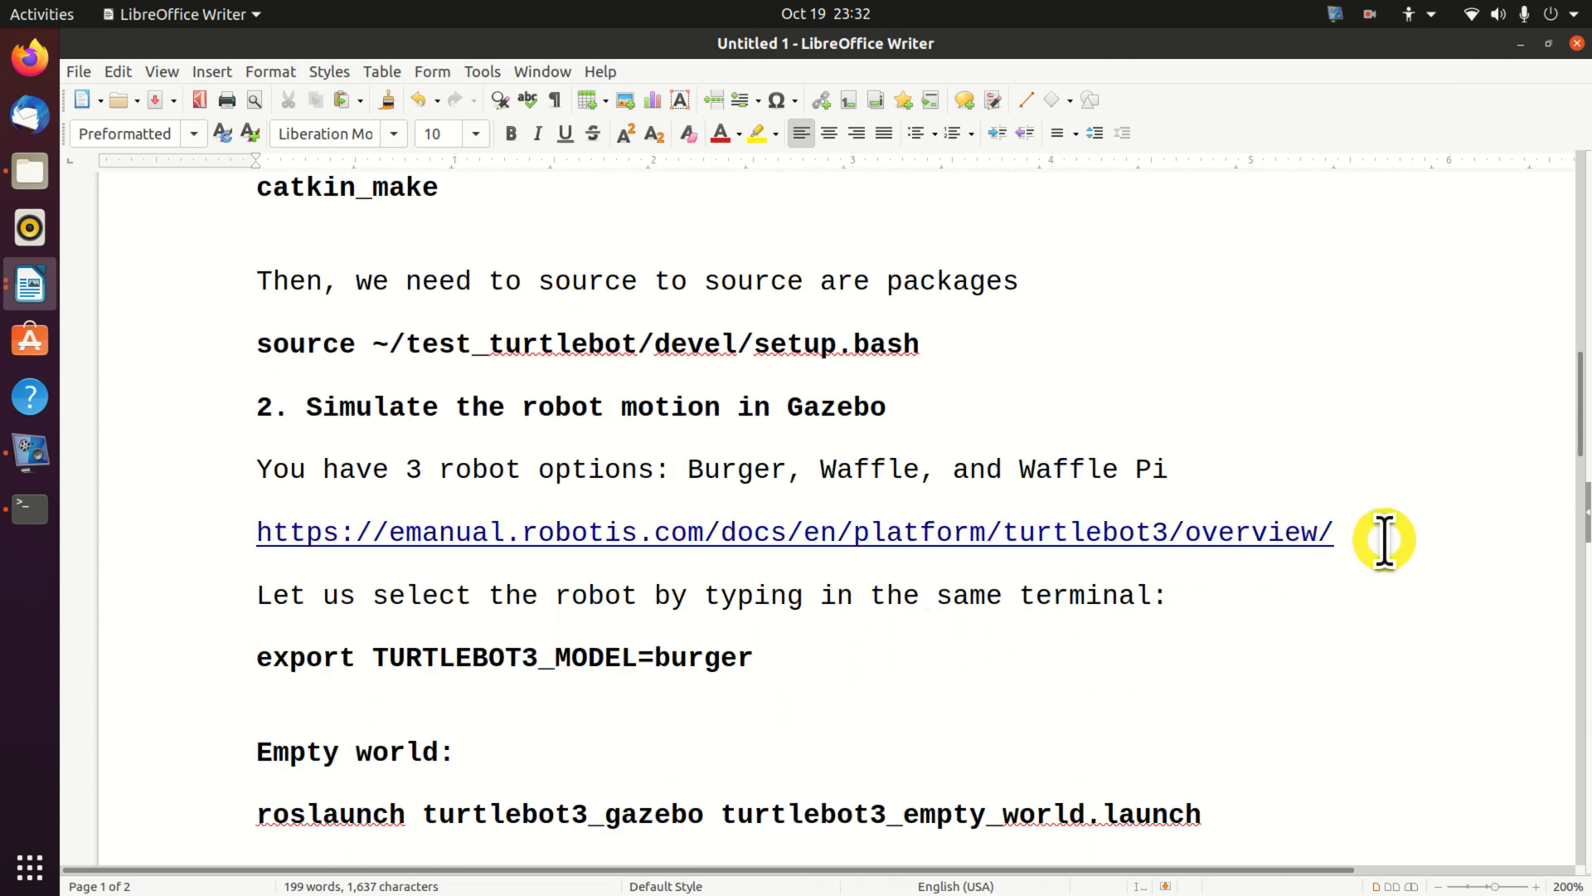
pyautogui.moveTo(1382, 531); pyautogui.dragTo(234, 531)
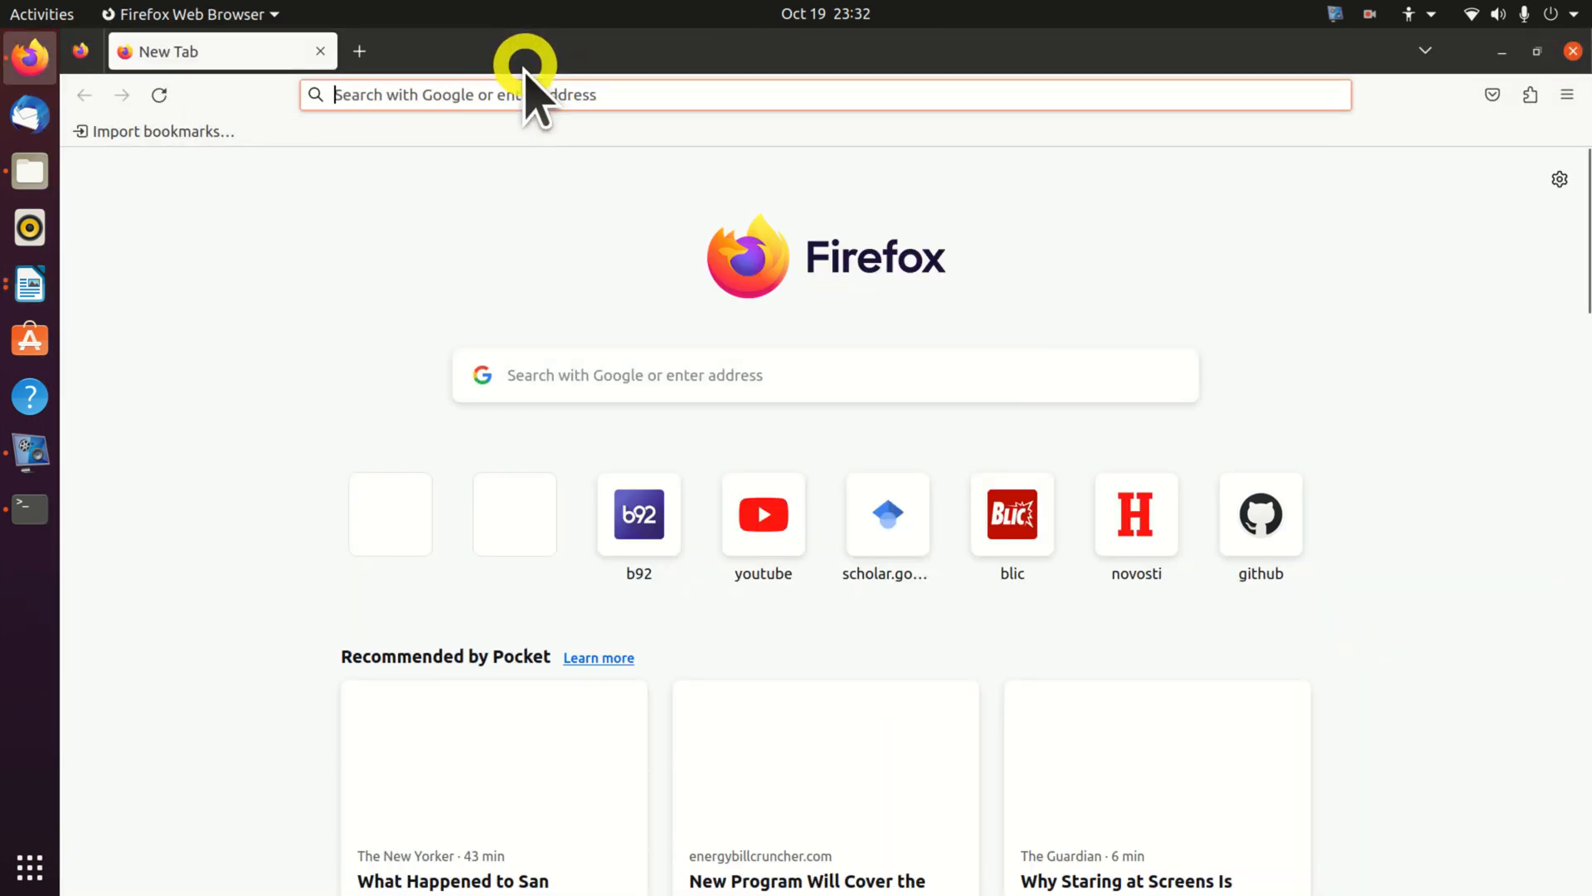
pyautogui.write('https://emanual.robotis.com/docs/en/platform/turtlebot3/overview/')
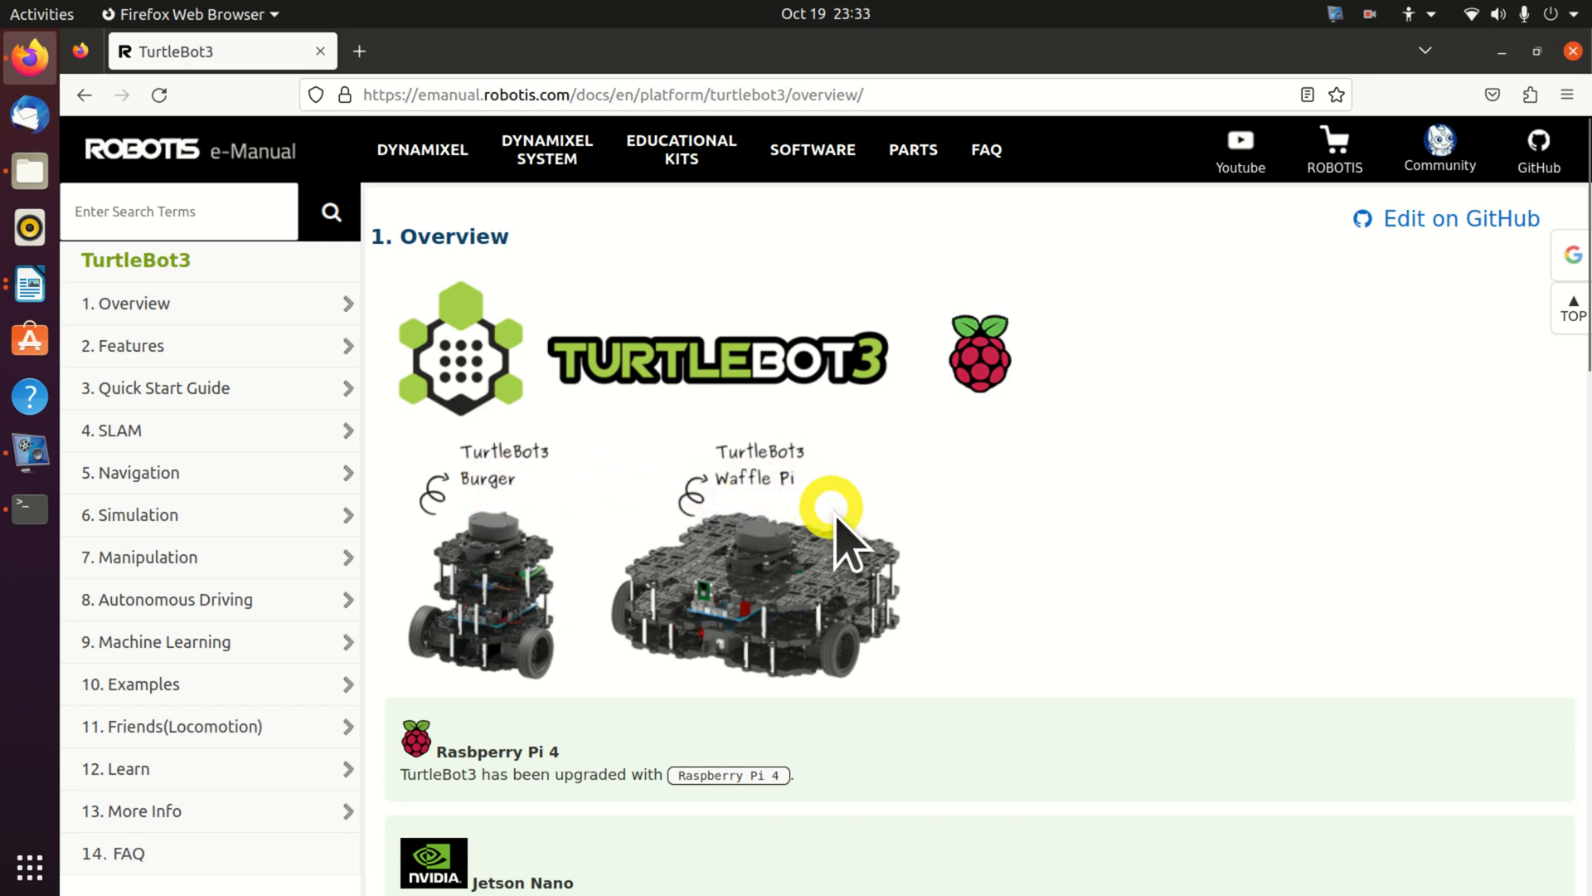
pyautogui.moveTo(485, 493)
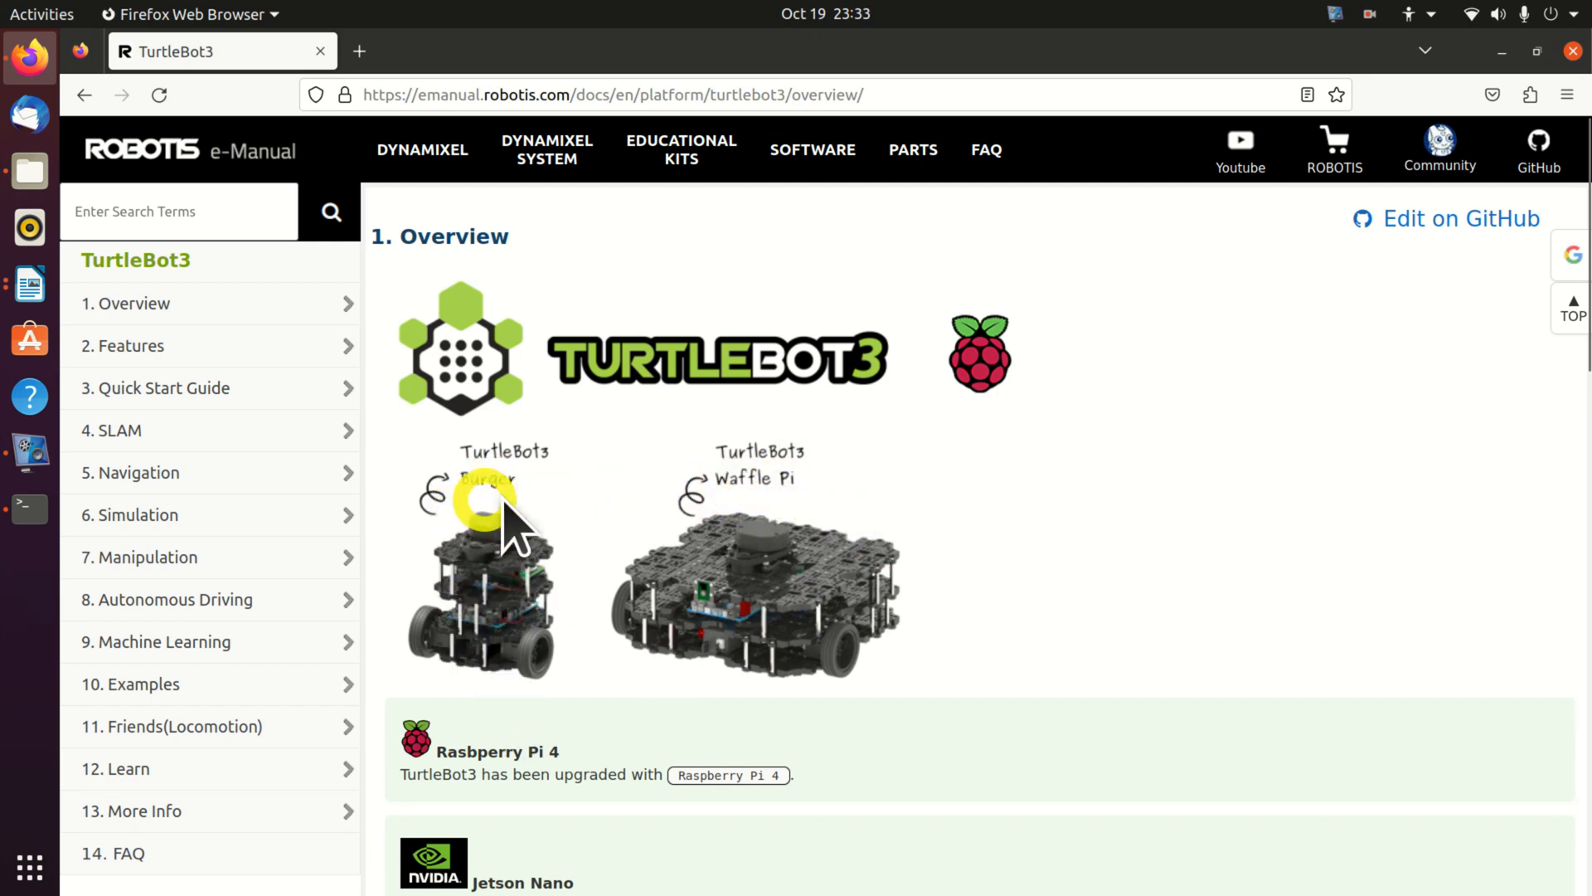
# - Run export TURTLEBOT3_MODEL=burger and write the roslaunch turtlebot3_empty_world.launch command
pyautogui.click(30, 285)
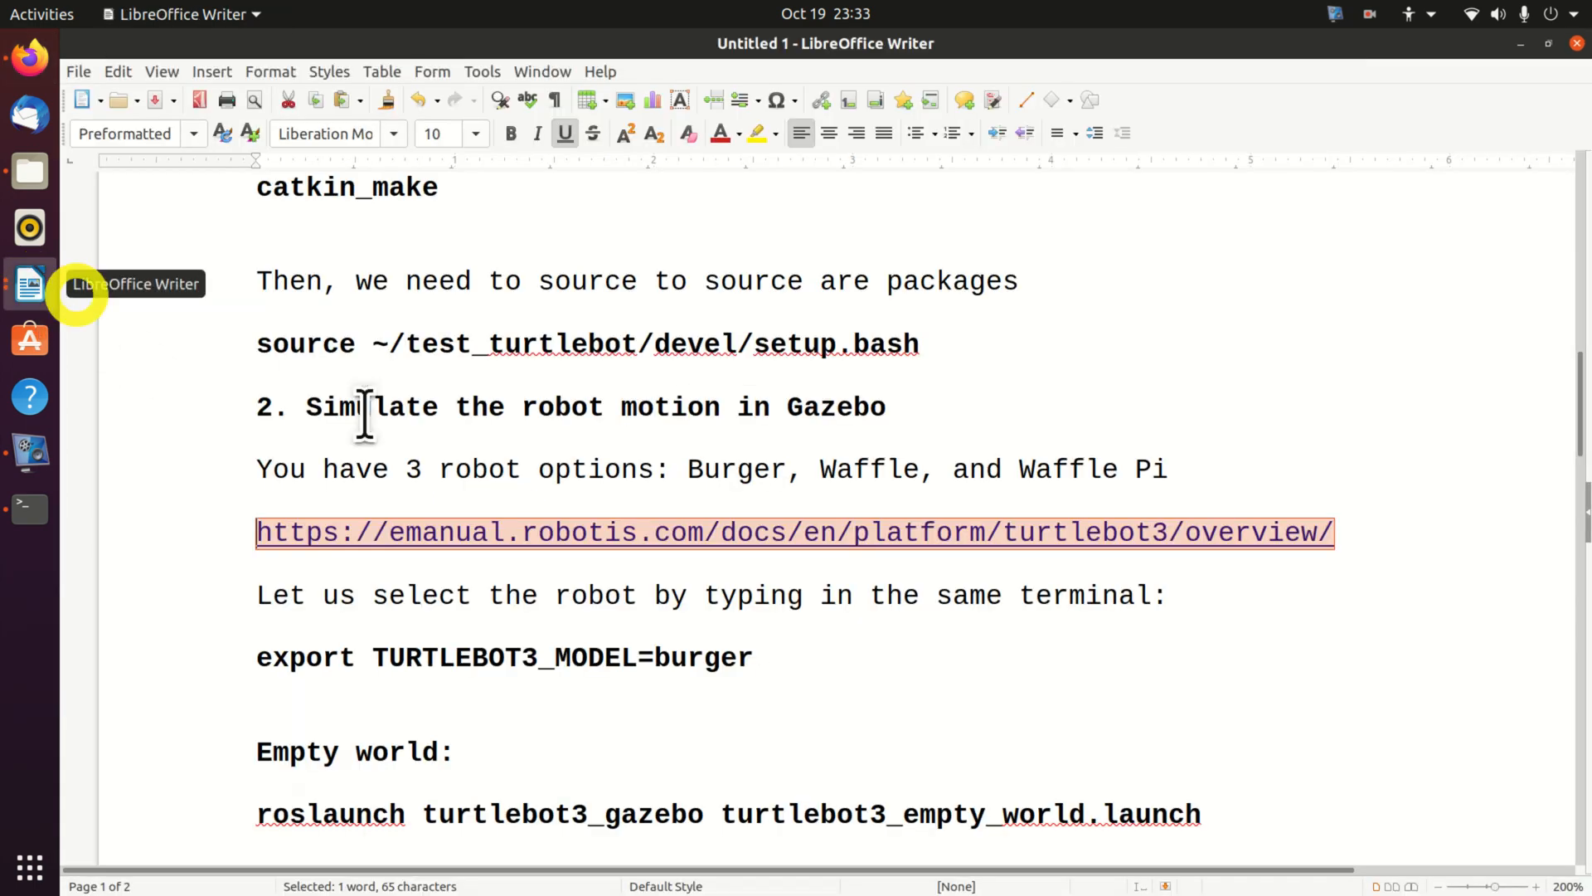
pyautogui.scroll(-3)
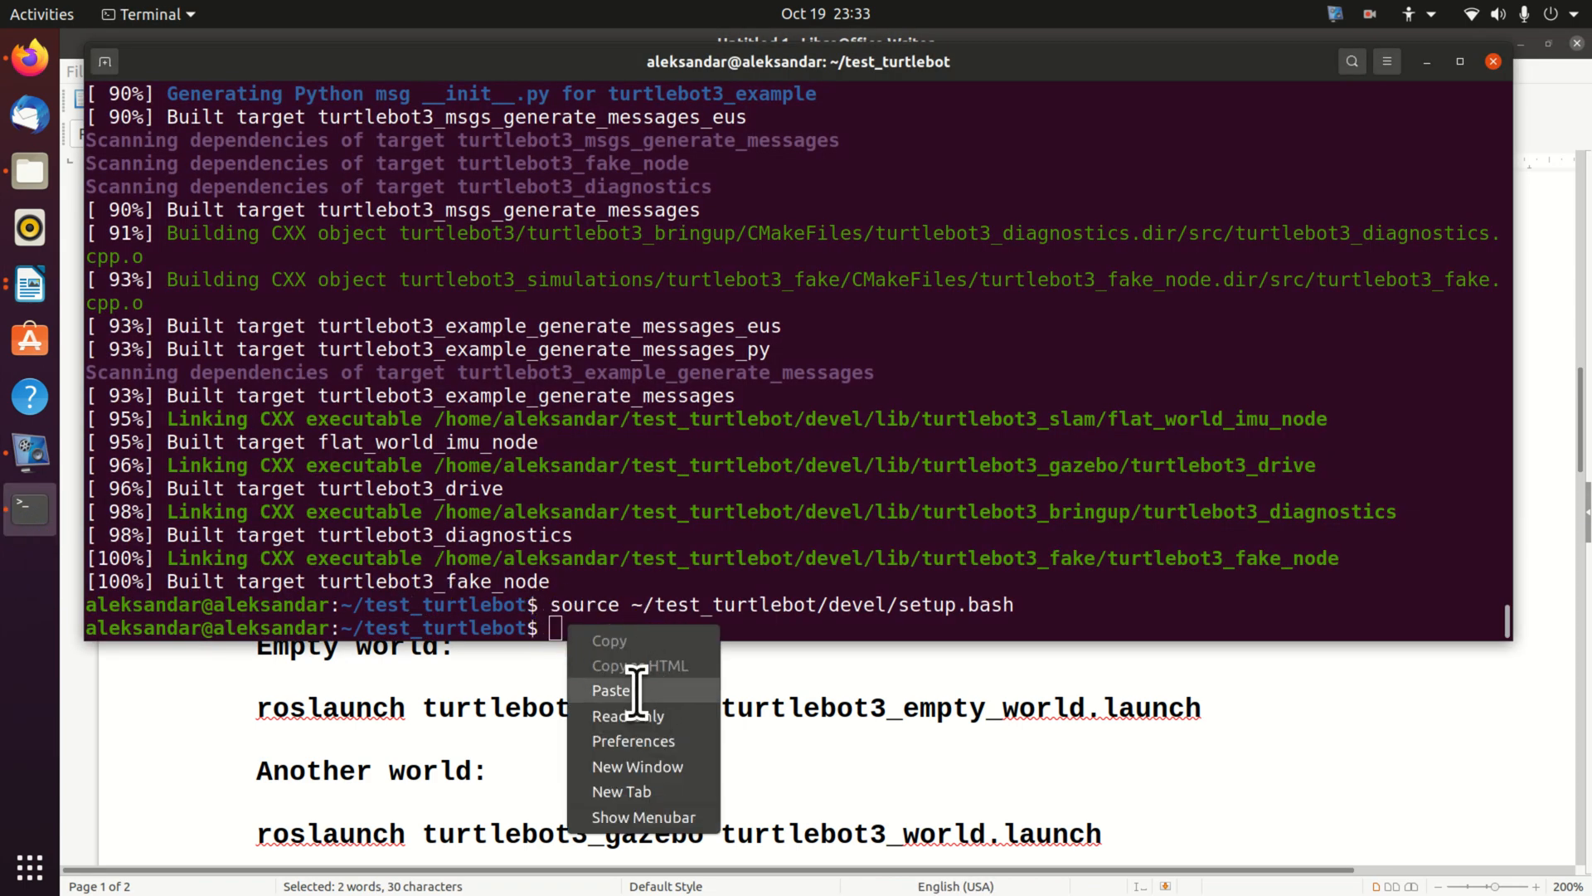
pyautogui.click(610, 689)
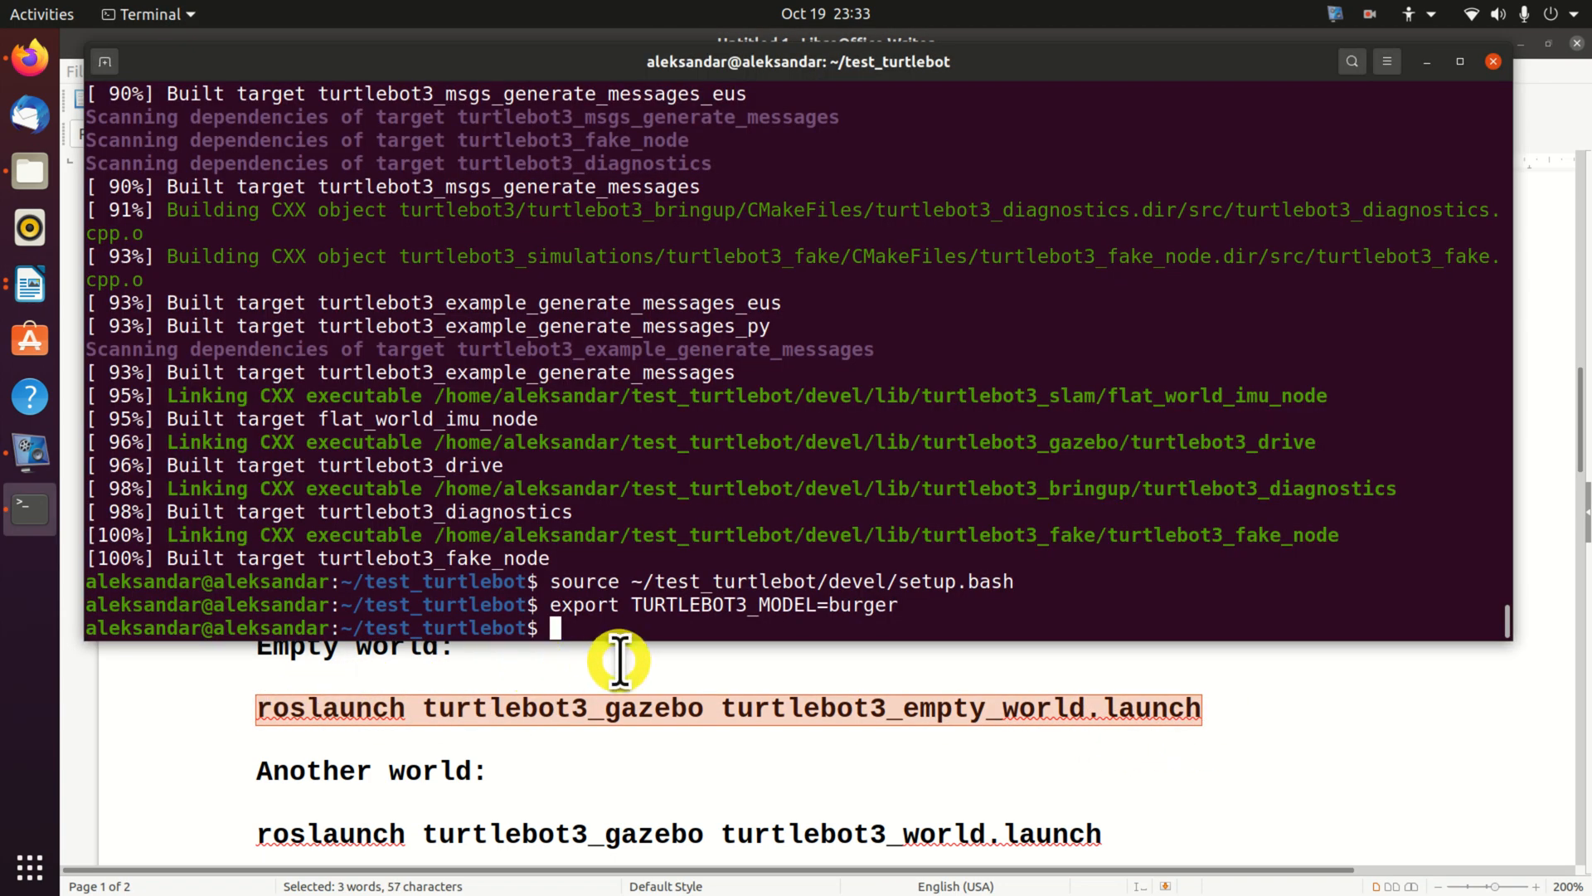
pyautogui.write('roslaunch turtlebot3_gazebo turtlebot3_empty_world.launch')
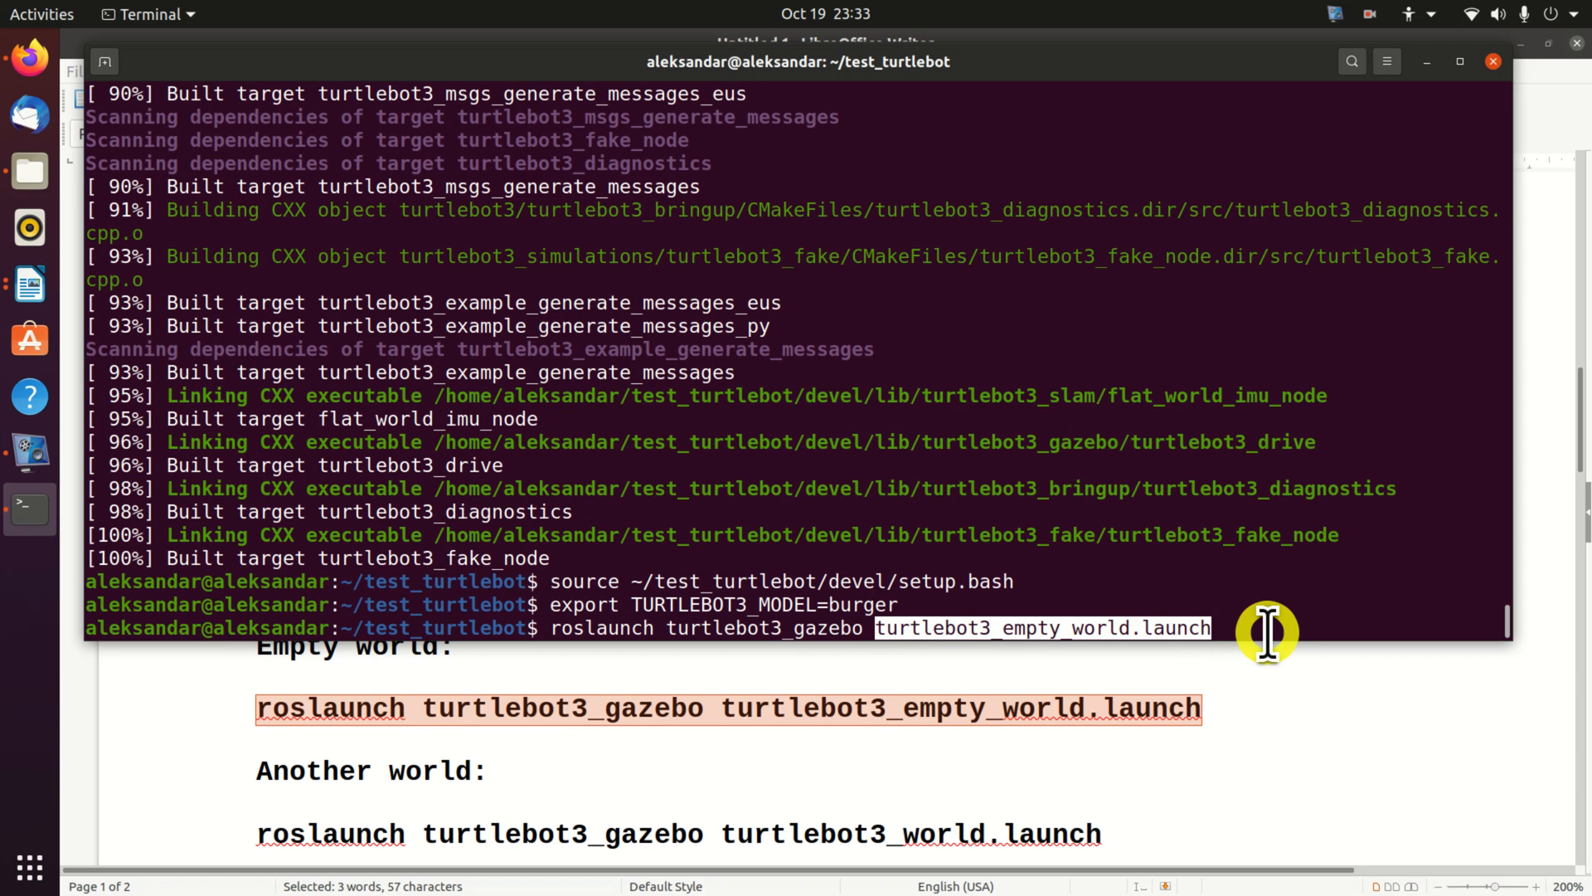
# - Run roslaunch turtlebot3_gazebo turtlebot3_empty_world.launch so Gazebo starts with the burger robot
pyautogui.press('Return')
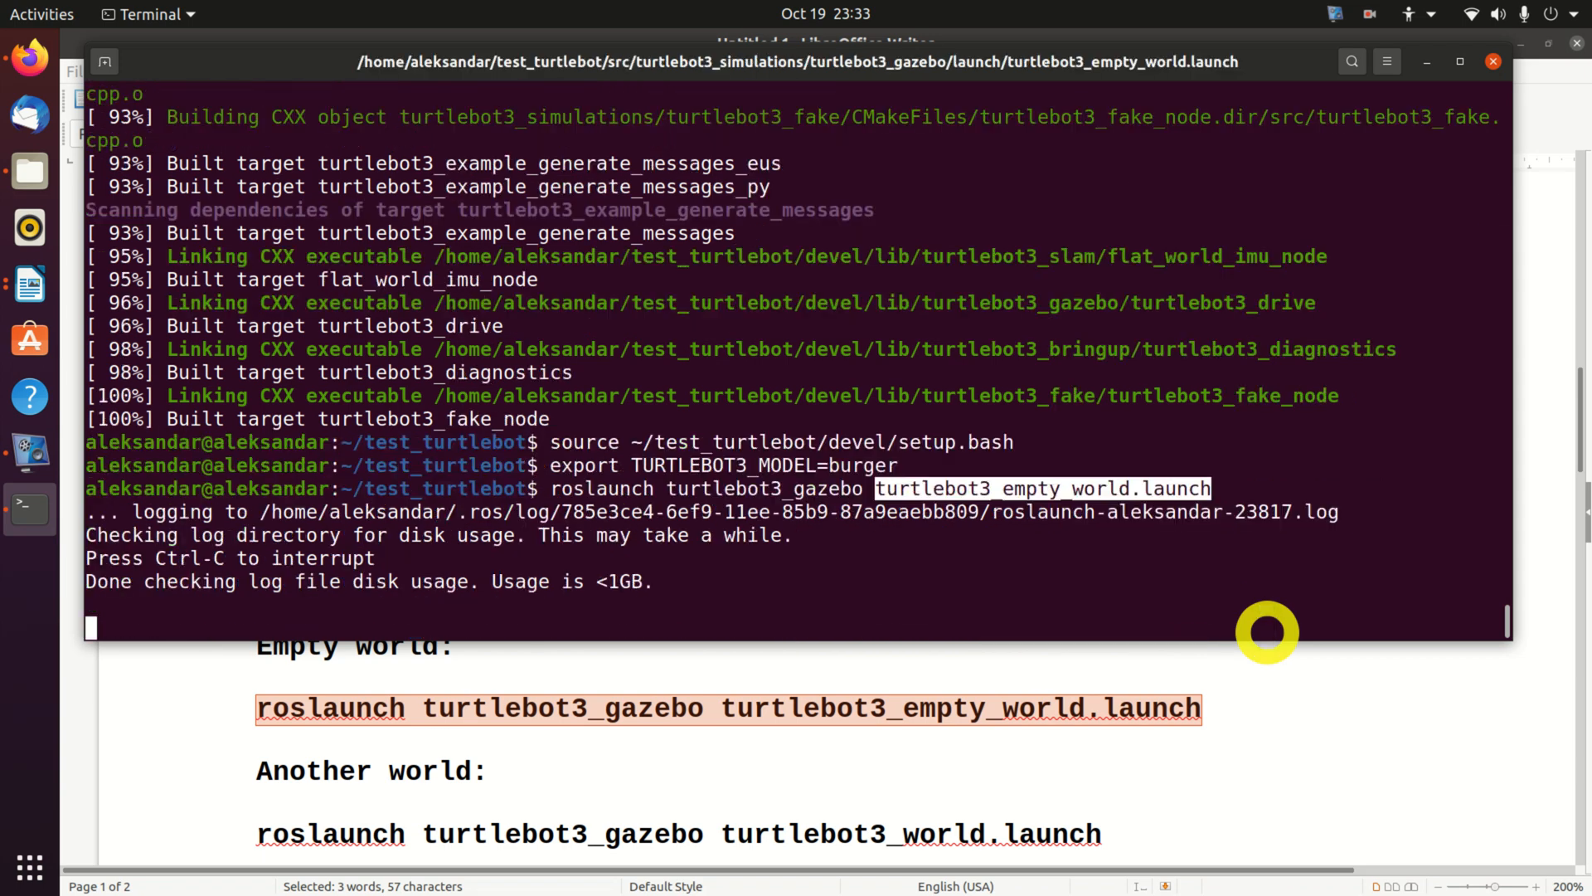
pyautogui.press('Return')
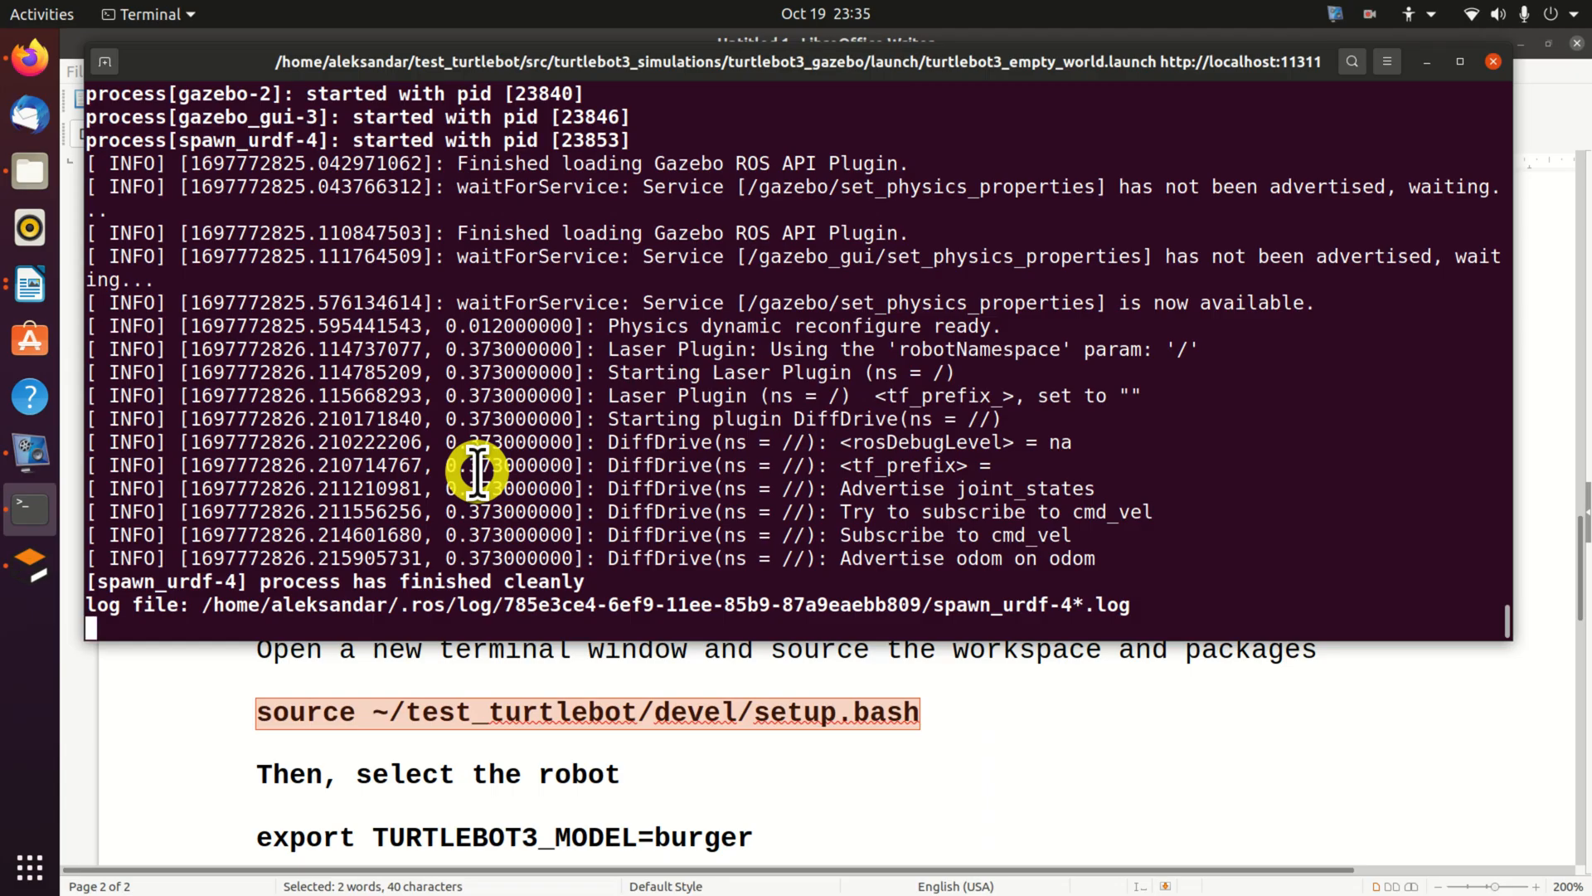
pyautogui.moveTo(310, 329)
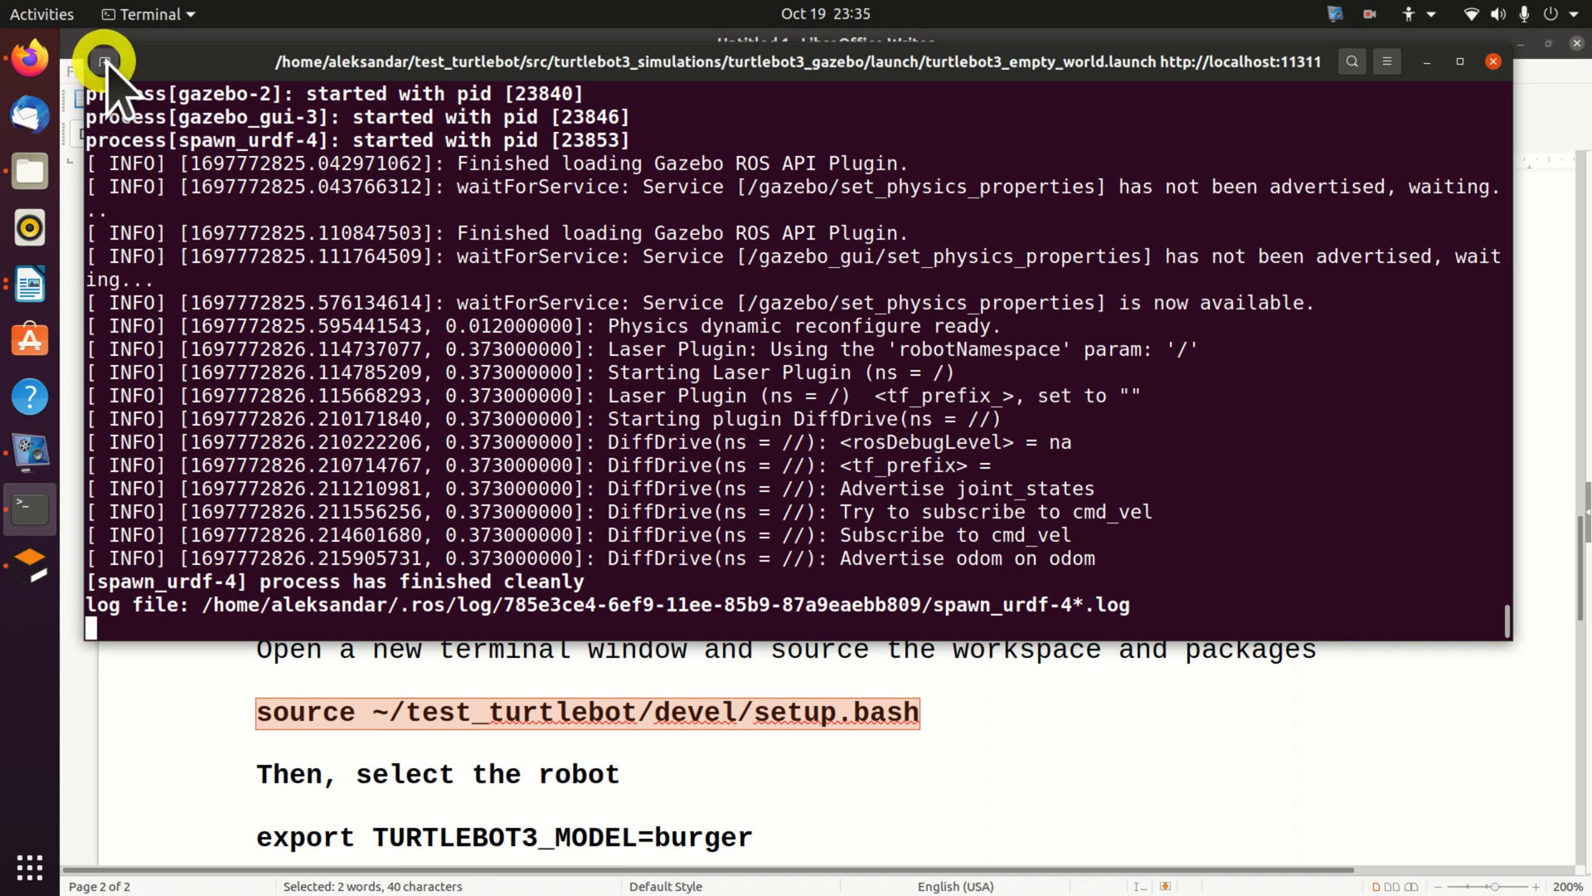
# - Source ~/test_turtlebot/devel/setup.bash in a new terminal session and prepare the burger model export
pyautogui.click(103, 53)
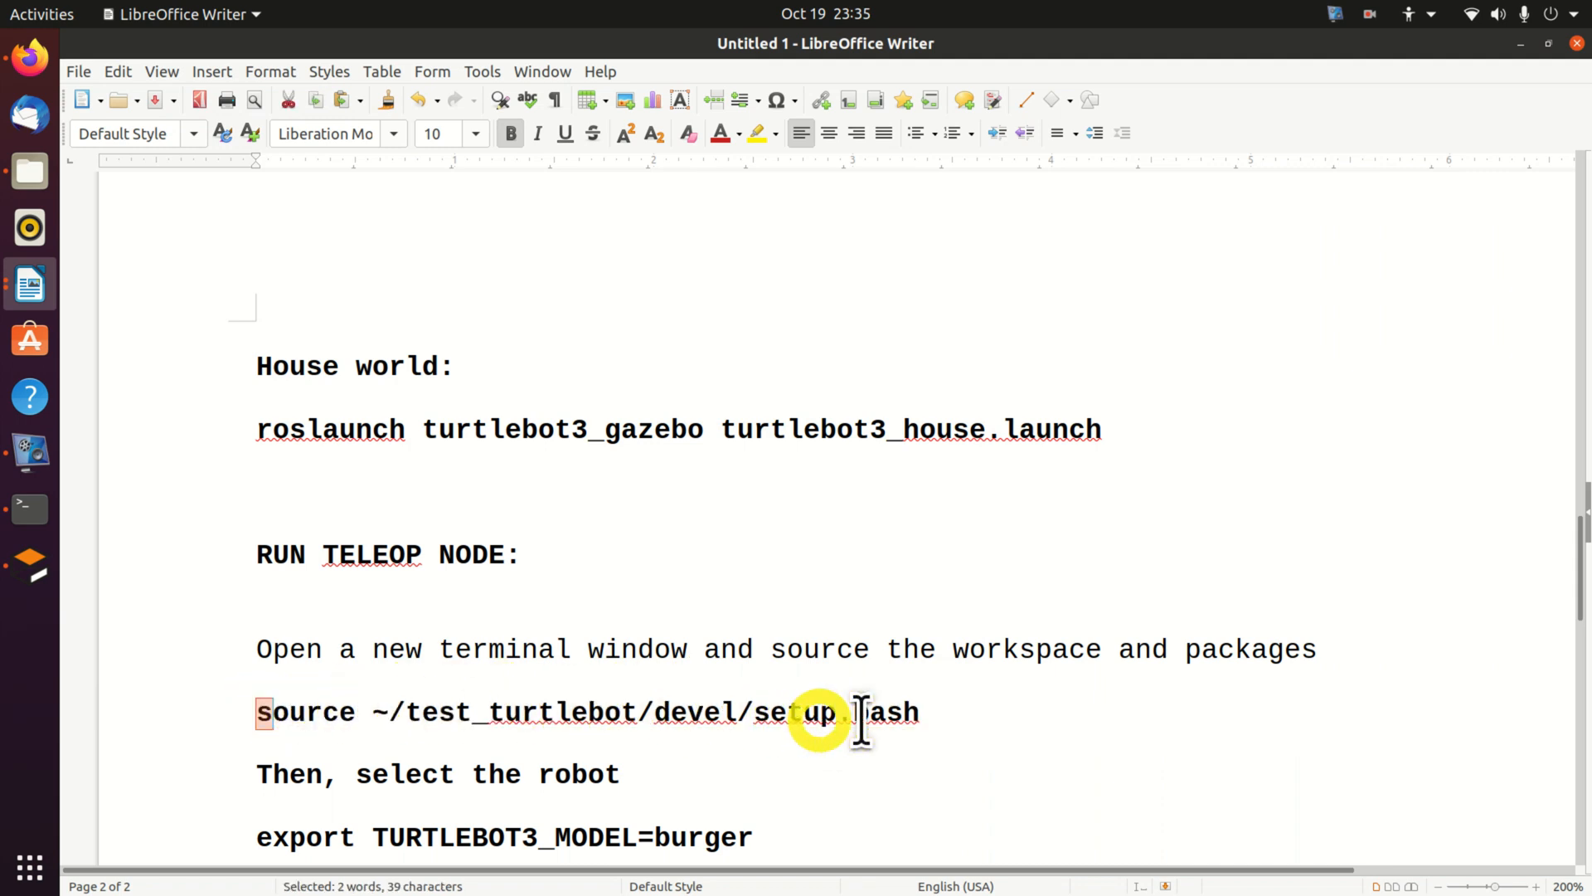
pyautogui.click(559, 713)
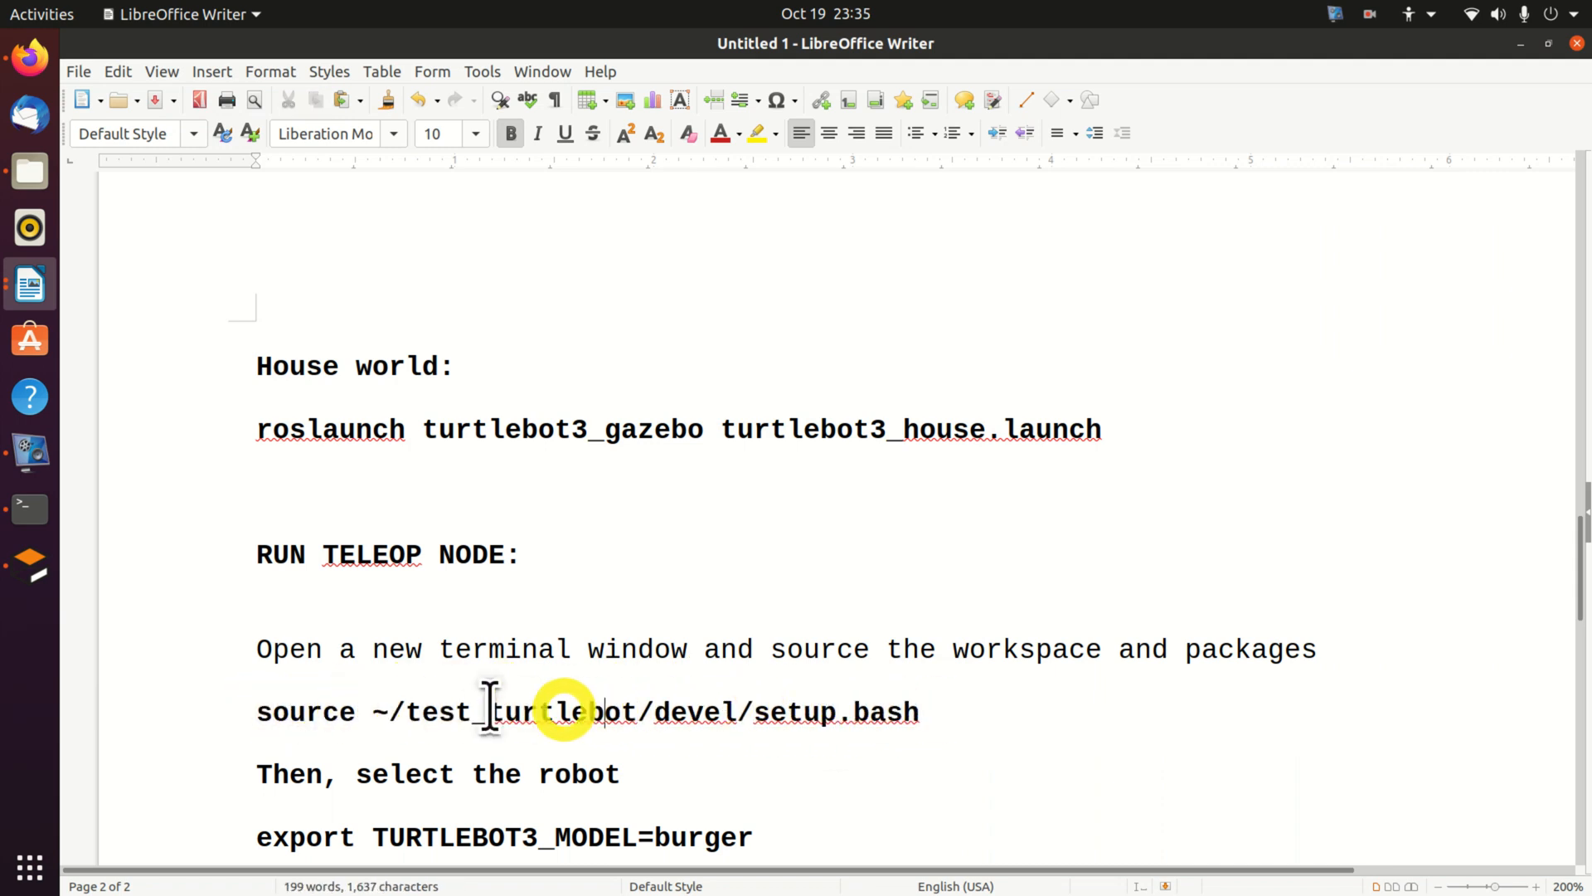
pyautogui.tripleClick(560, 710)
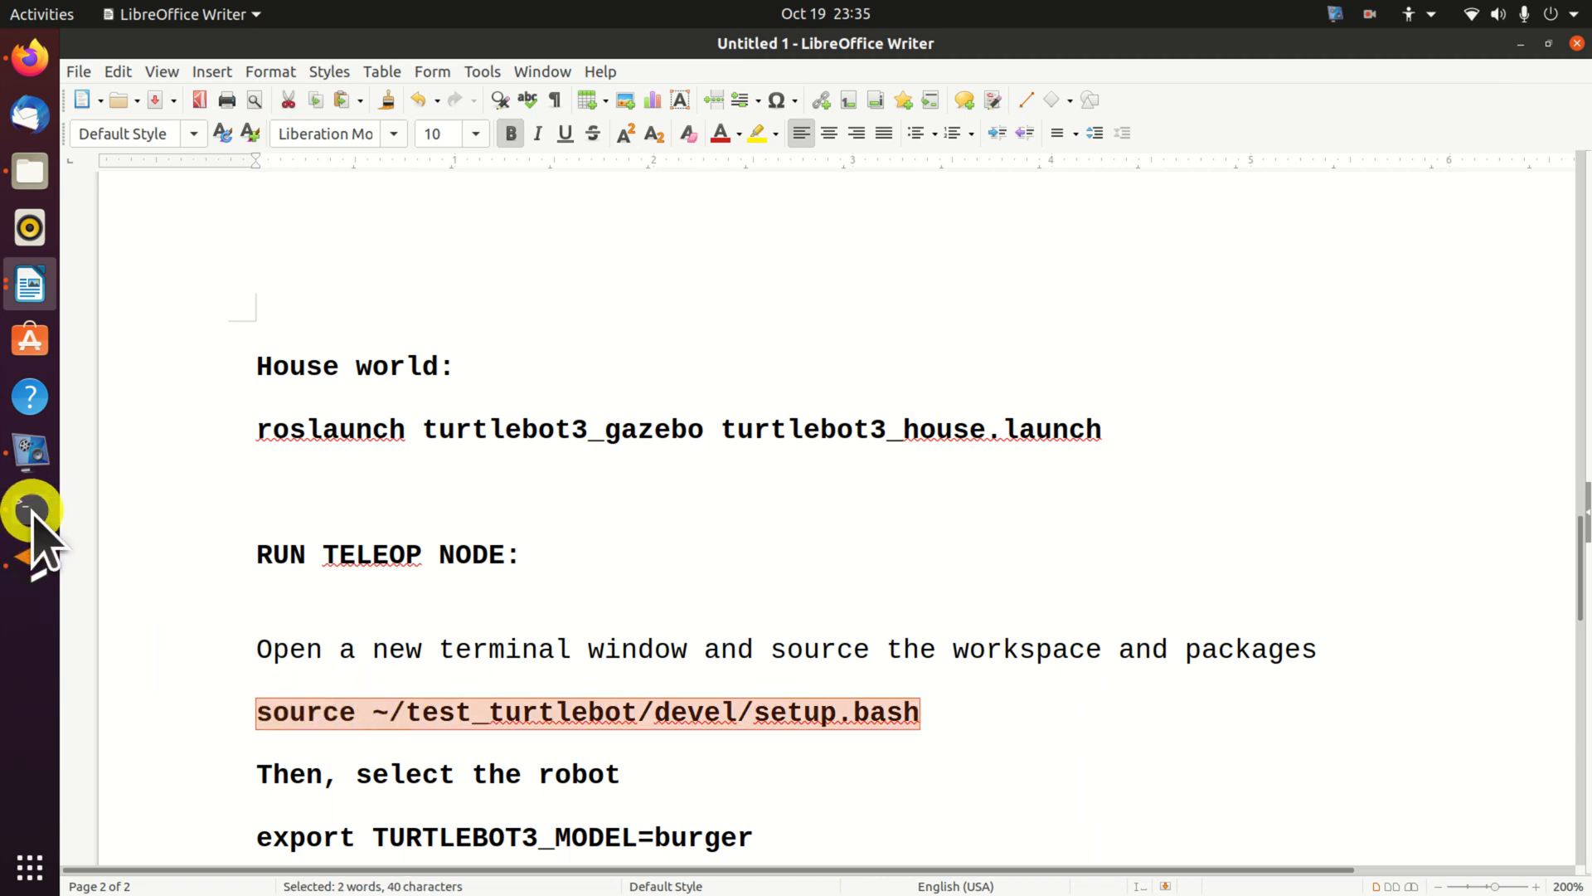
pyautogui.click(30, 509)
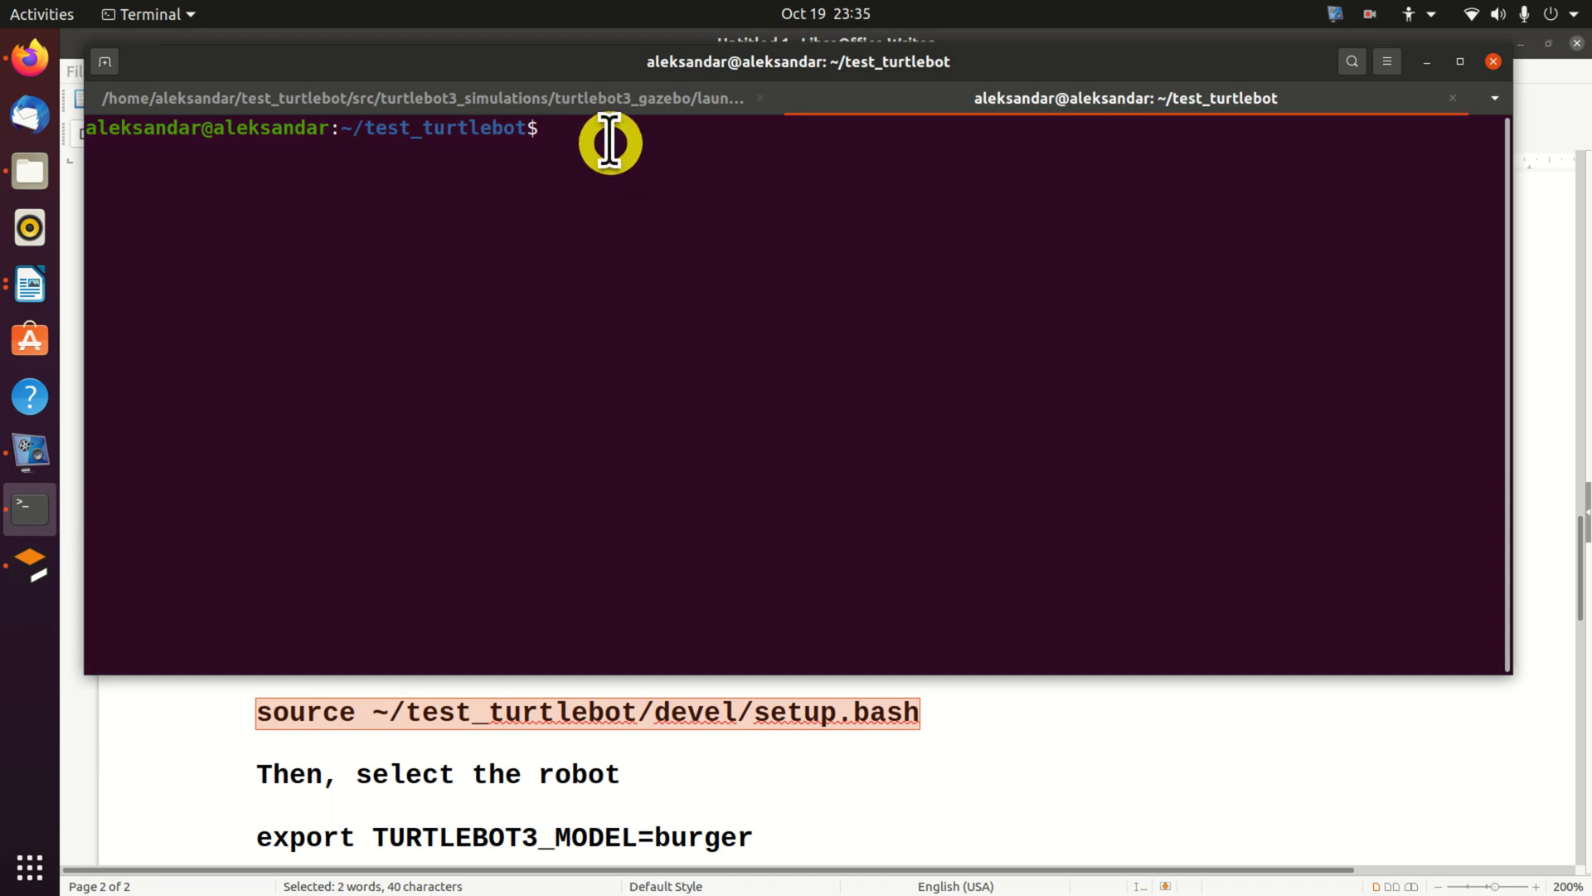
pyautogui.write('source ~/test_turtlebot/devel/setup.bash')
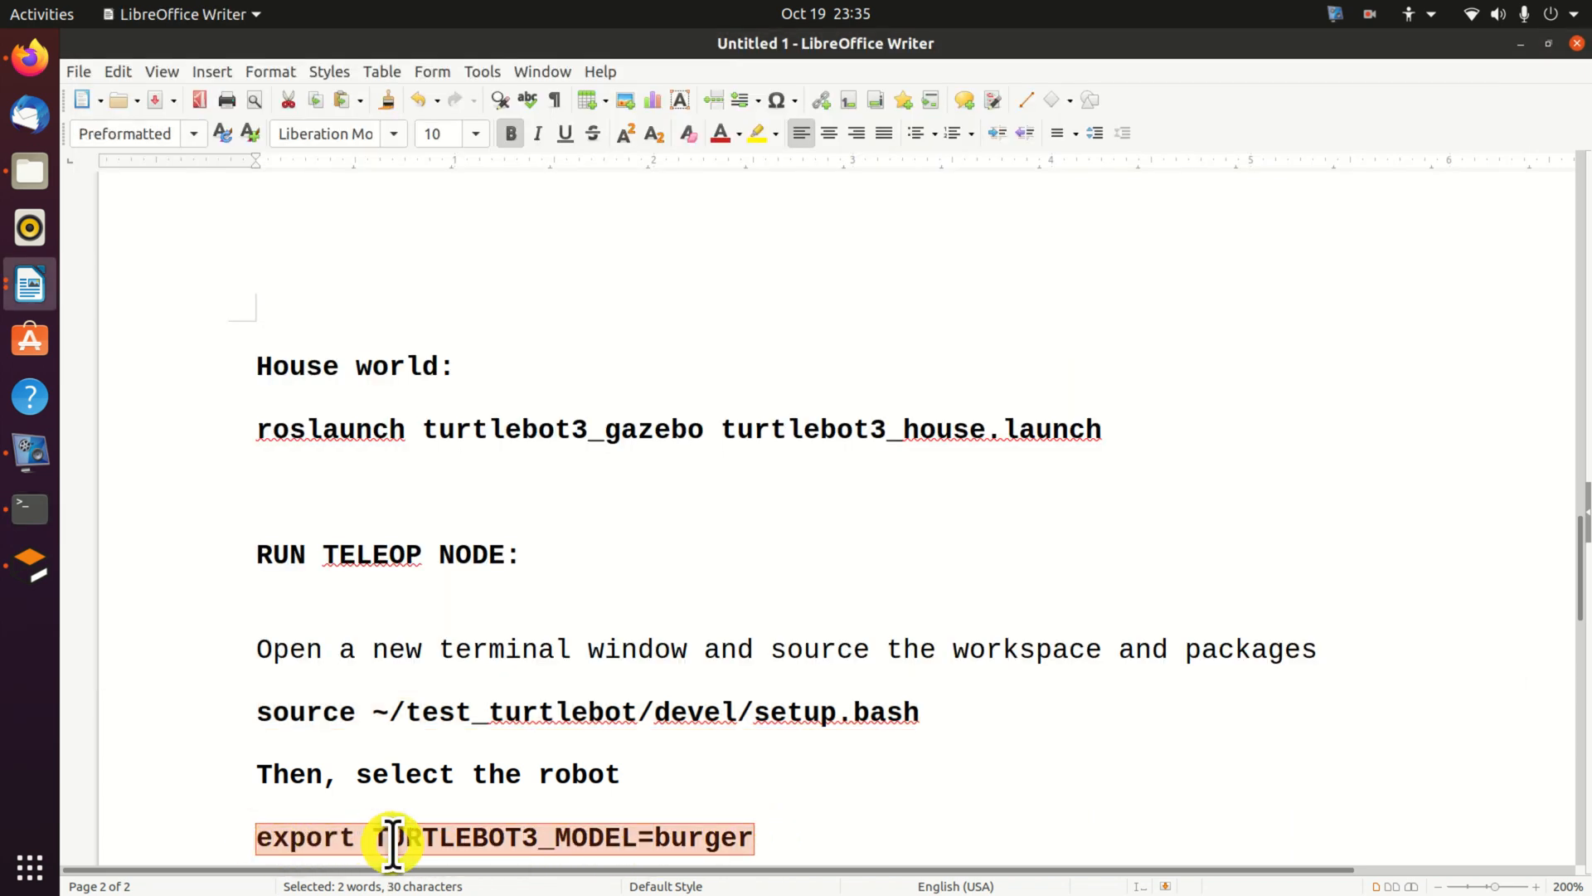
pyautogui.click(29, 509)
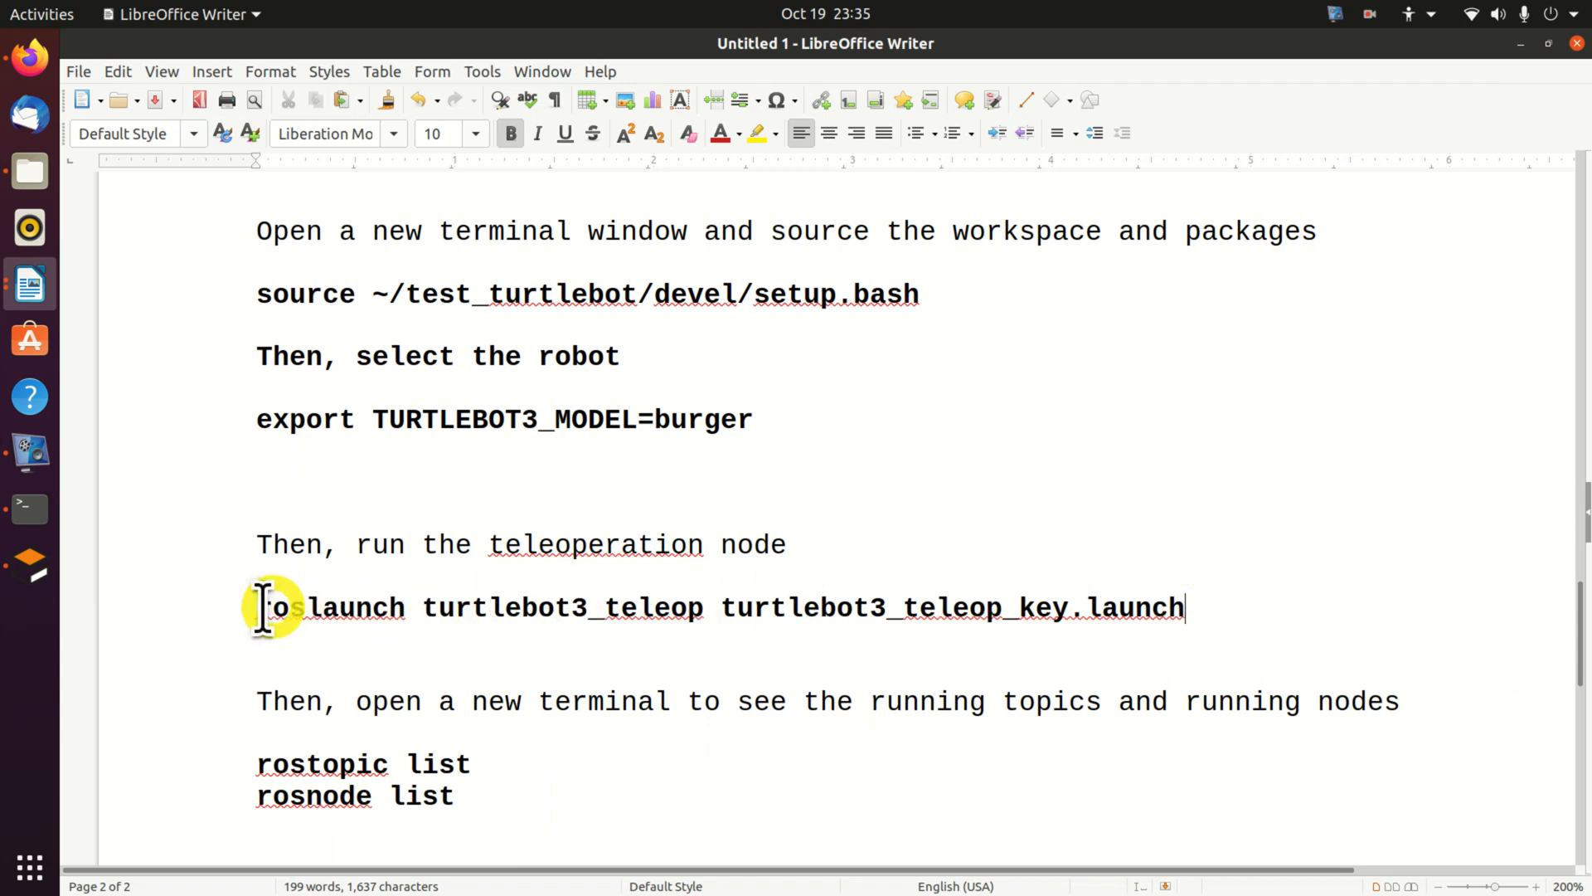
pyautogui.moveTo(263, 607)
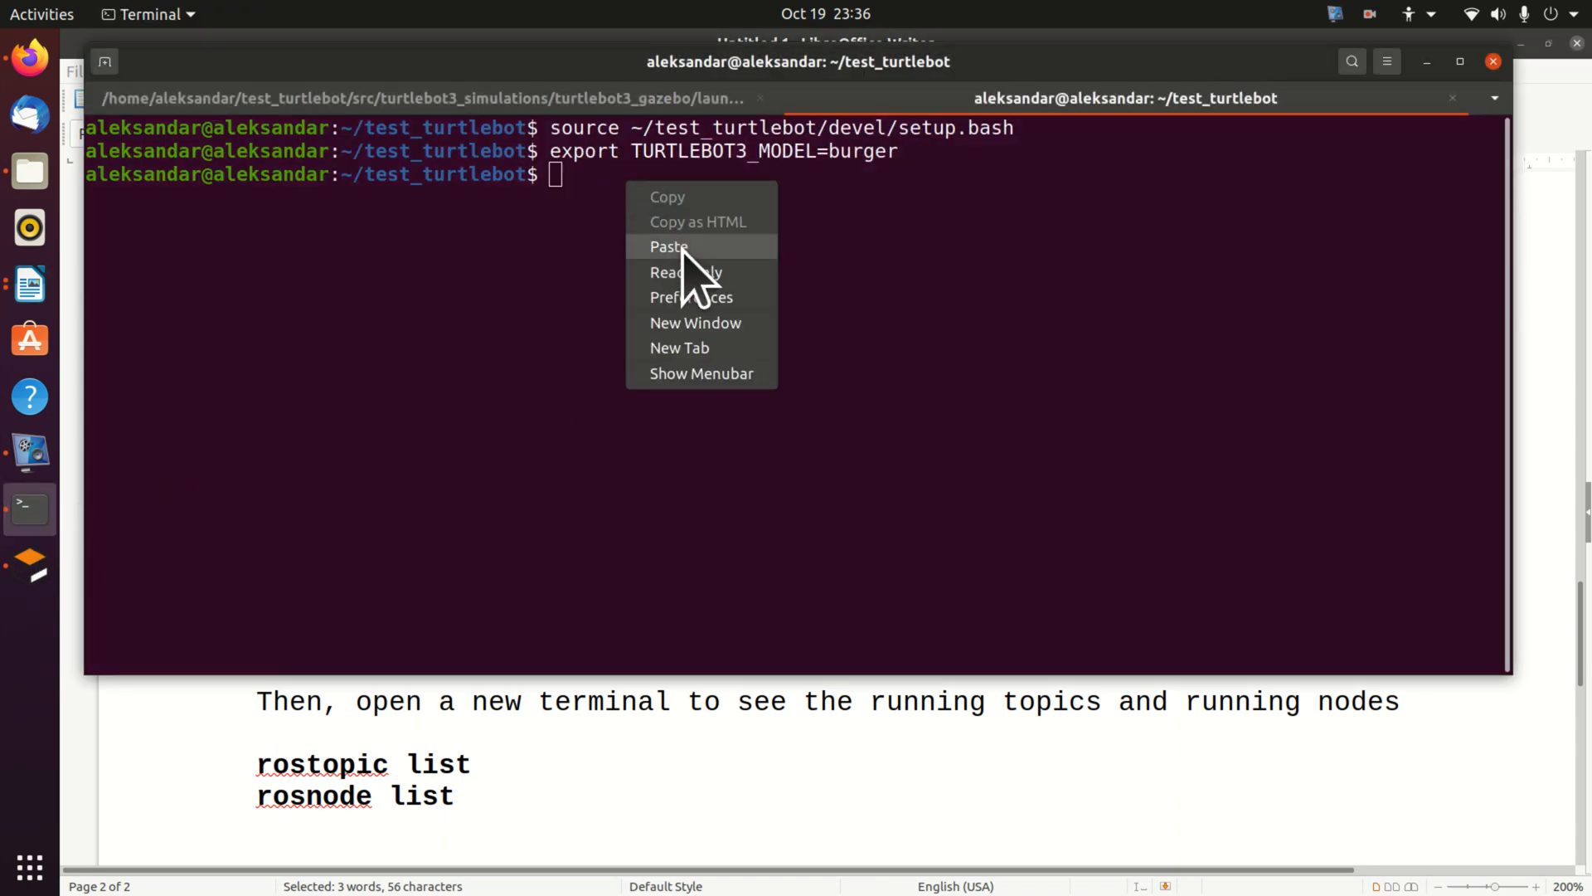
# - Launch turtlebot3_teleop_key so the keyboard movement controls appear
pyautogui.click(668, 246)
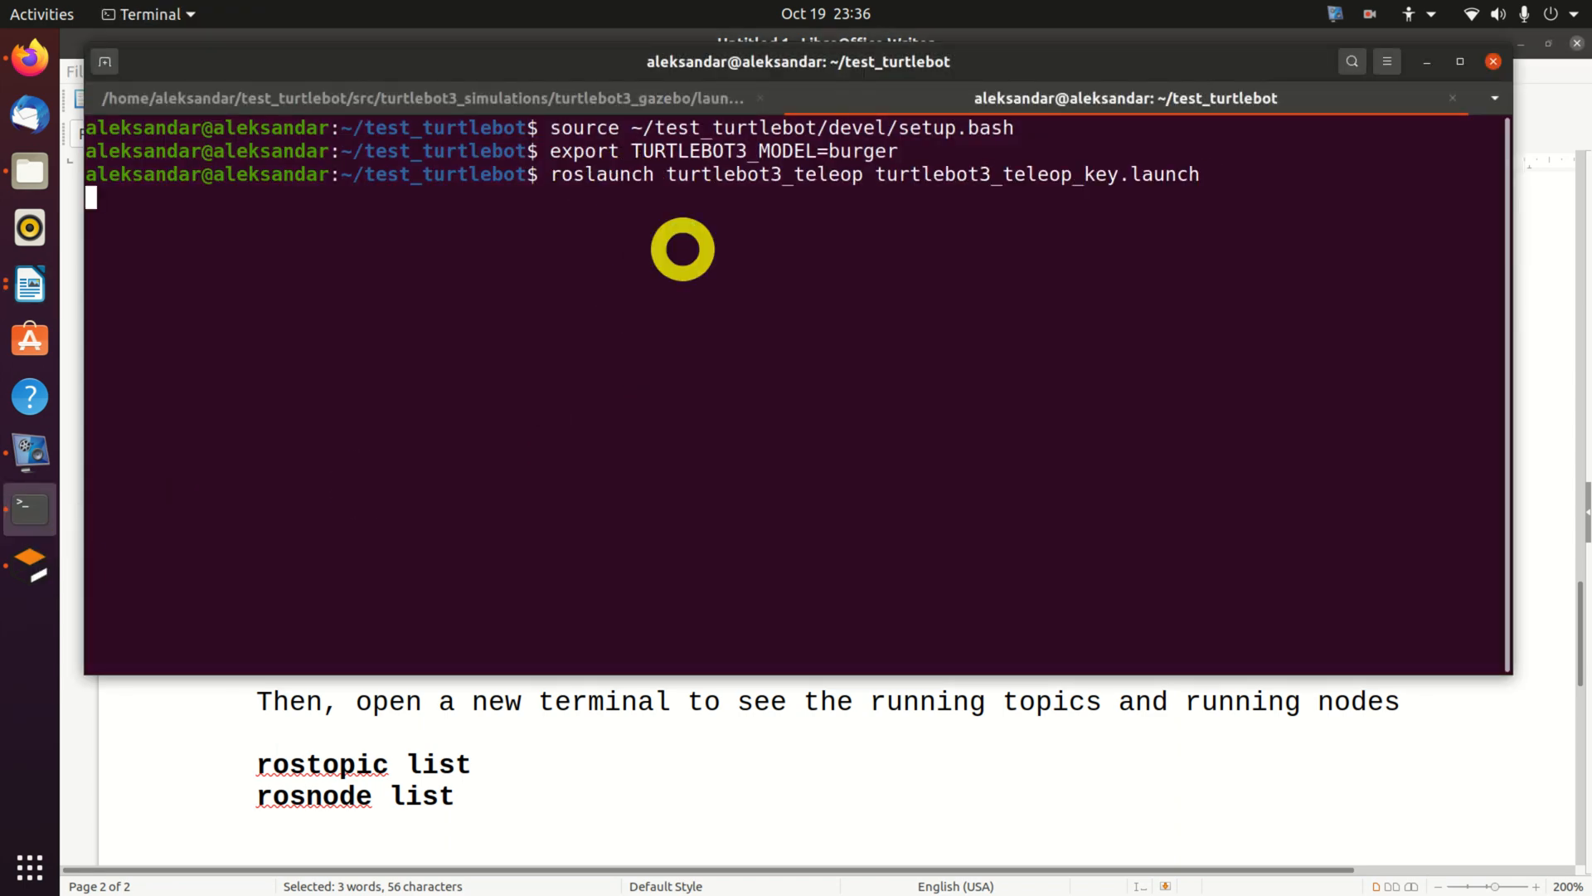
pyautogui.press('Return')
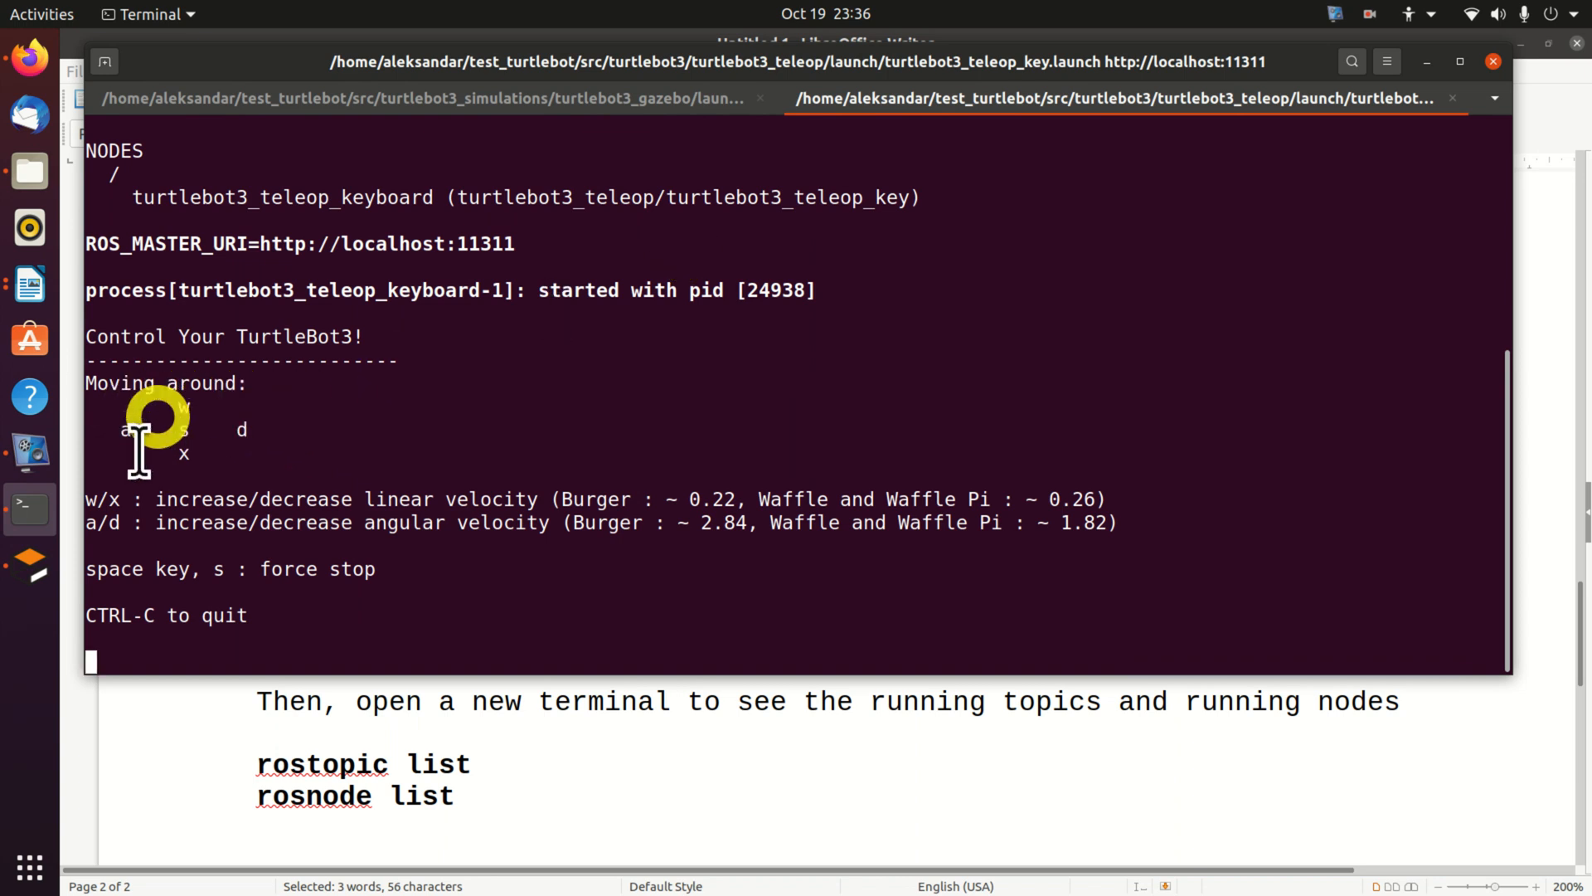
pyautogui.moveTo(282, 428)
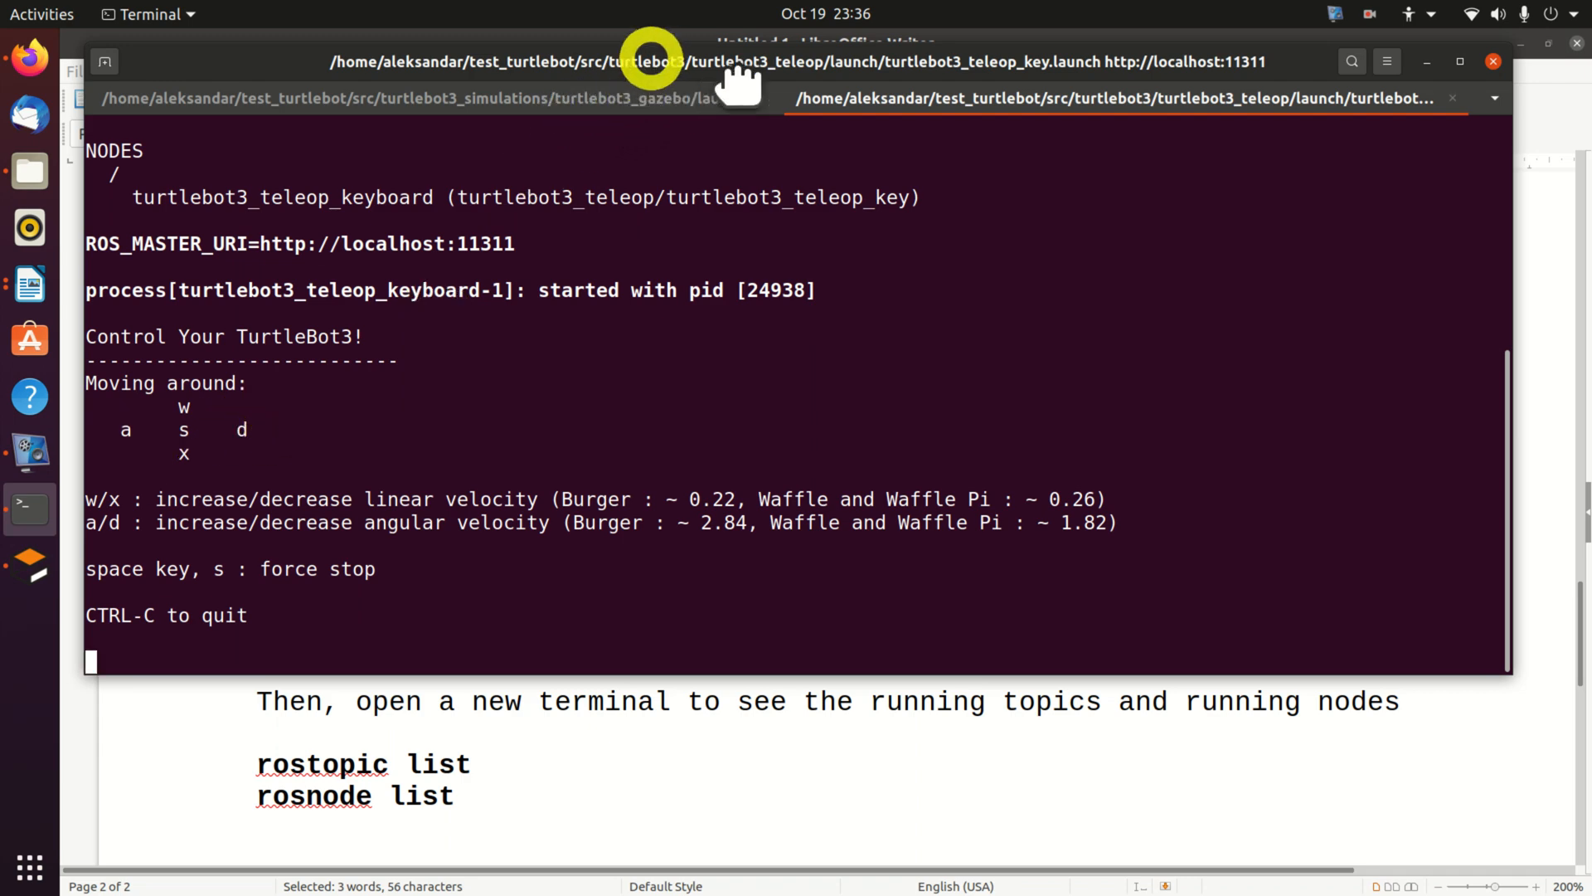
# - Arrange the teleop terminal at the lower right over the Gazebo empty world
pyautogui.moveTo(650, 62); pyautogui.dragTo(1219, 478)
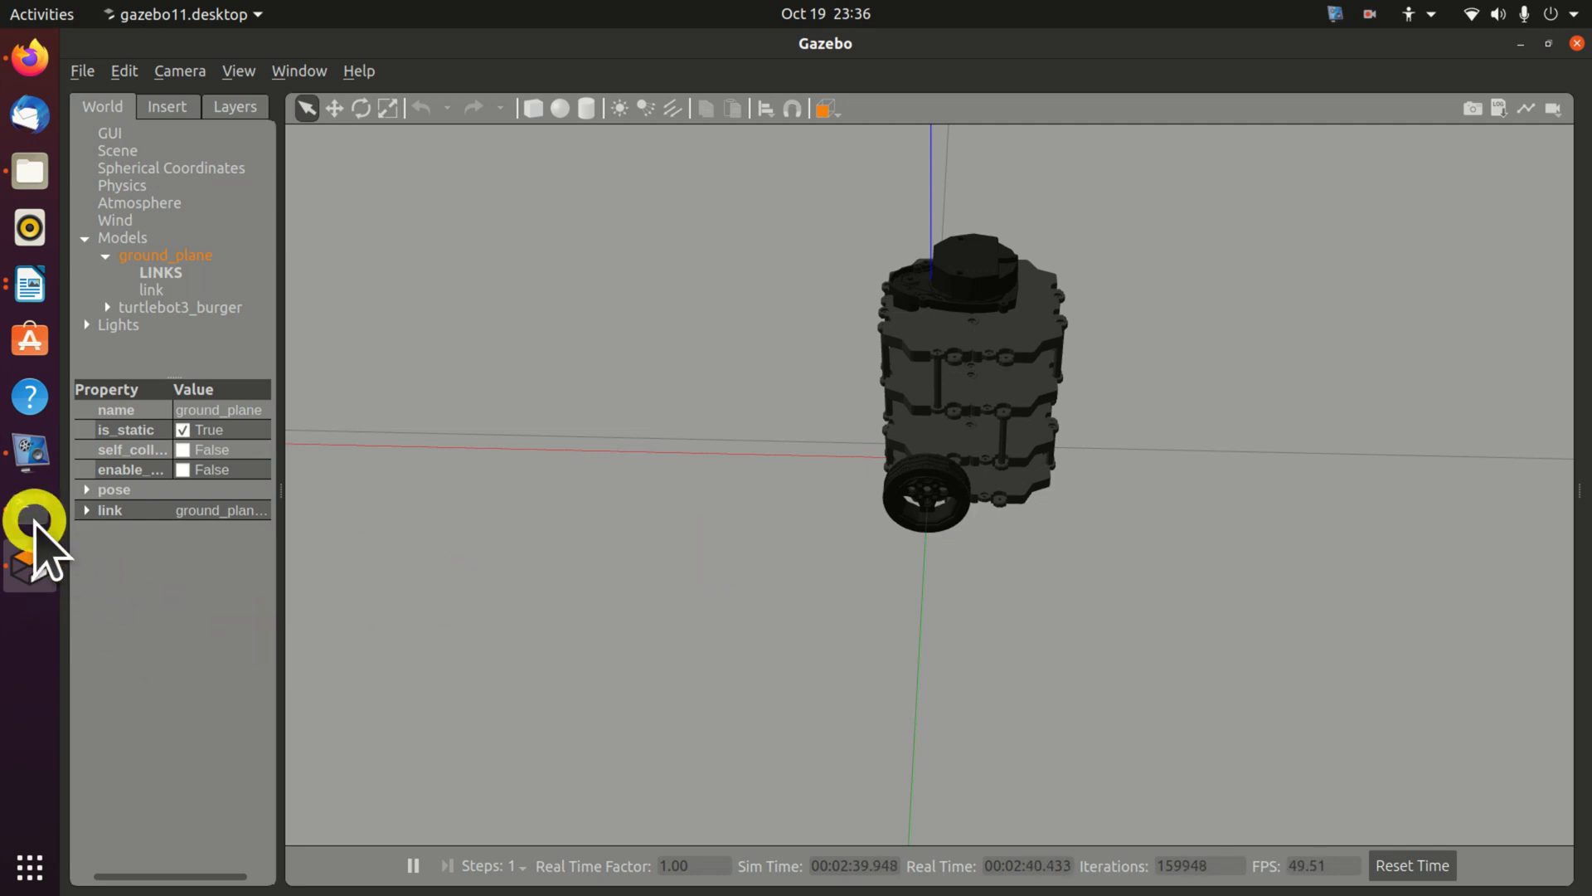
pyautogui.click(28, 521)
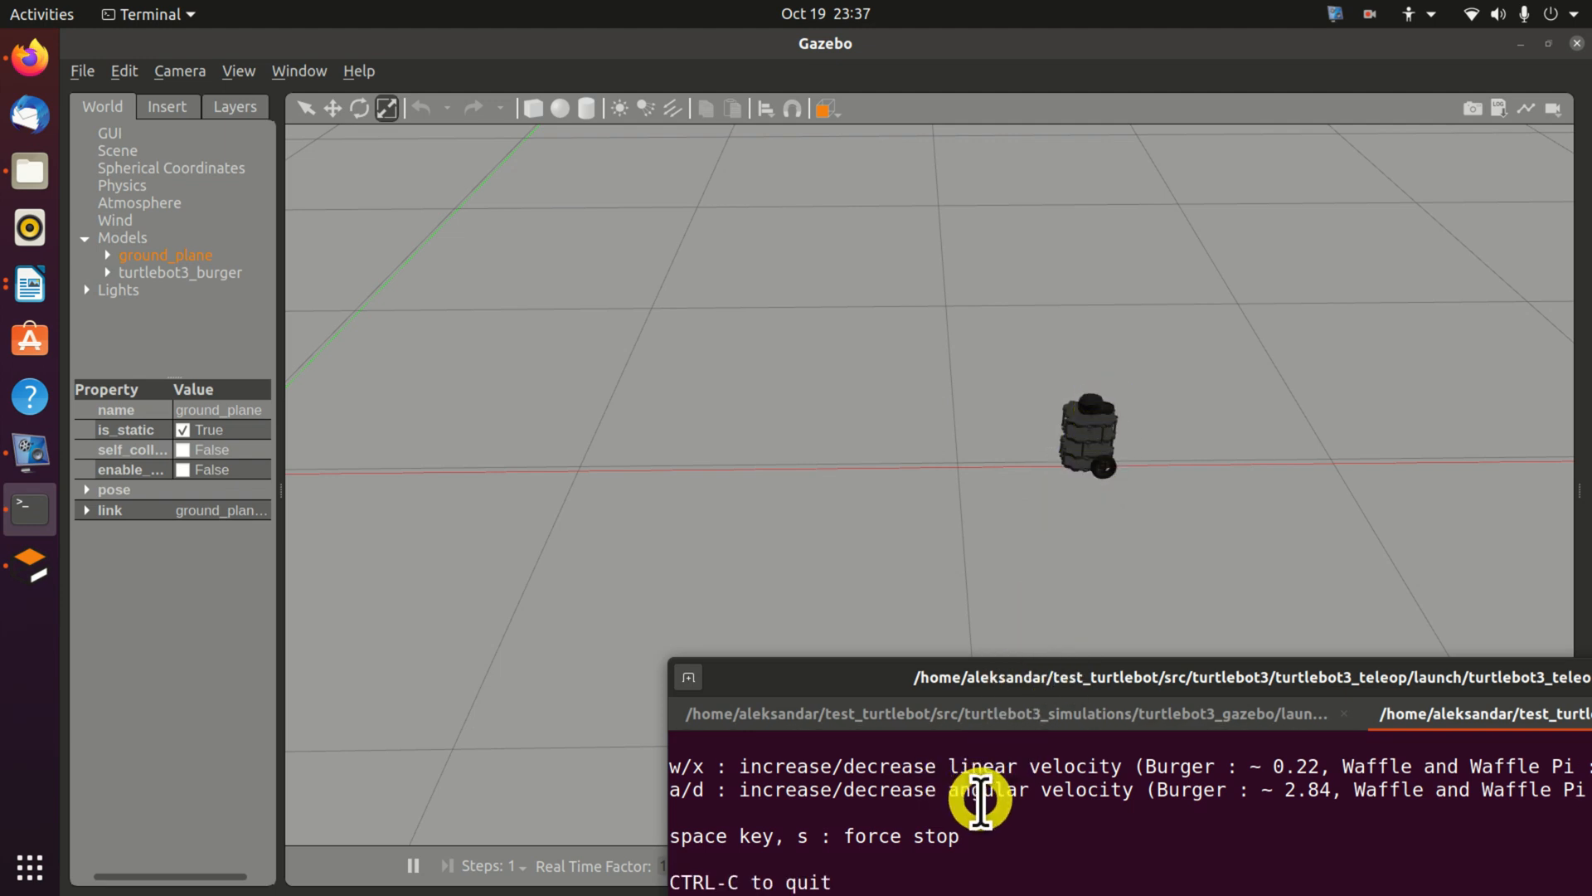
pyautogui.moveTo(975, 836)
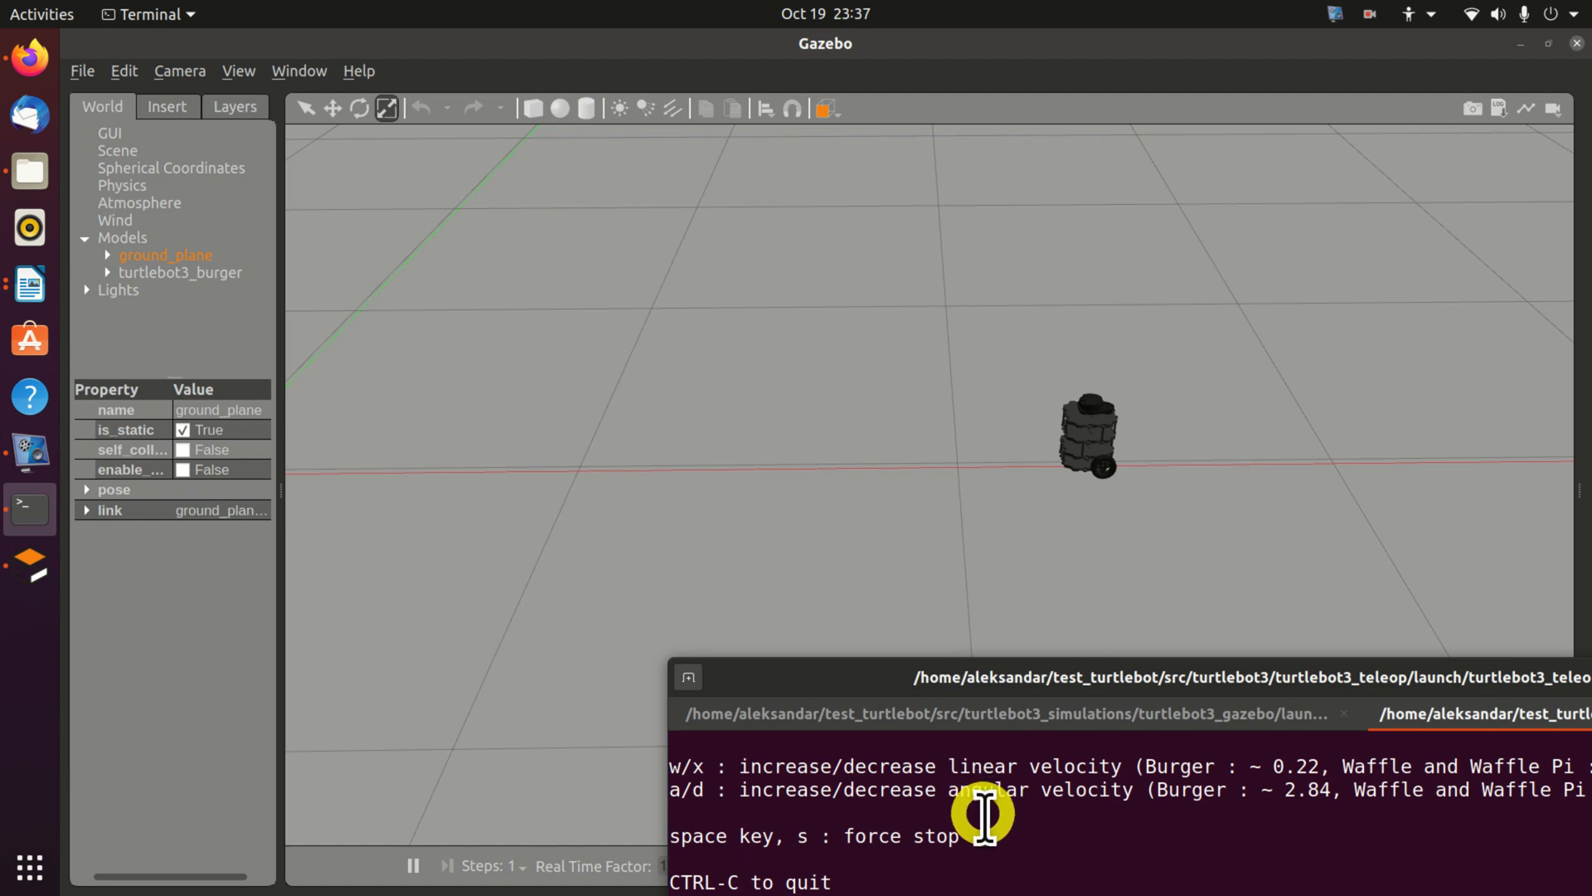
# - Drive the burger robot forward away from the empty world's origin with the w key
pyautogui.press('w')
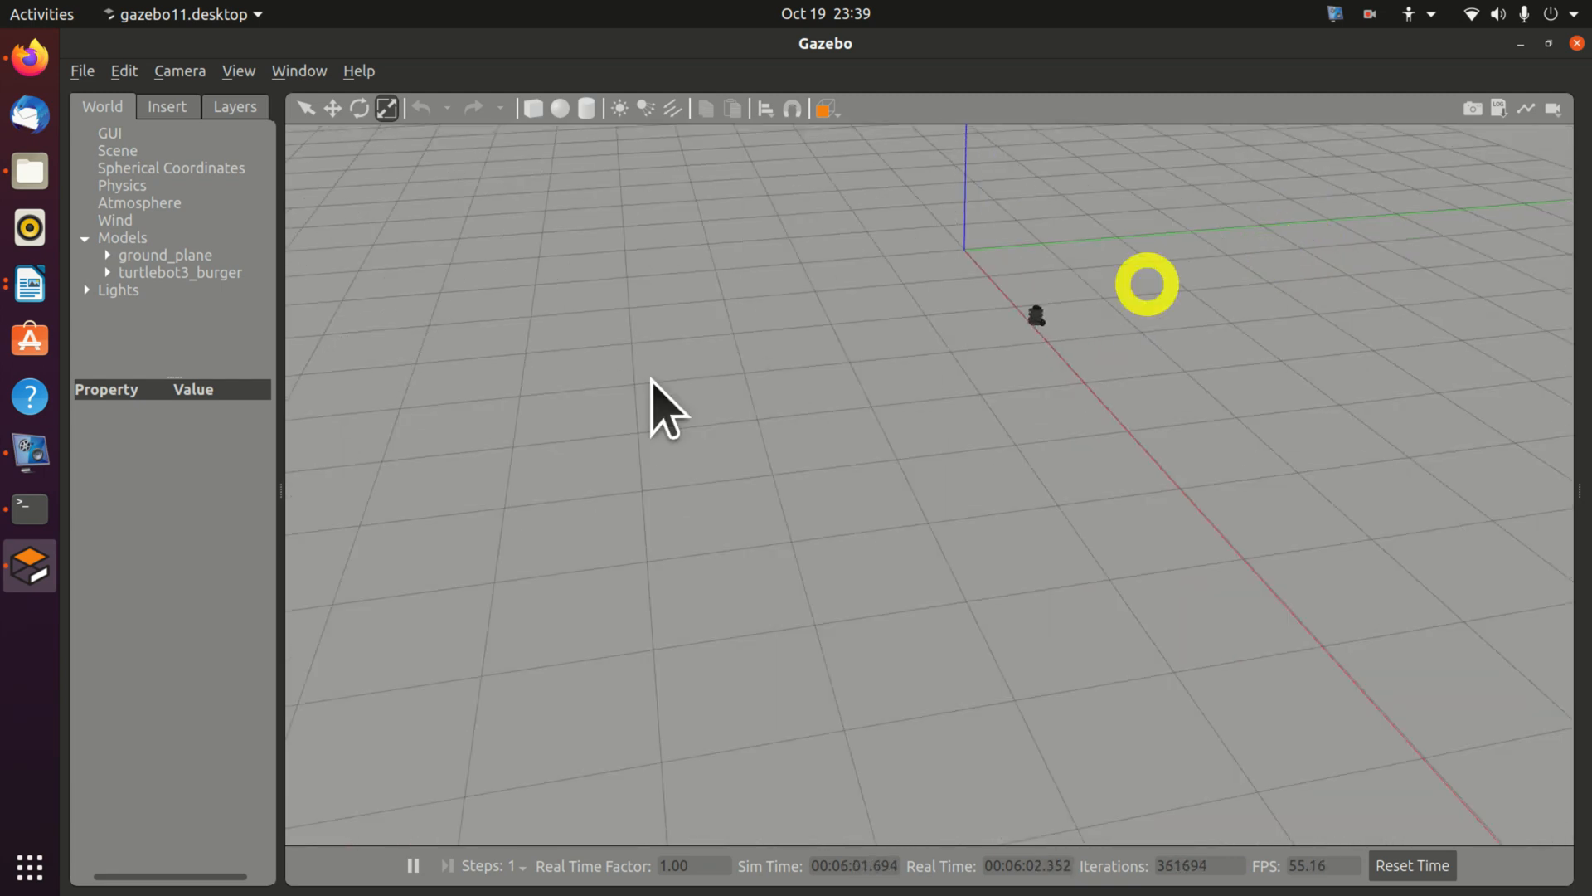
pyautogui.moveTo(29, 509)
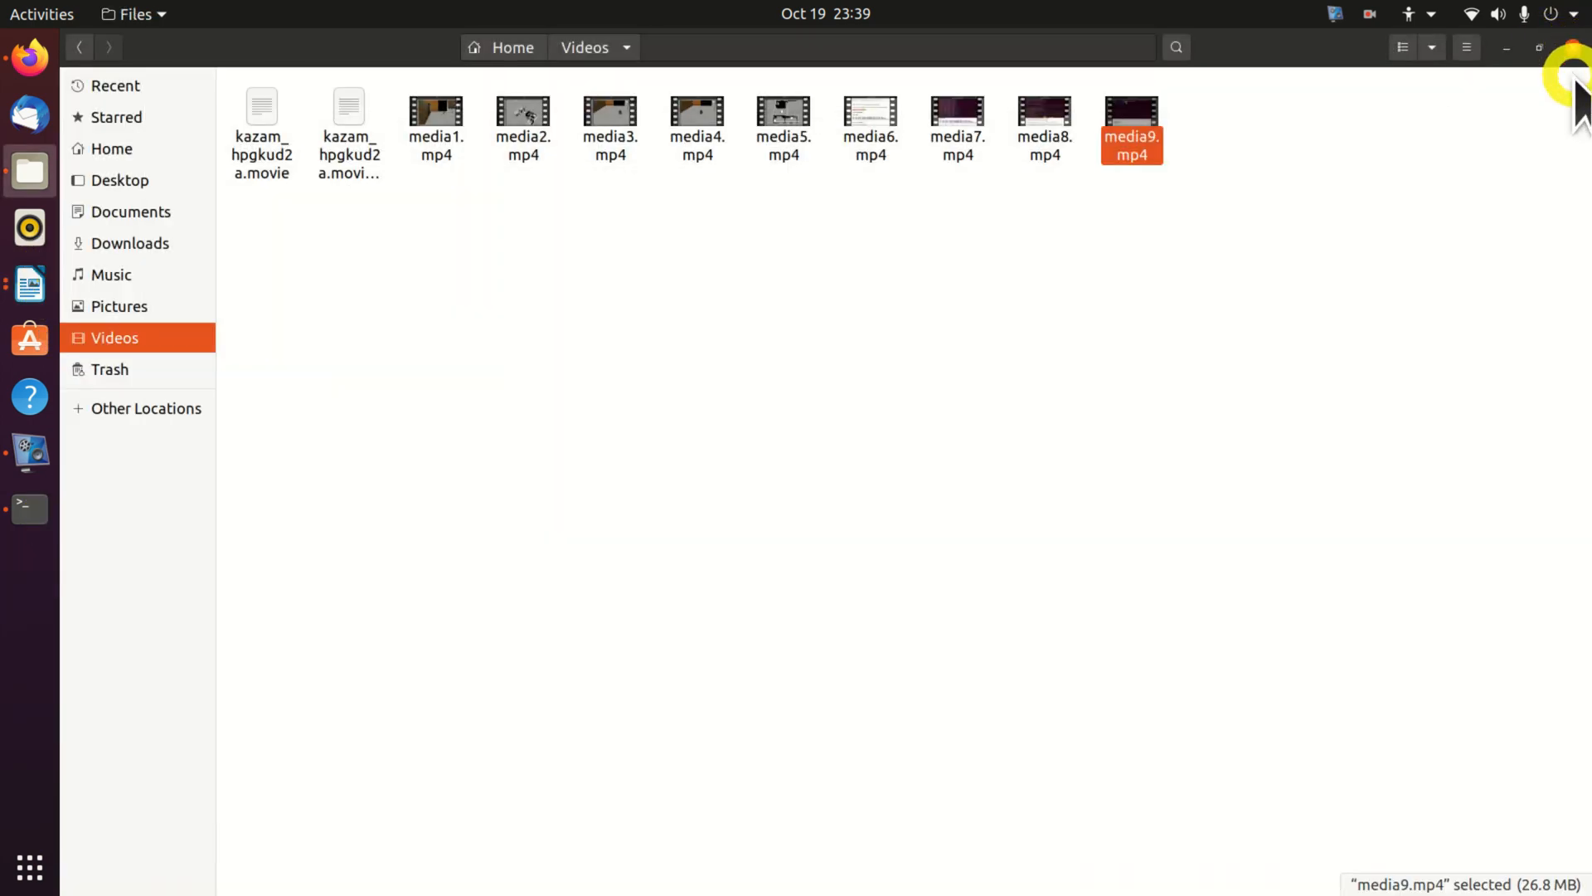
# - Interrupt the empty-world roslaunch with Ctrl+C until Gazebo's client and server exit
pyautogui.click(28, 511)
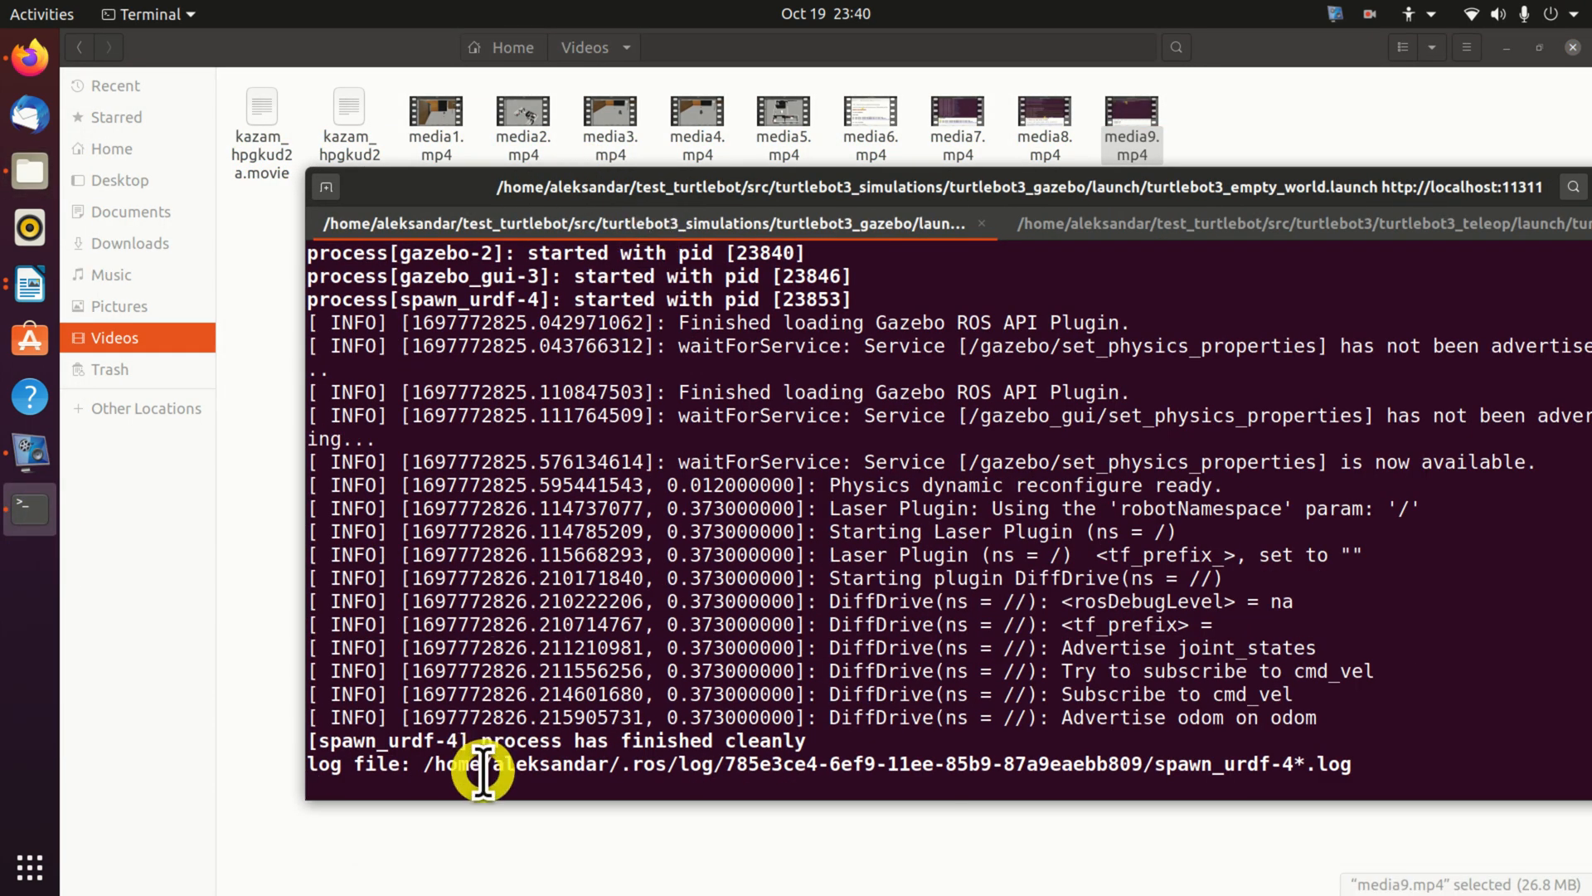
pyautogui.press('ctrl+c')
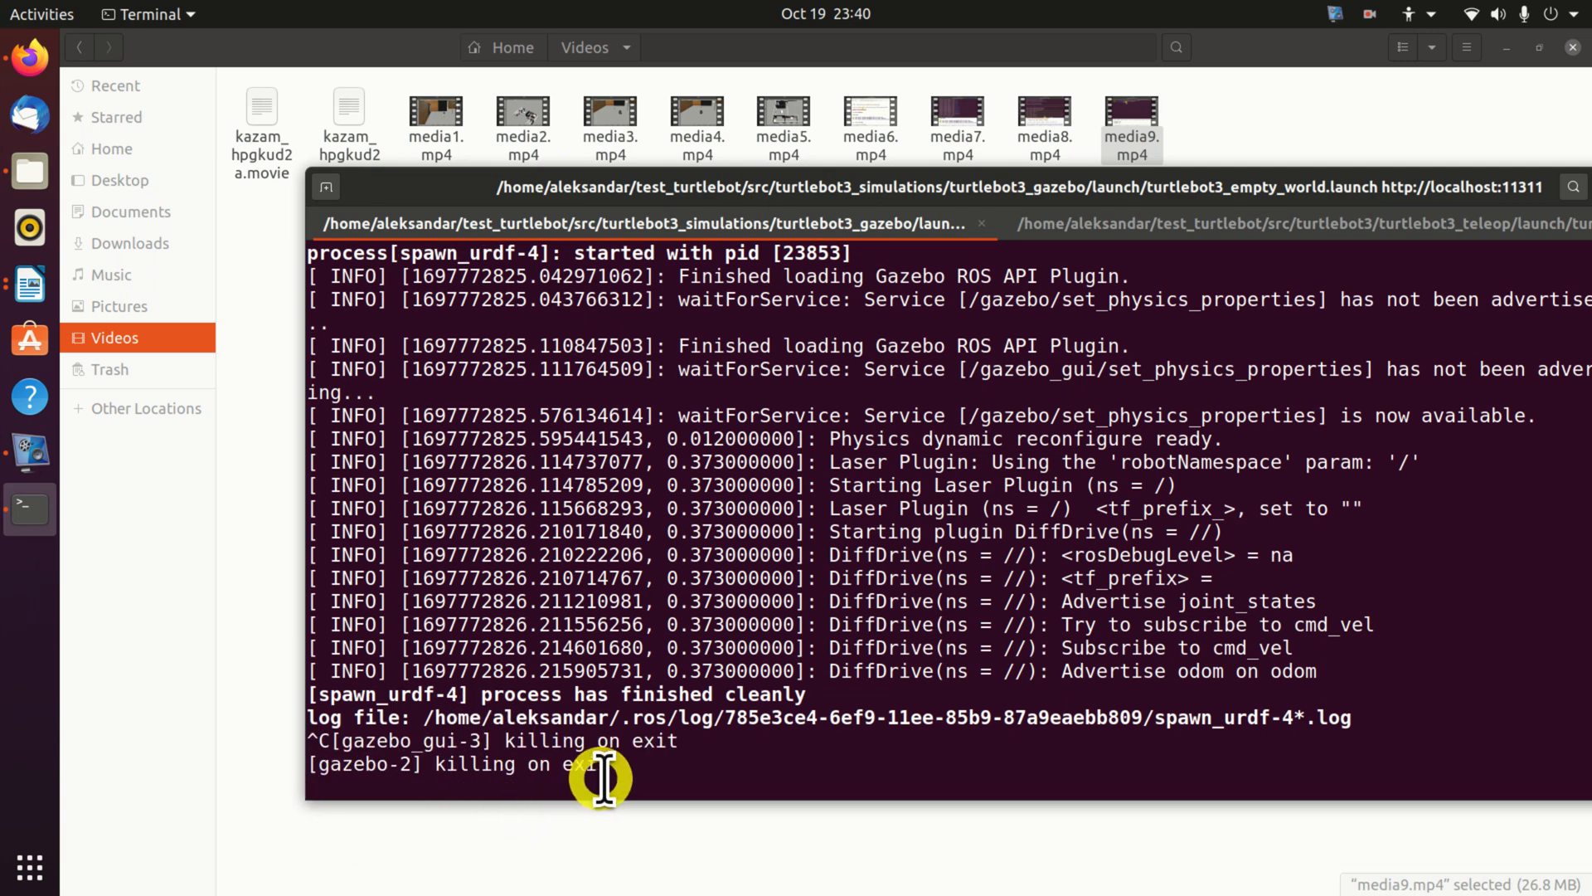
pyautogui.press('ctrl+c')
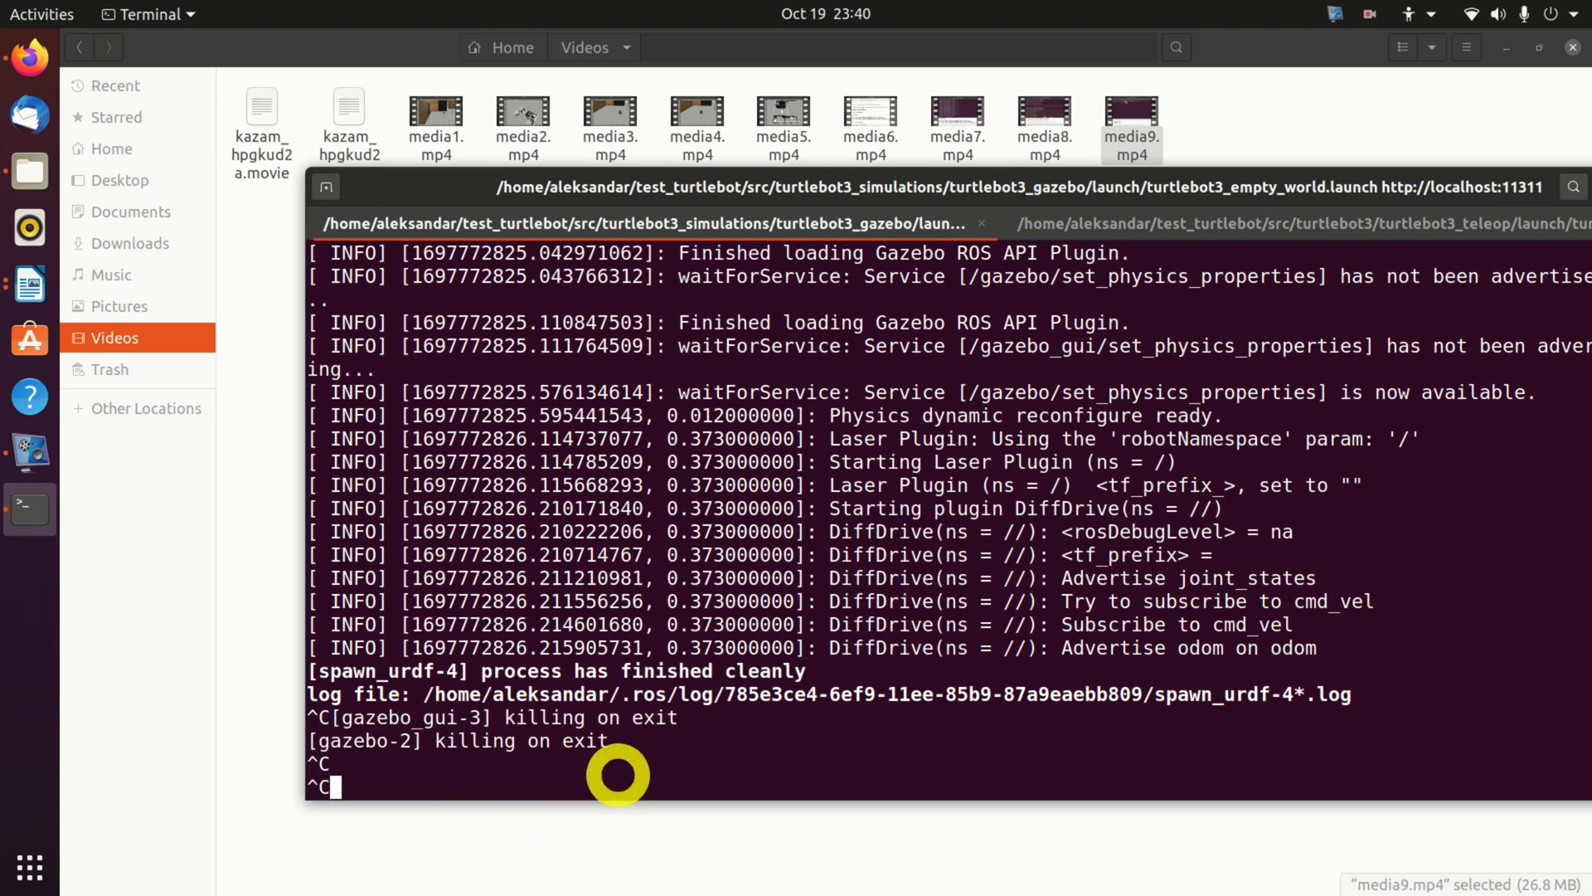
pyautogui.press('ctrl+c')
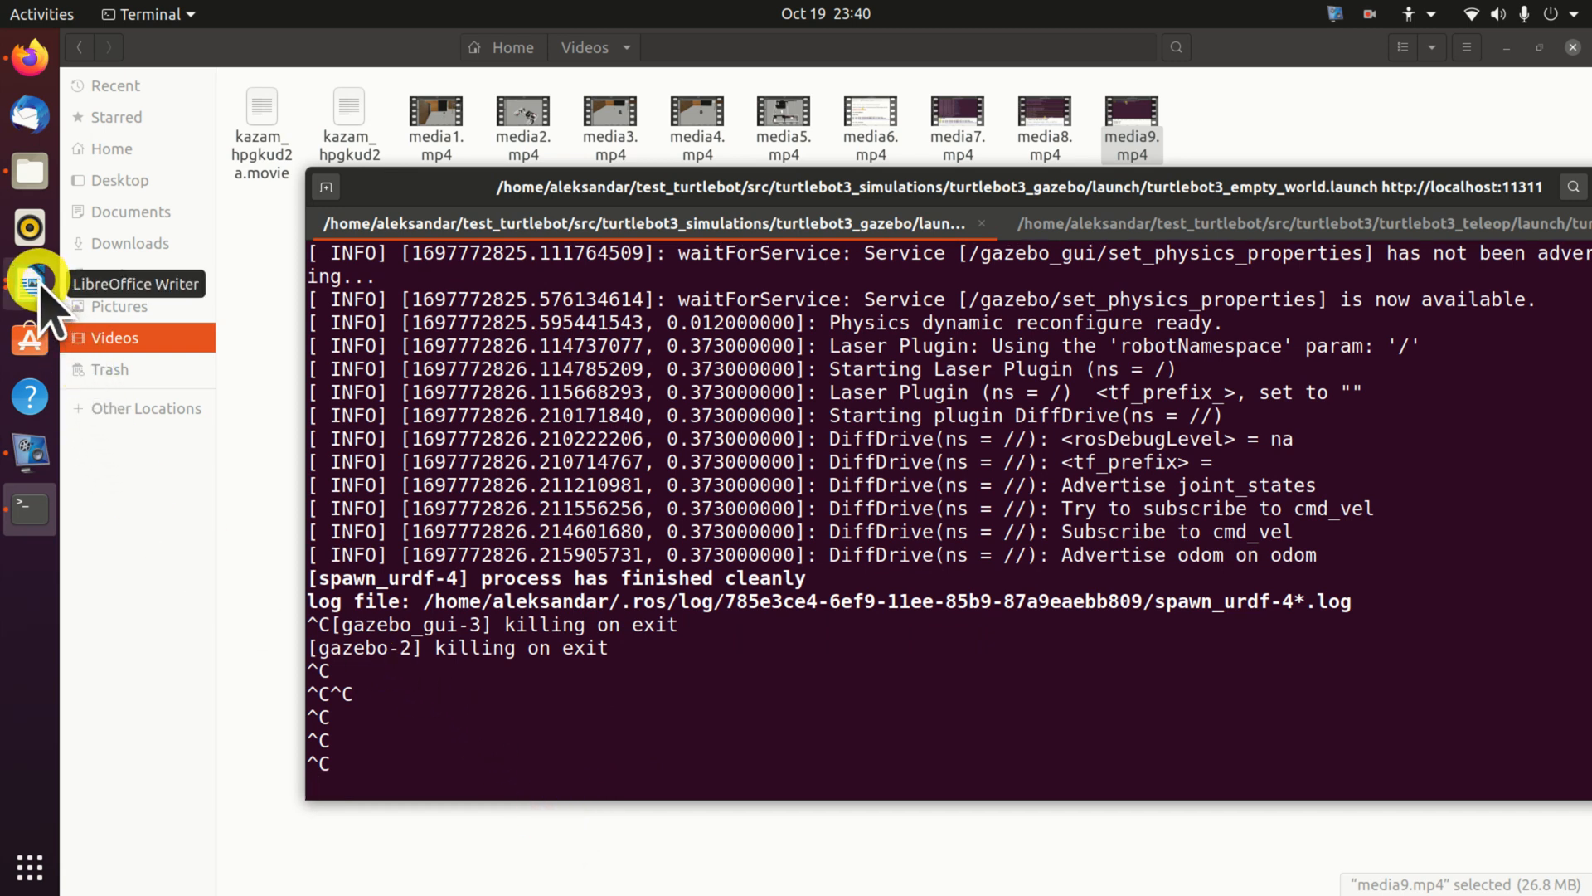
# - Copy the roslaunch turtlebot3_gazebo turtlebot3_world.launch line from the notes and return to the terminal
pyautogui.click(30, 285)
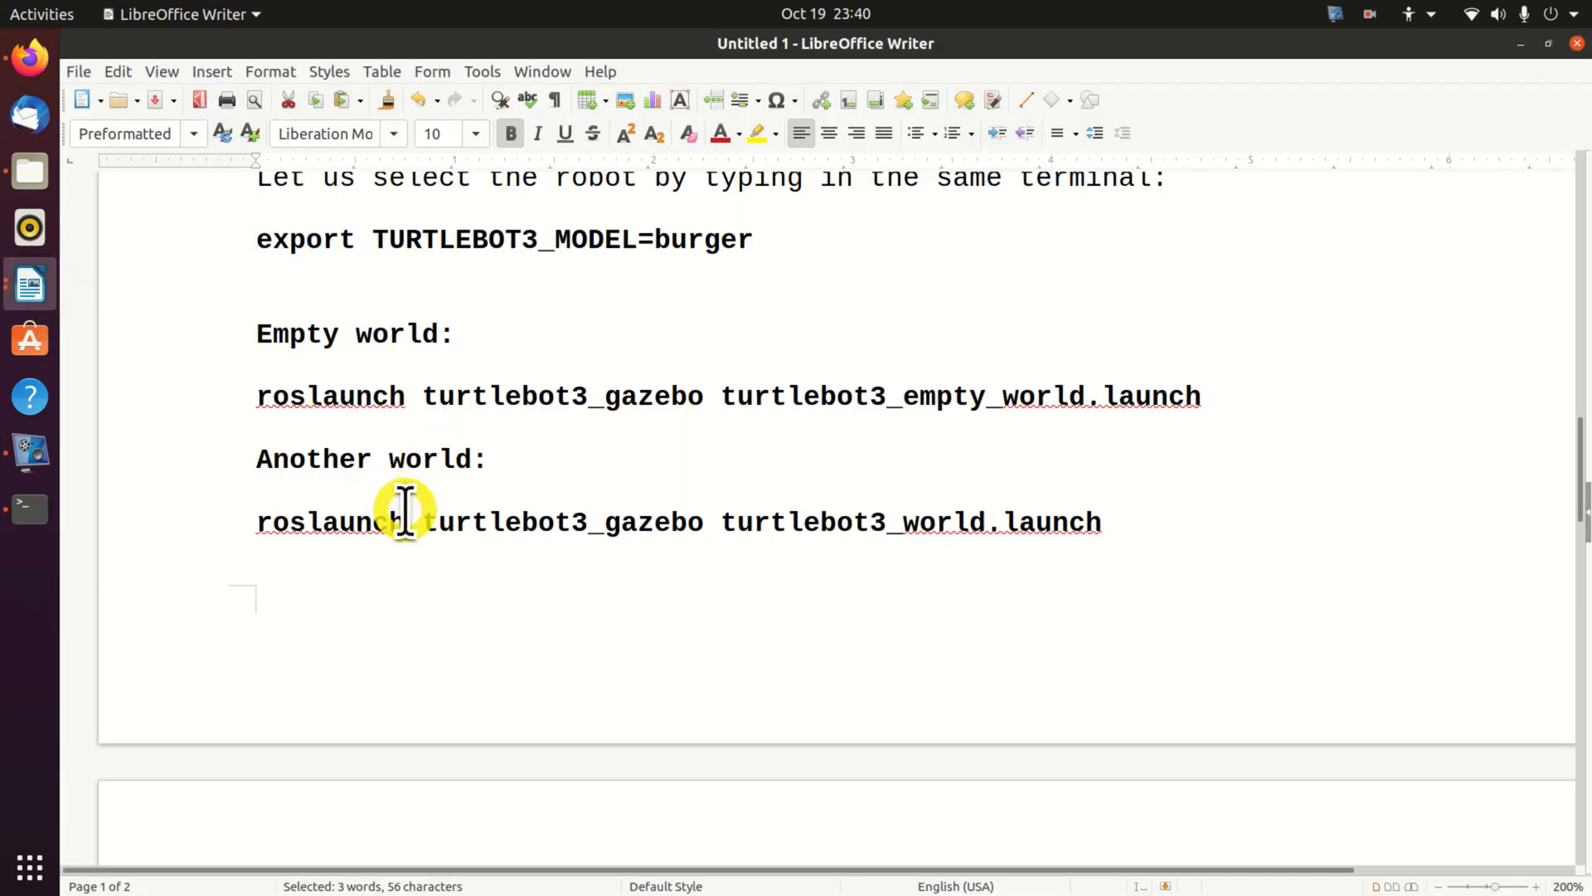
pyautogui.moveTo(310, 526)
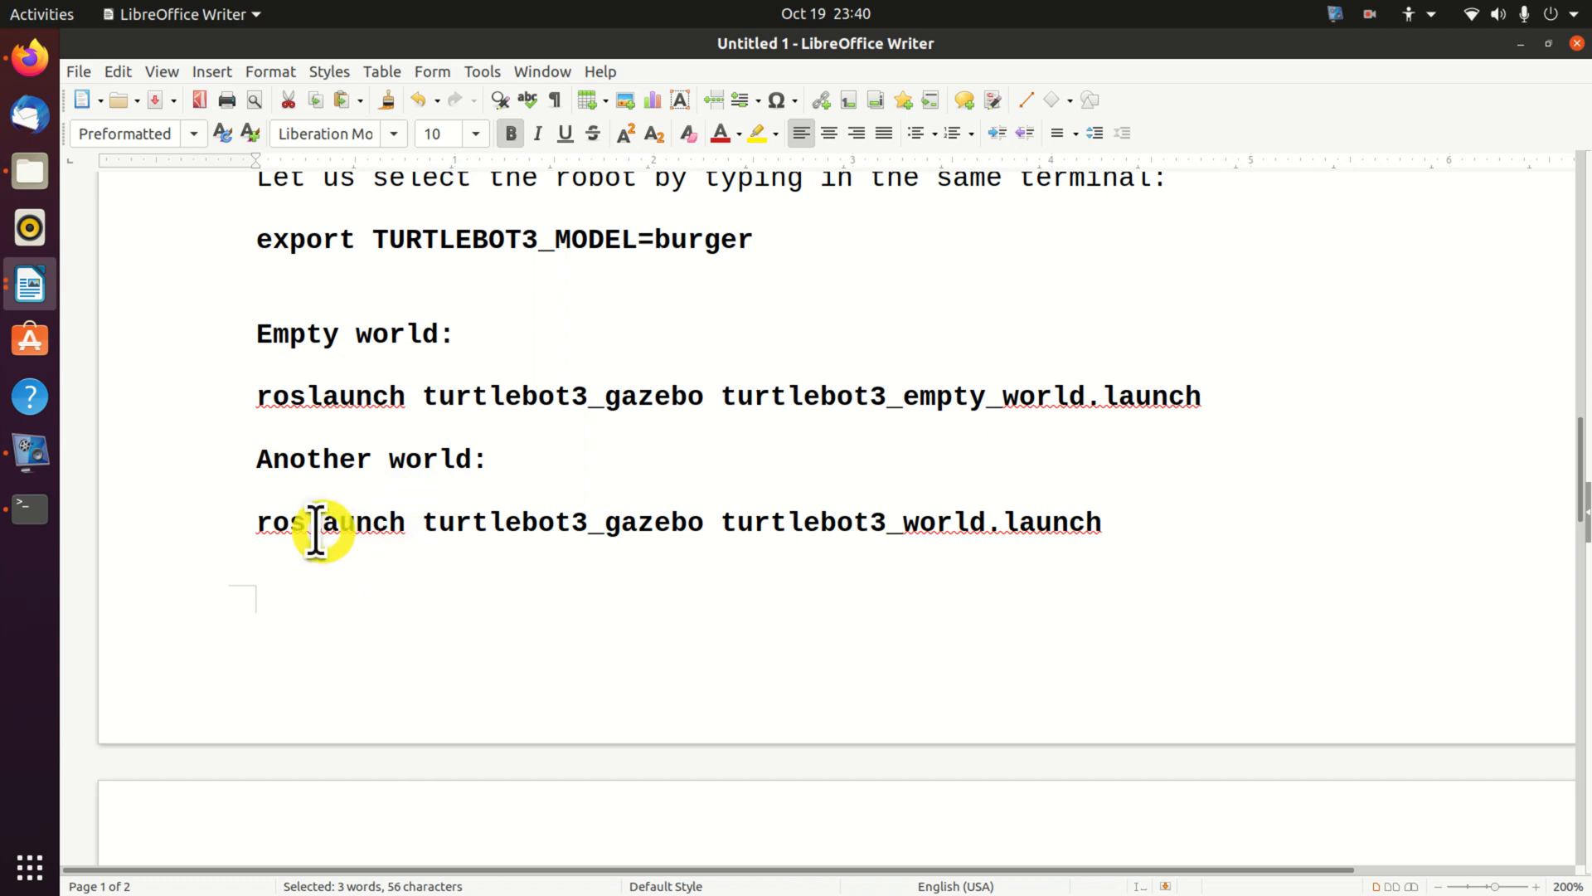
pyautogui.doubleClick(328, 521)
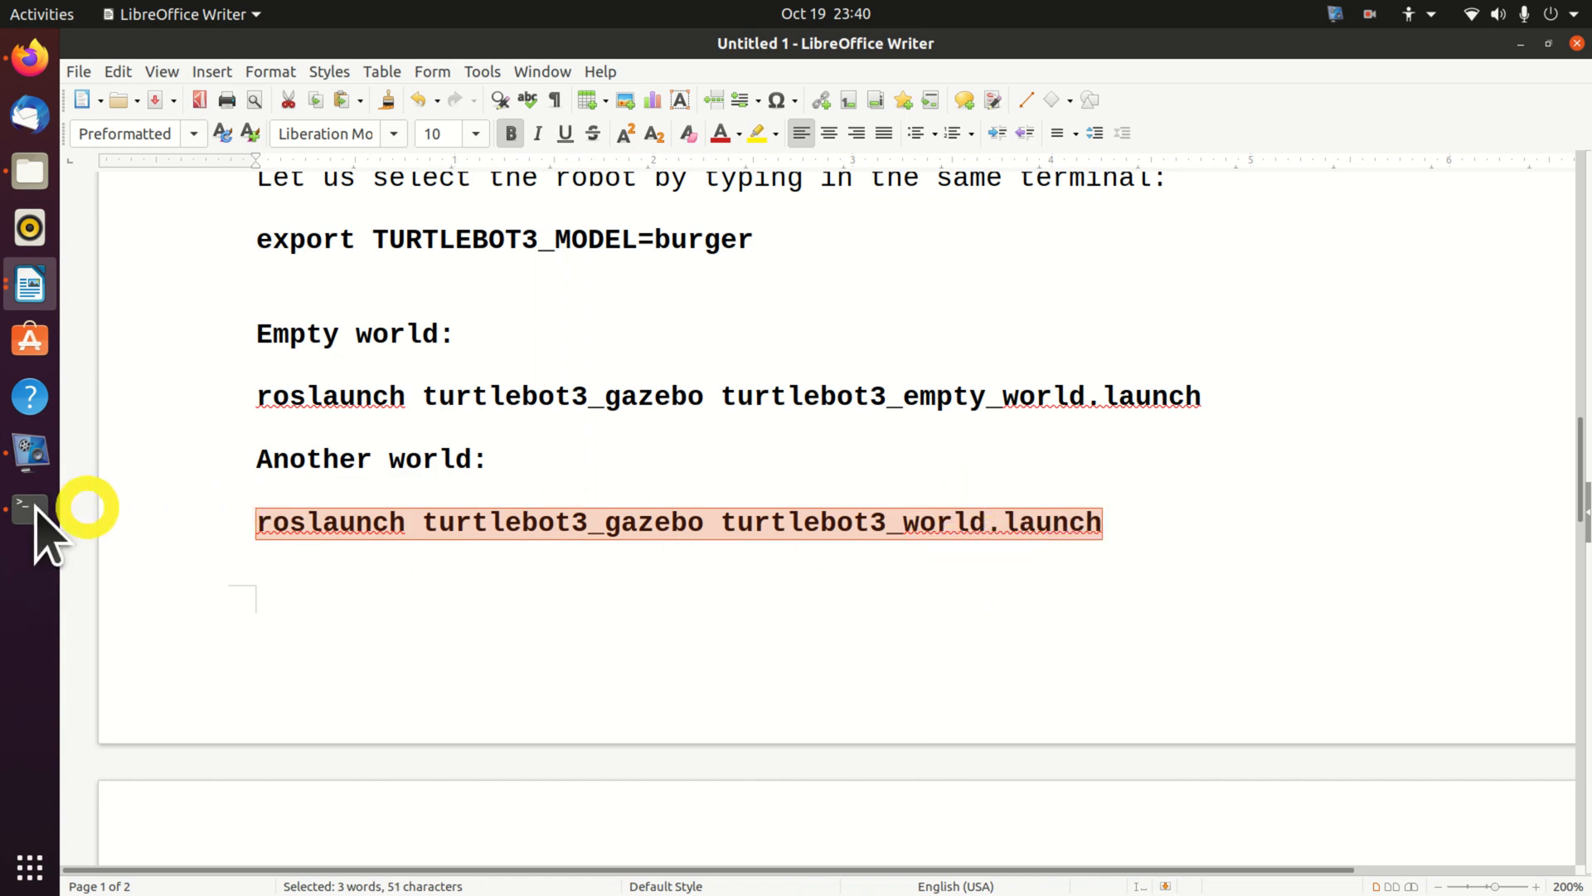
pyautogui.click(30, 508)
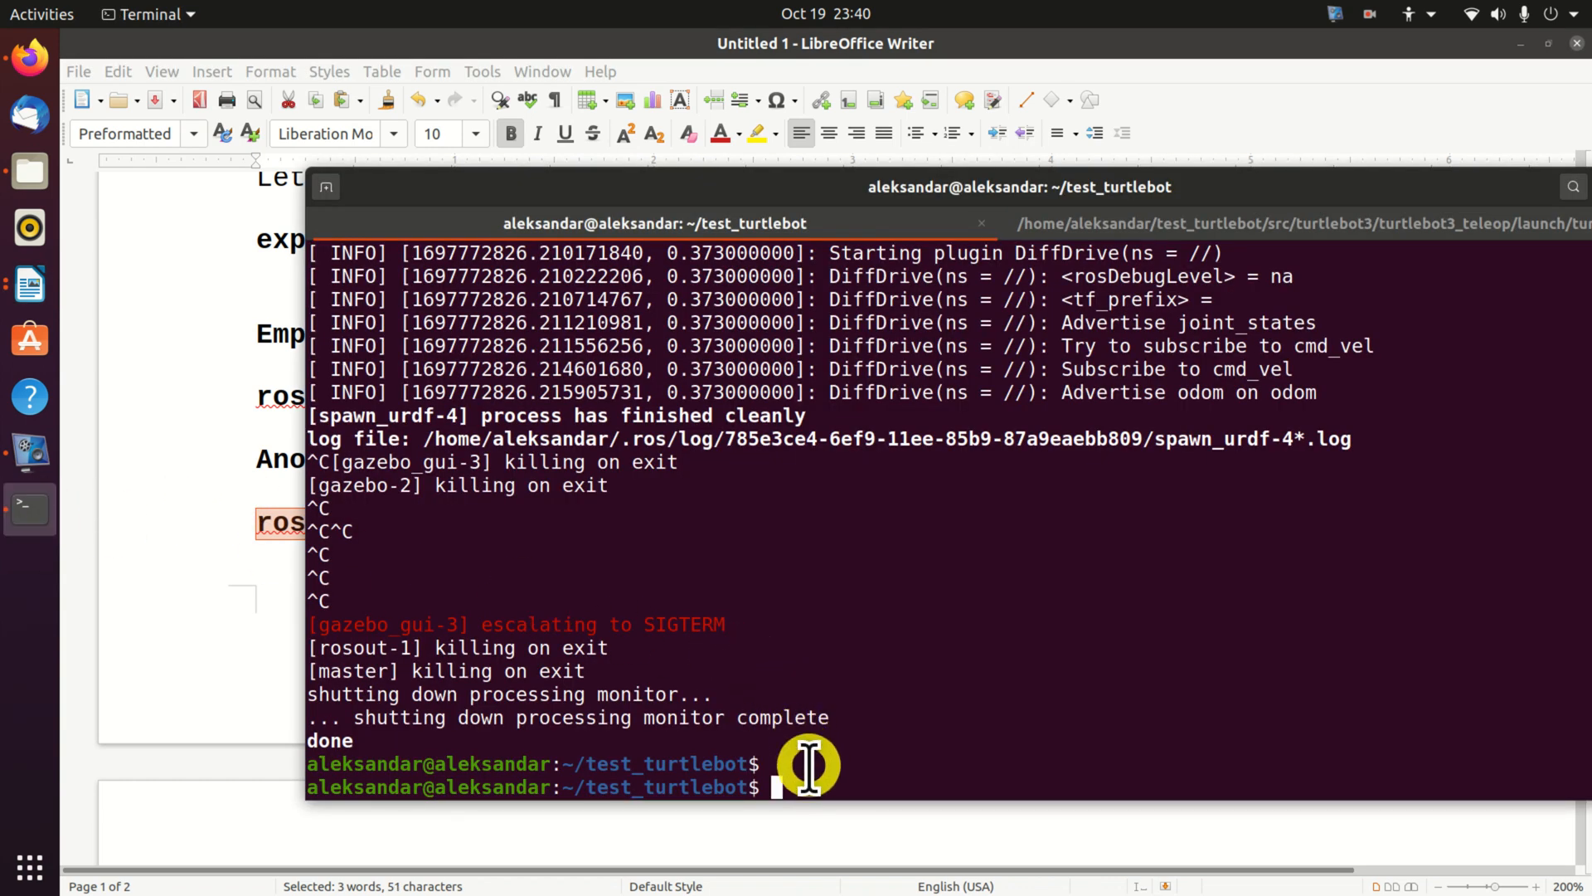
pyautogui.moveTo(826, 786)
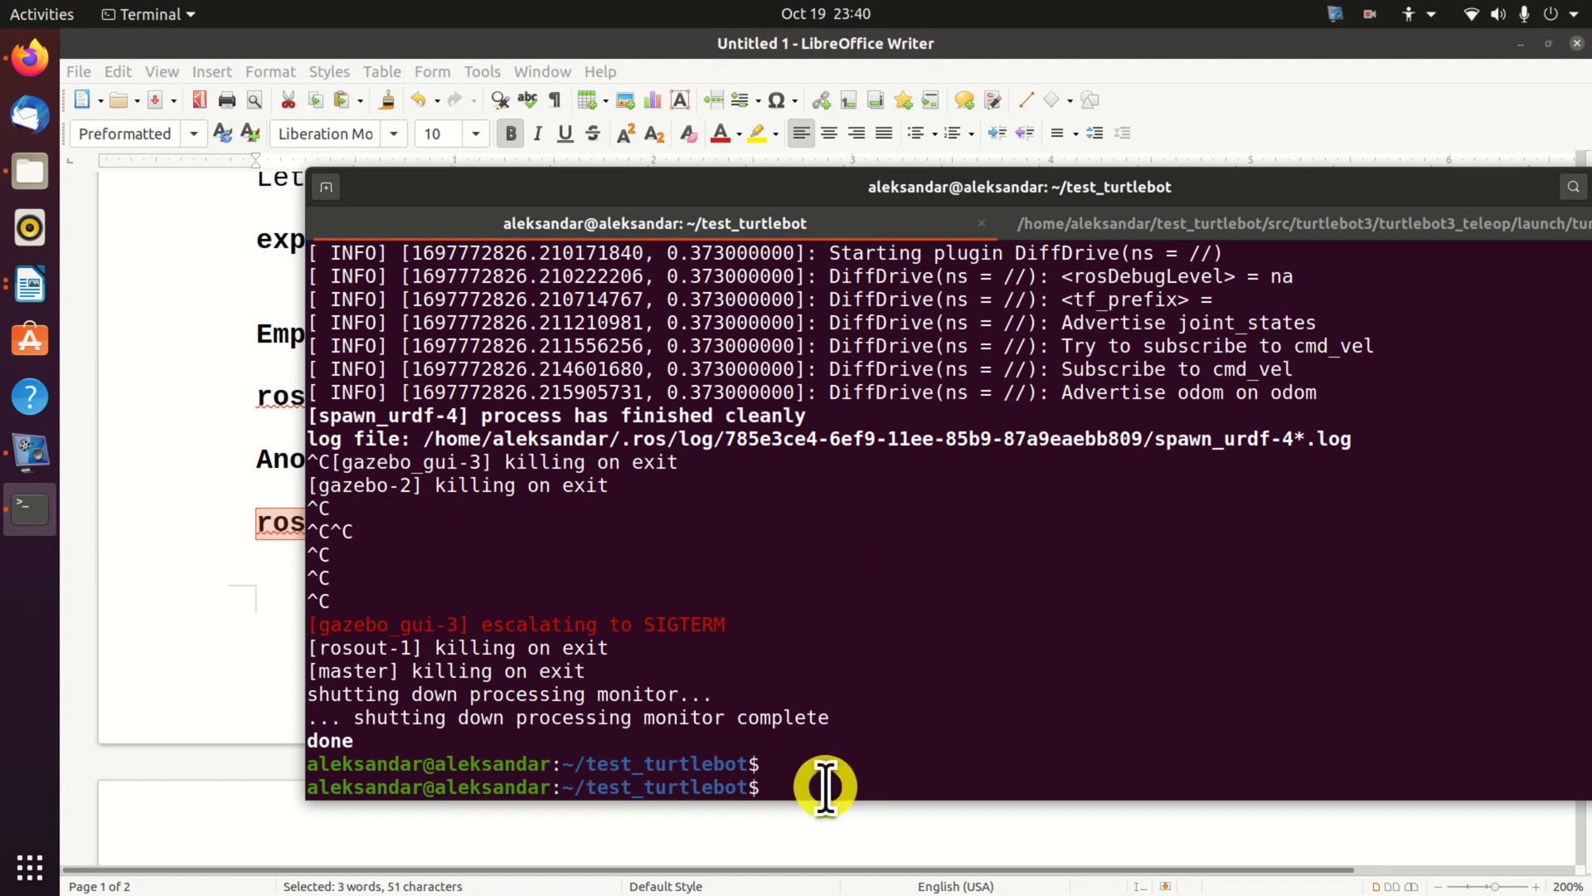
# - Run roslaunch turtlebot3_gazebo turtlebot3_world.launch and view the pillars-and-walls world
pyautogui.write('roslaunch turtlebot3_gazebo turtlebot3_world.launch')
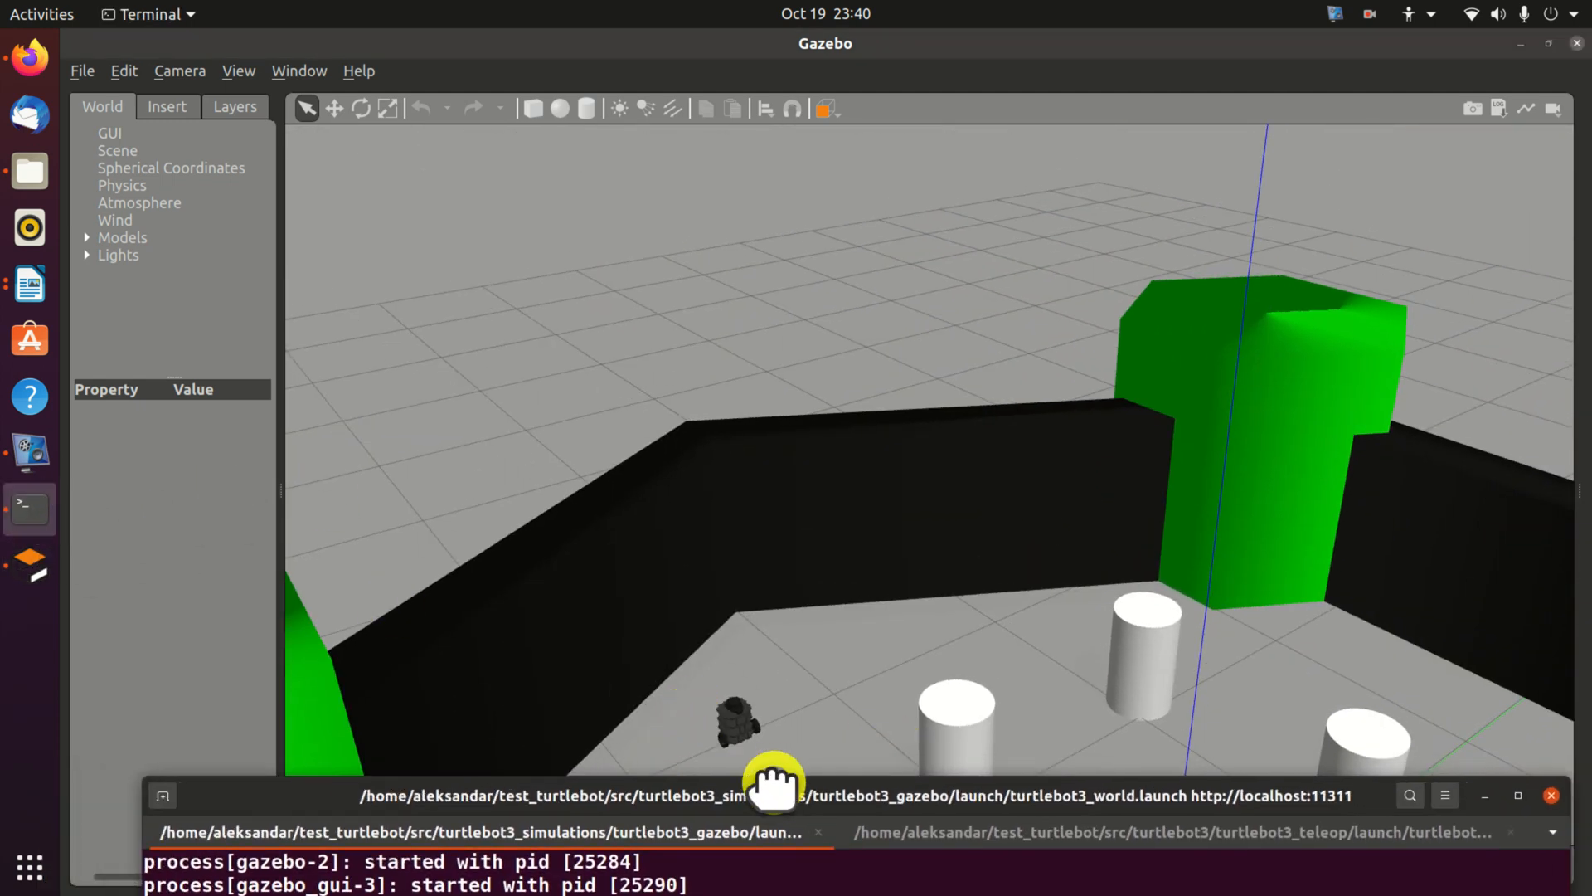
pyautogui.click(1198, 847)
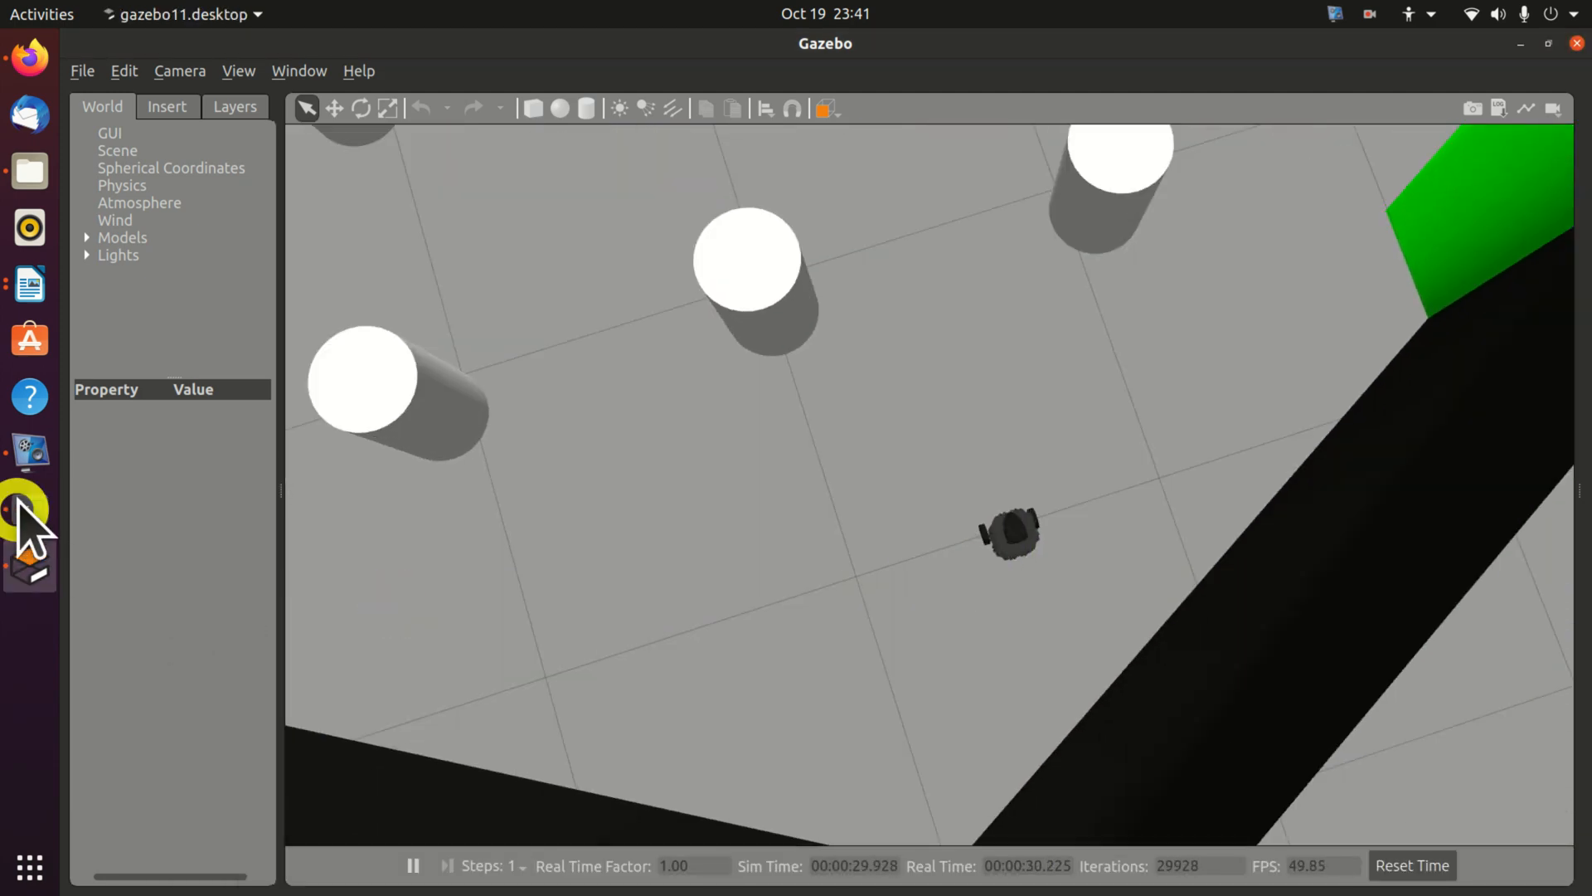
pyautogui.click(30, 509)
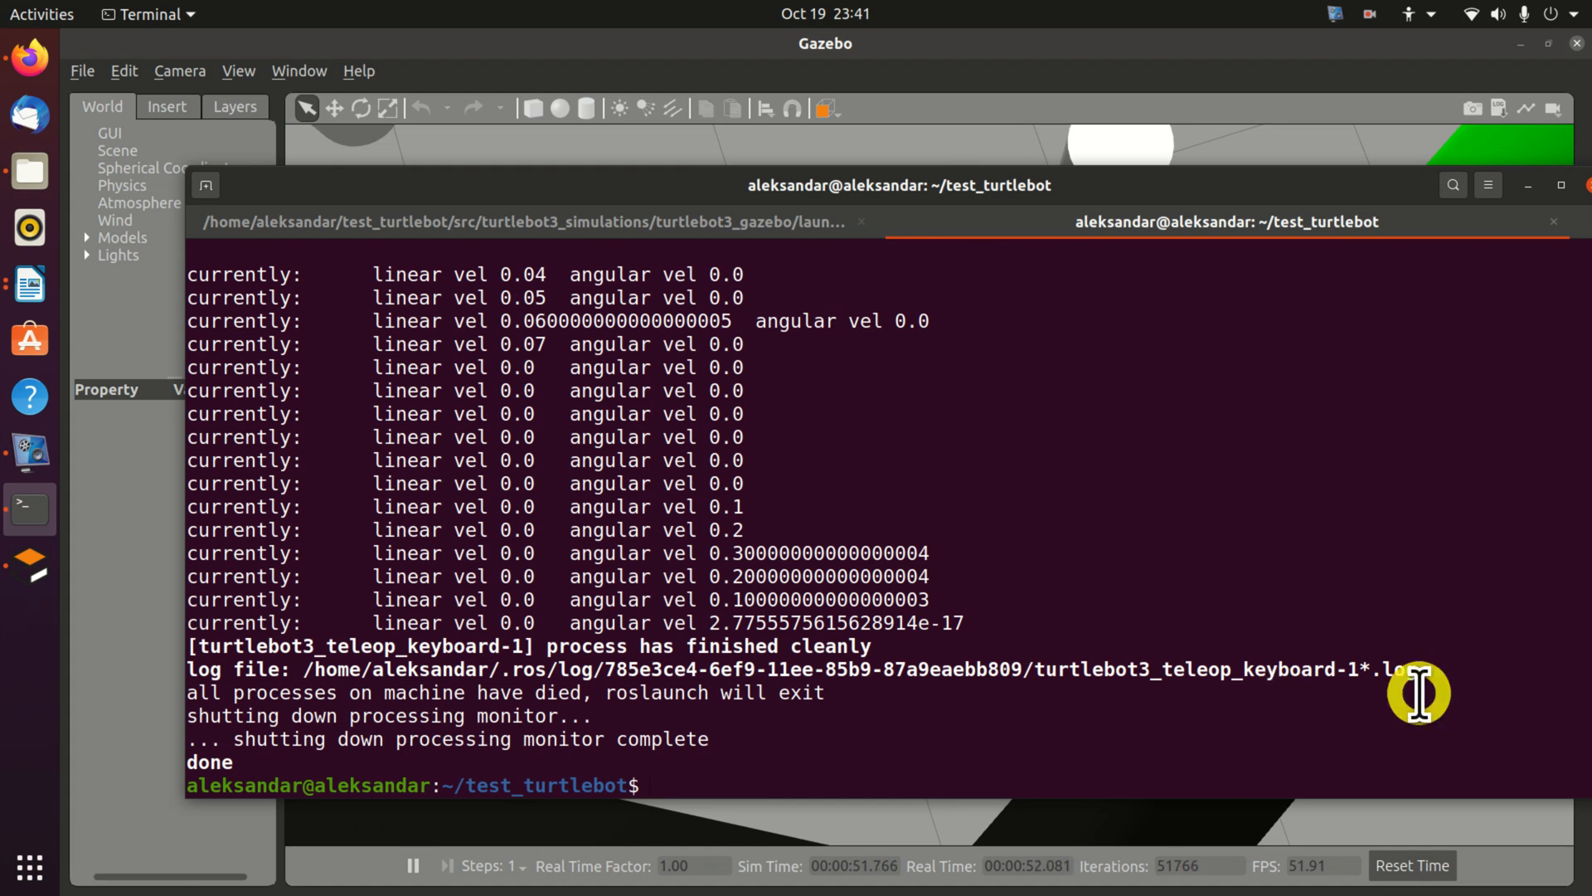
# - Relaunch turtlebot3_teleop_key and drive the burger robot forward toward a white pillar
pyautogui.write('roslaunch turtlebot3_teleop turtlebot3_teleop_key.launch')
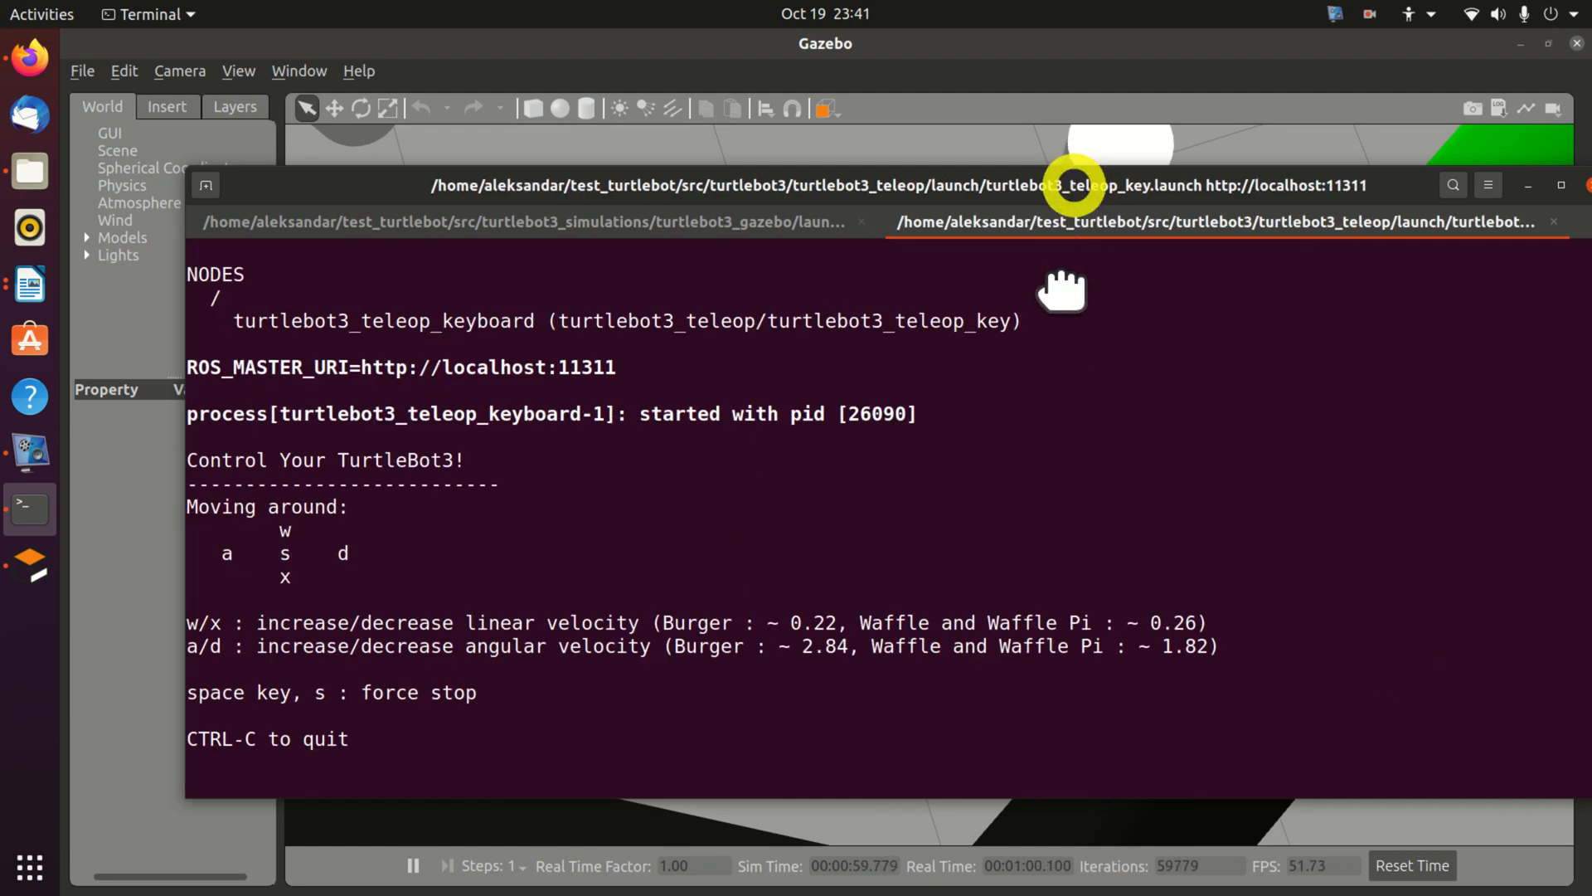
pyautogui.moveTo(1071, 184); pyautogui.dragTo(1066, 776)
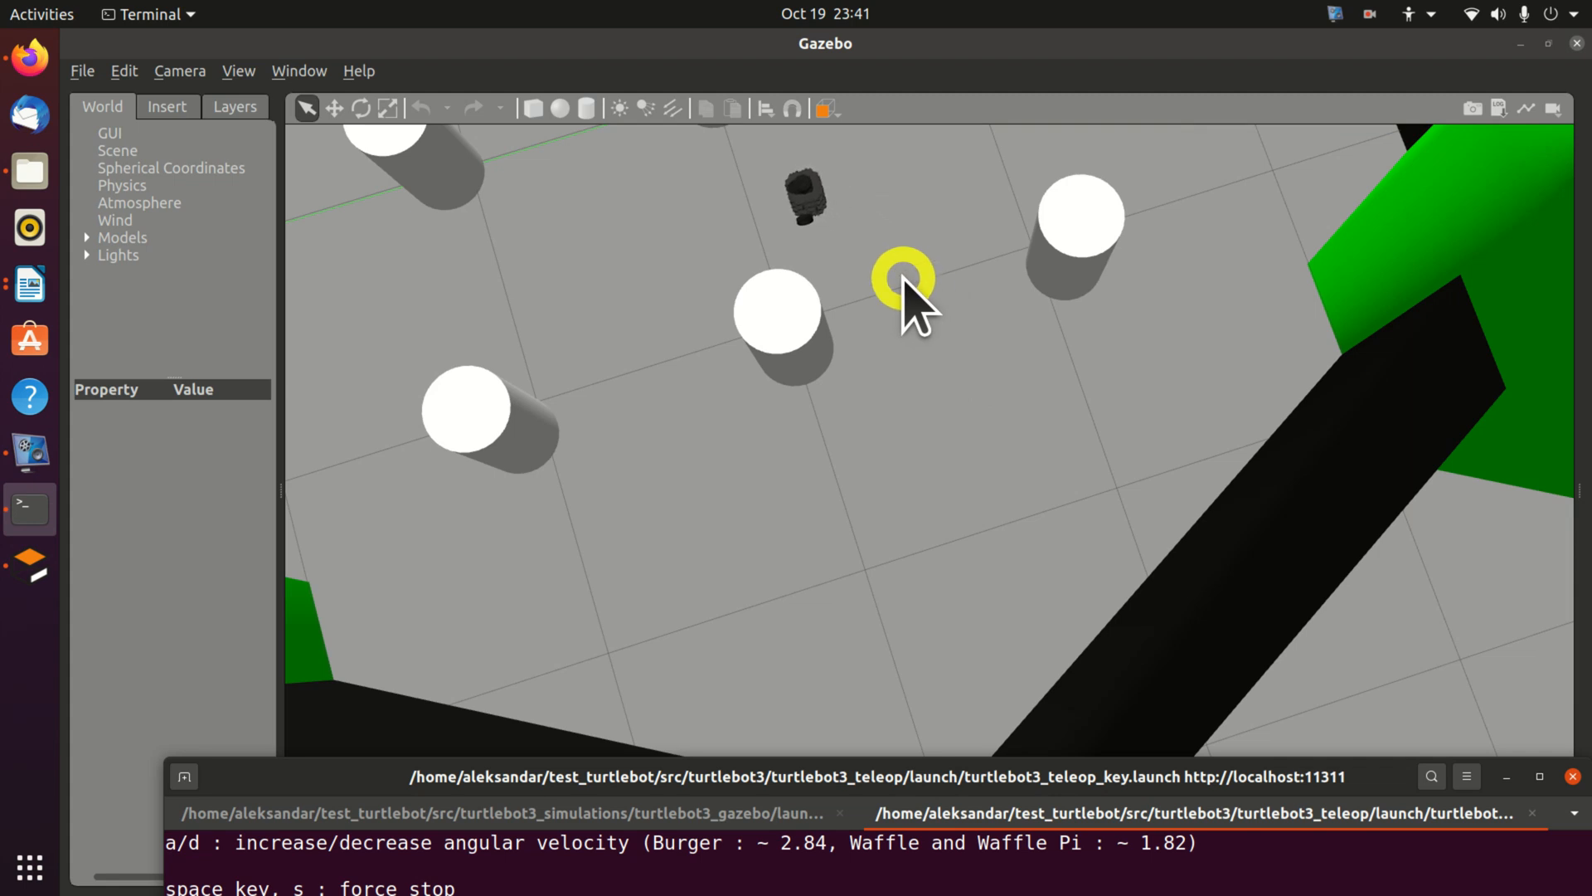
pyautogui.press('w')
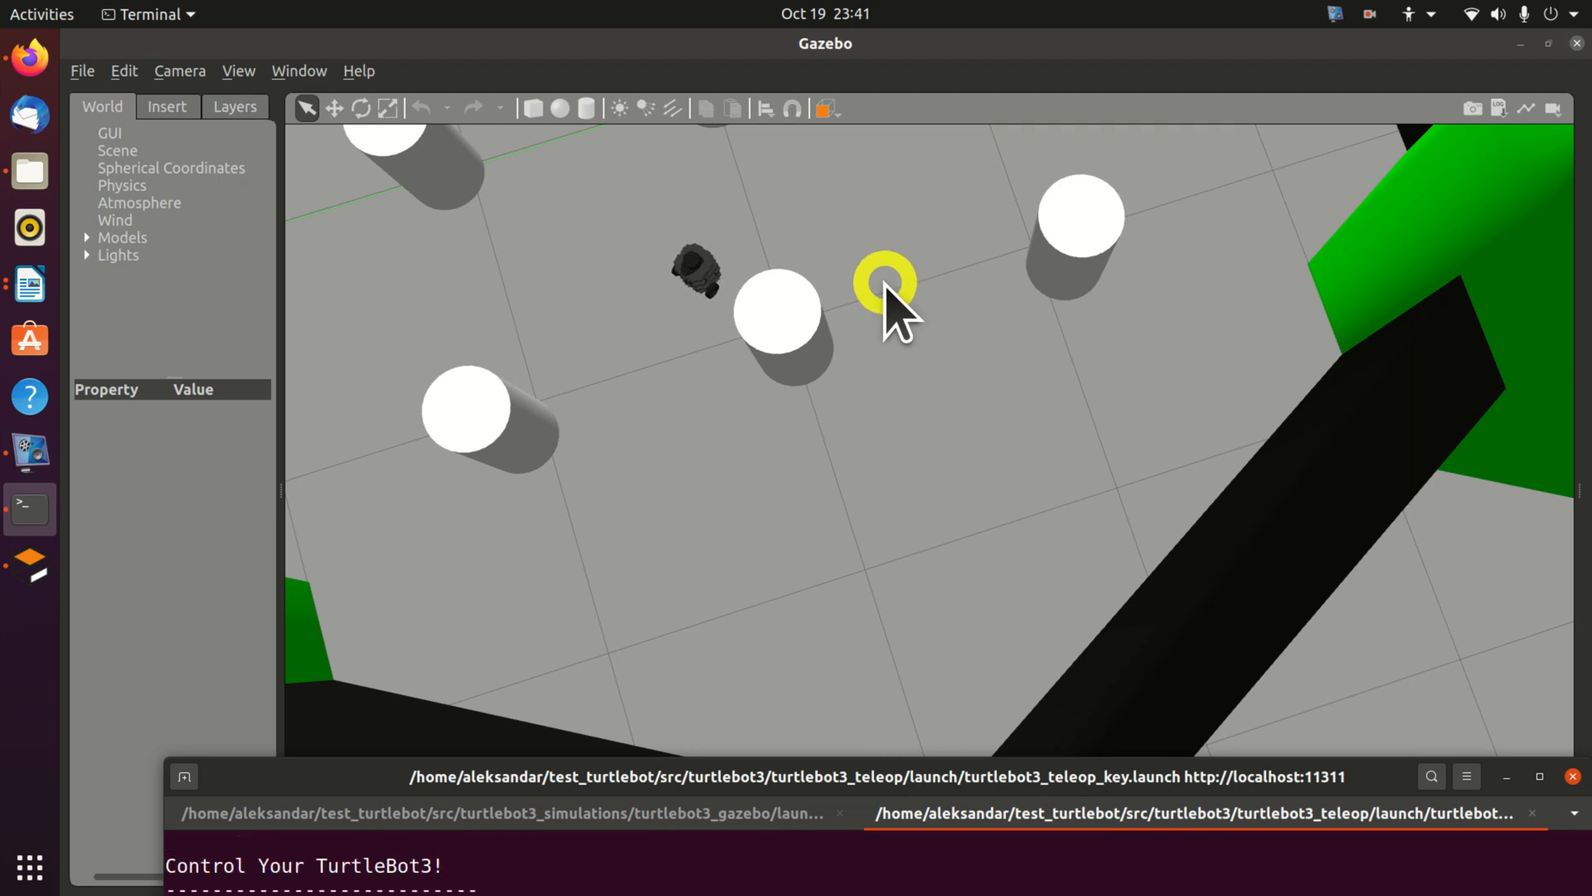
pyautogui.press('w')
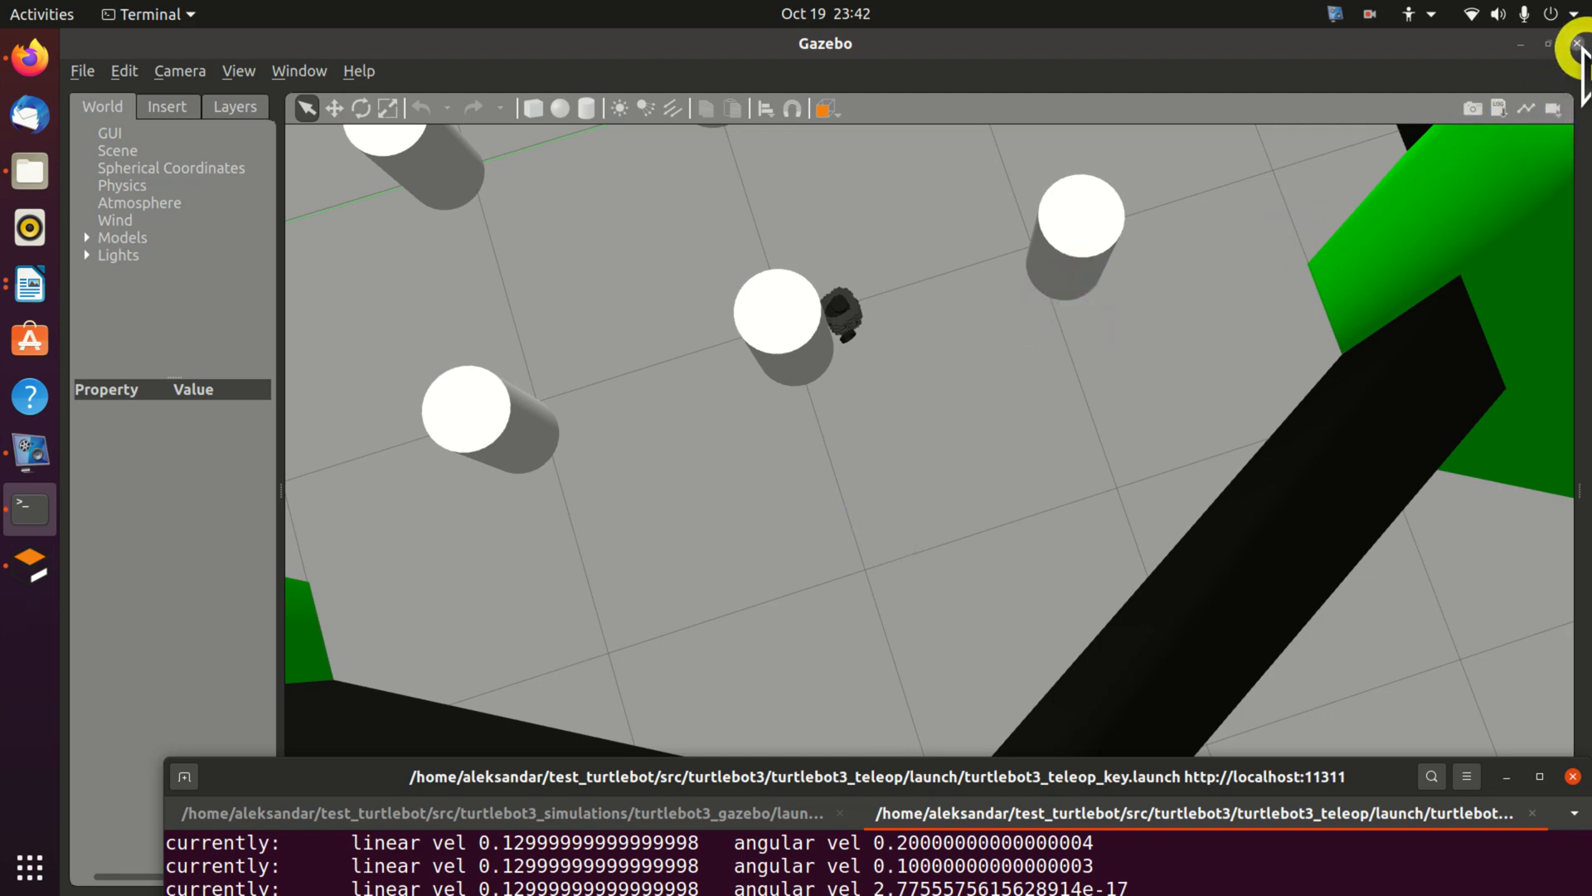
# - Close Gazebo and interrupt the turtlebot3_world roslaunch with Ctrl+C
pyautogui.click(26, 284)
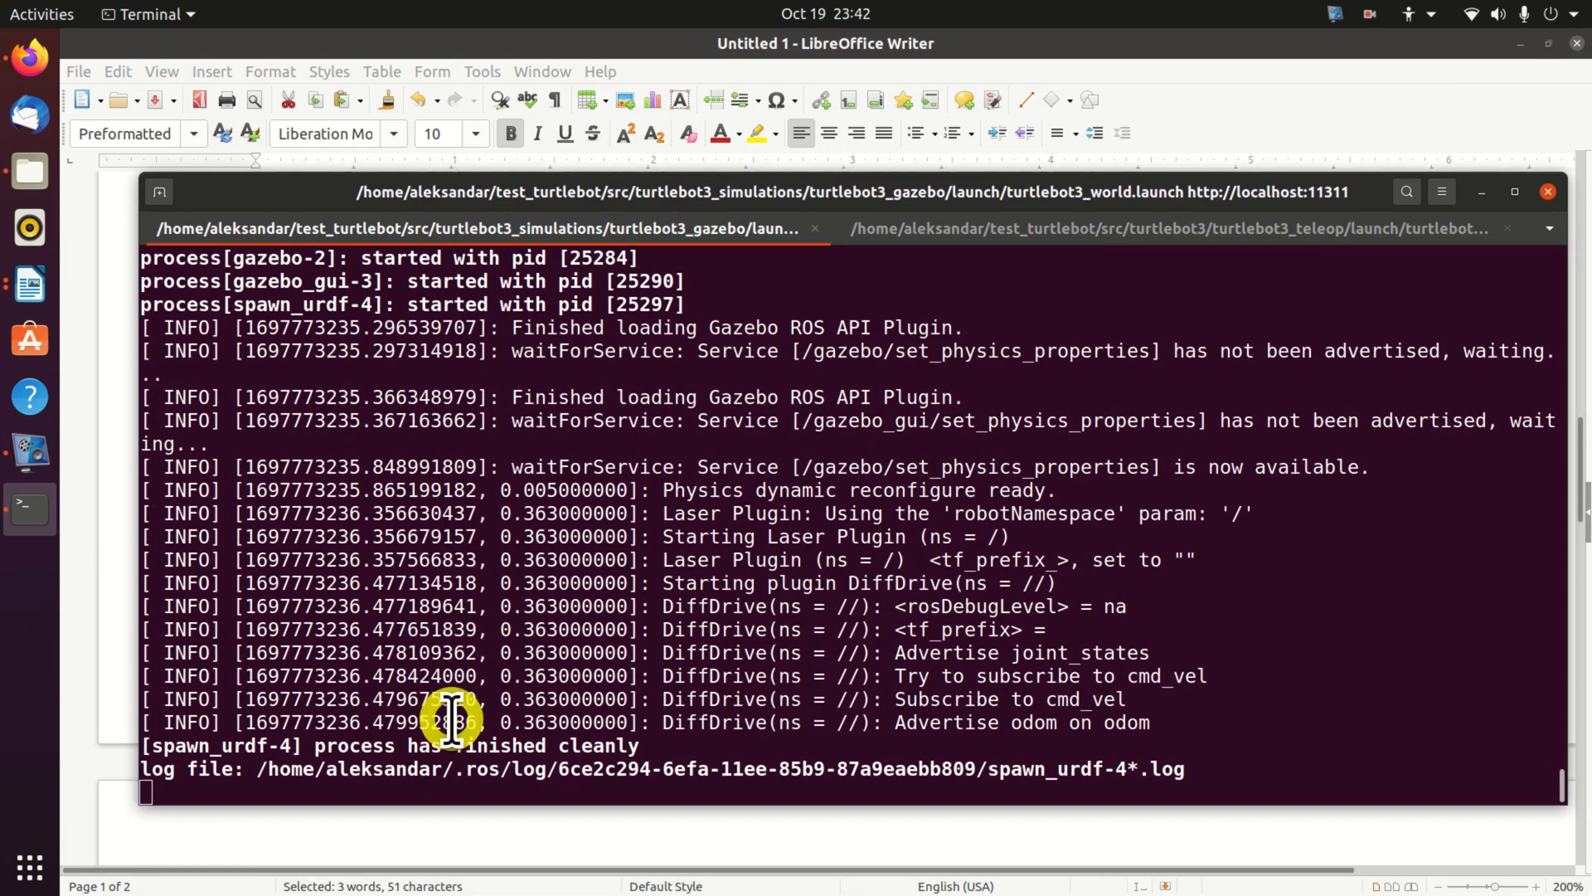
pyautogui.press('ctrl+c')
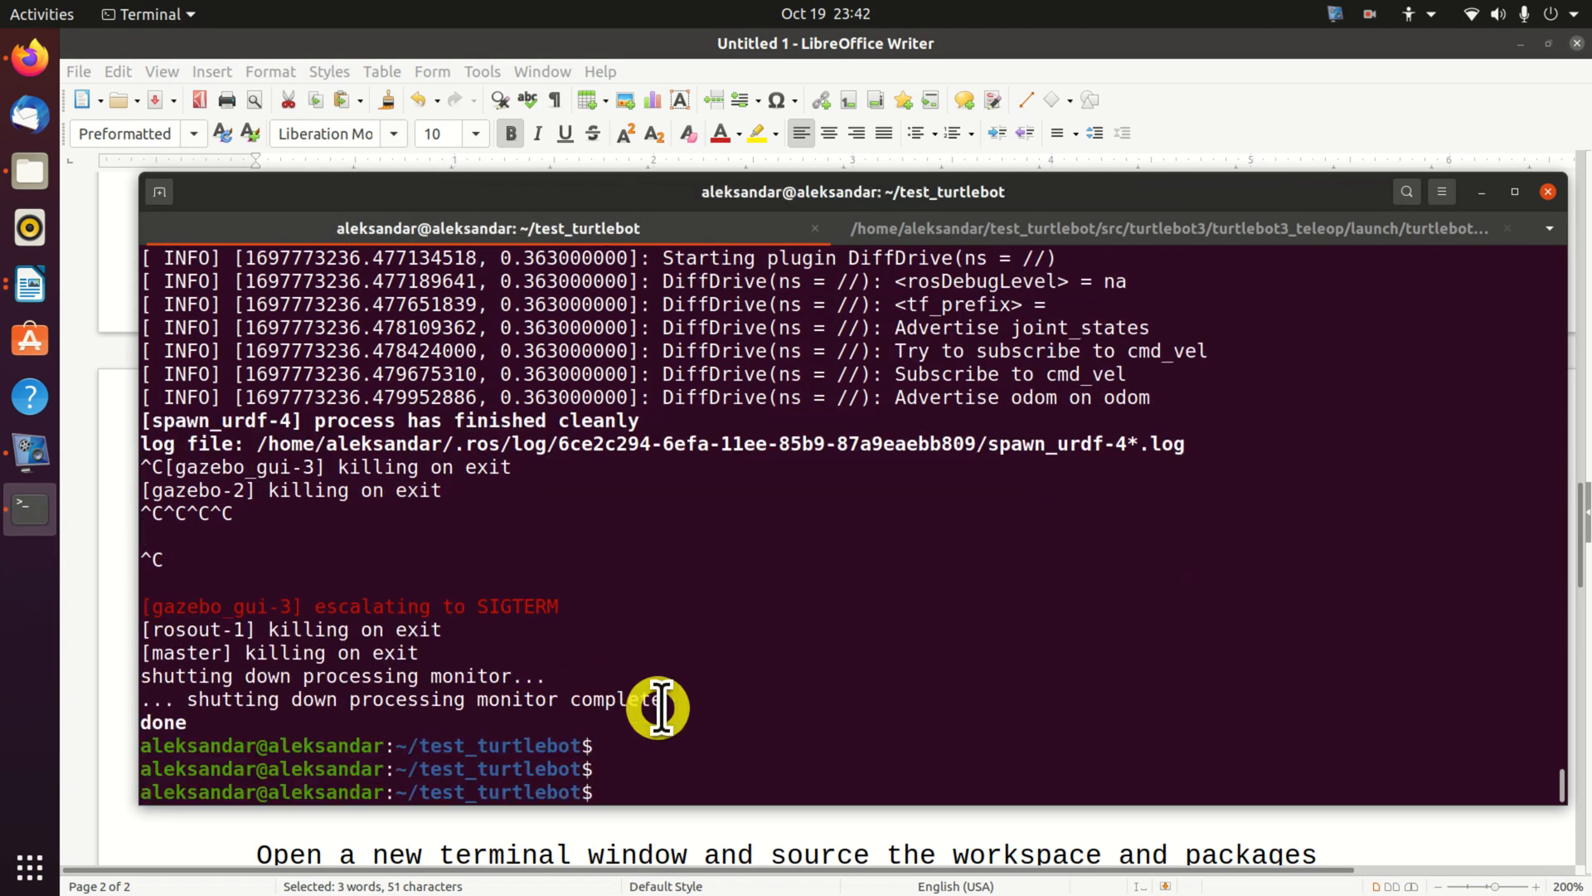
pyautogui.moveTo(660, 791)
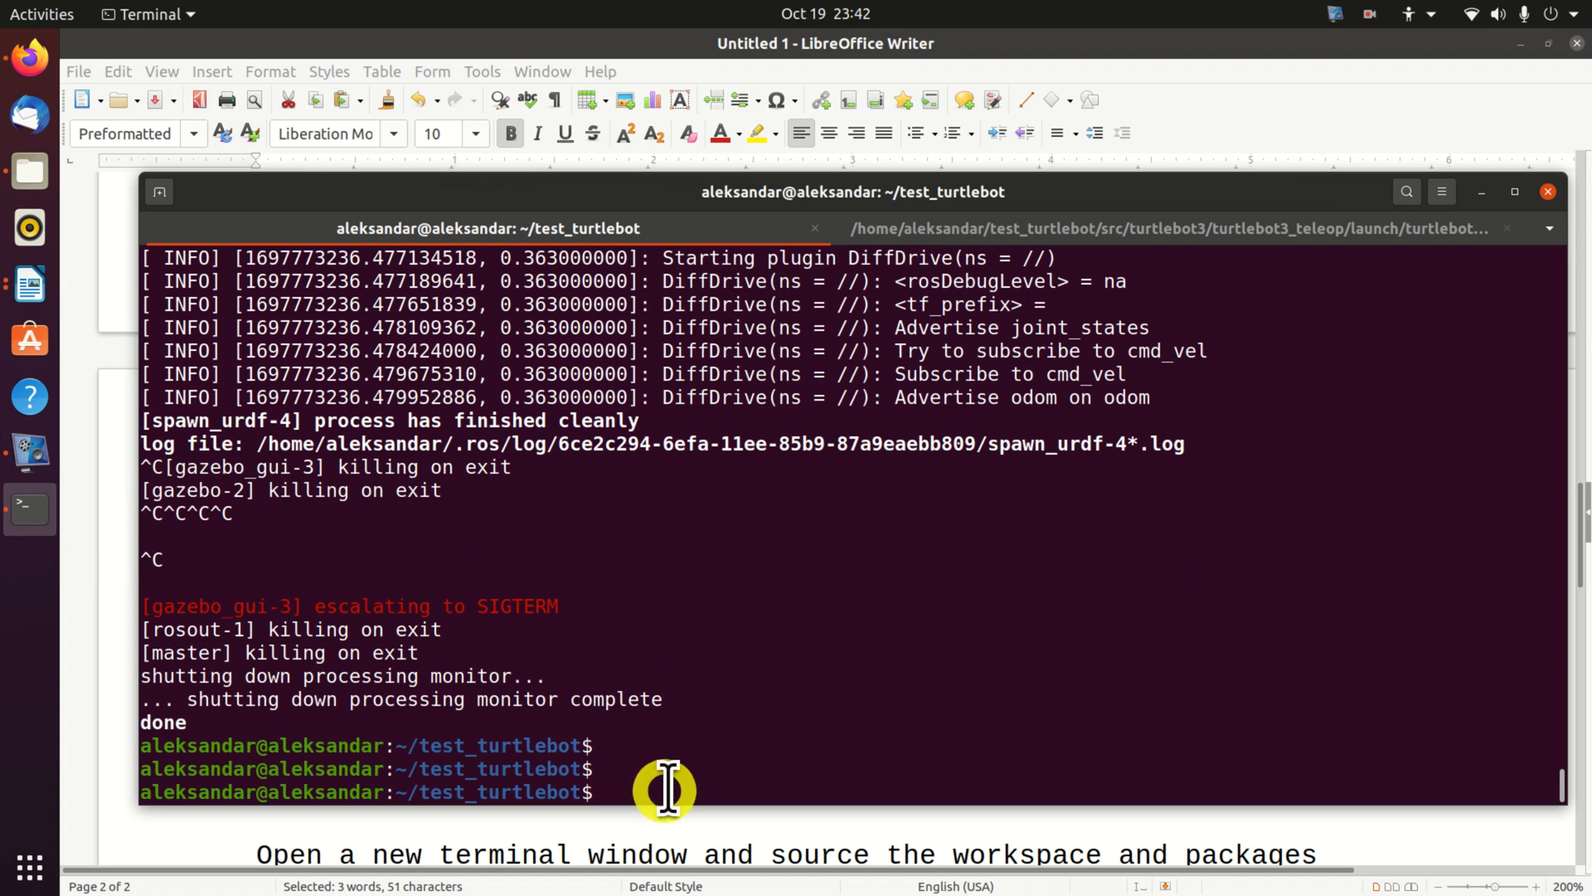
# - Run roslaunch turtlebot3_gazebo turtlebot3_house.launch to start the house world with the burger robot
pyautogui.write('roslaunch turtlebot3_gazebo turtlebot3_house.launch')
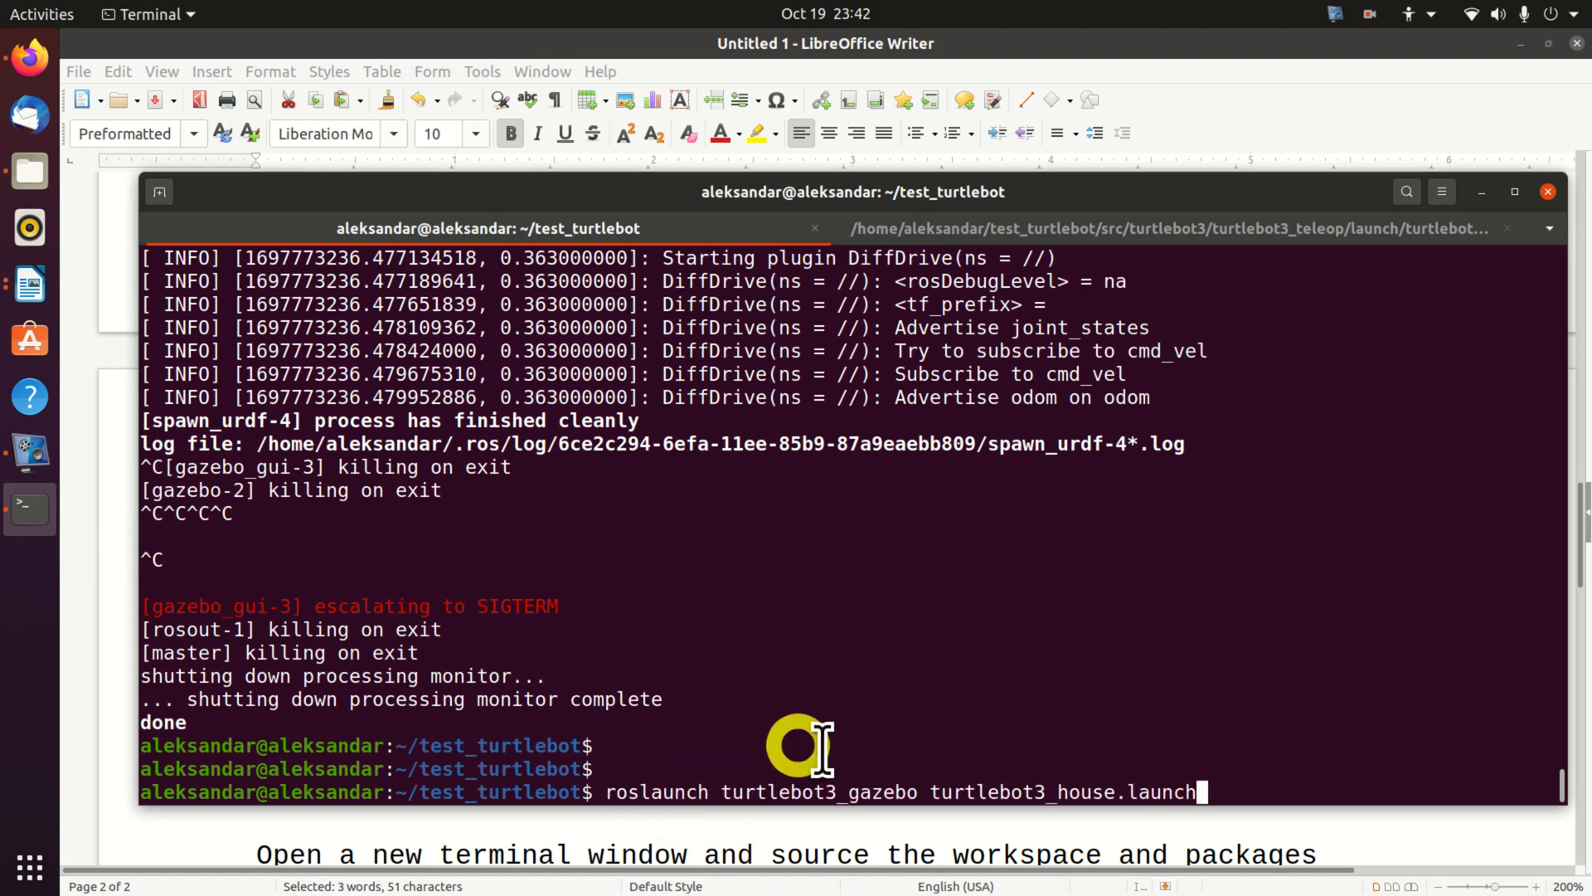
pyautogui.moveTo(1149, 792)
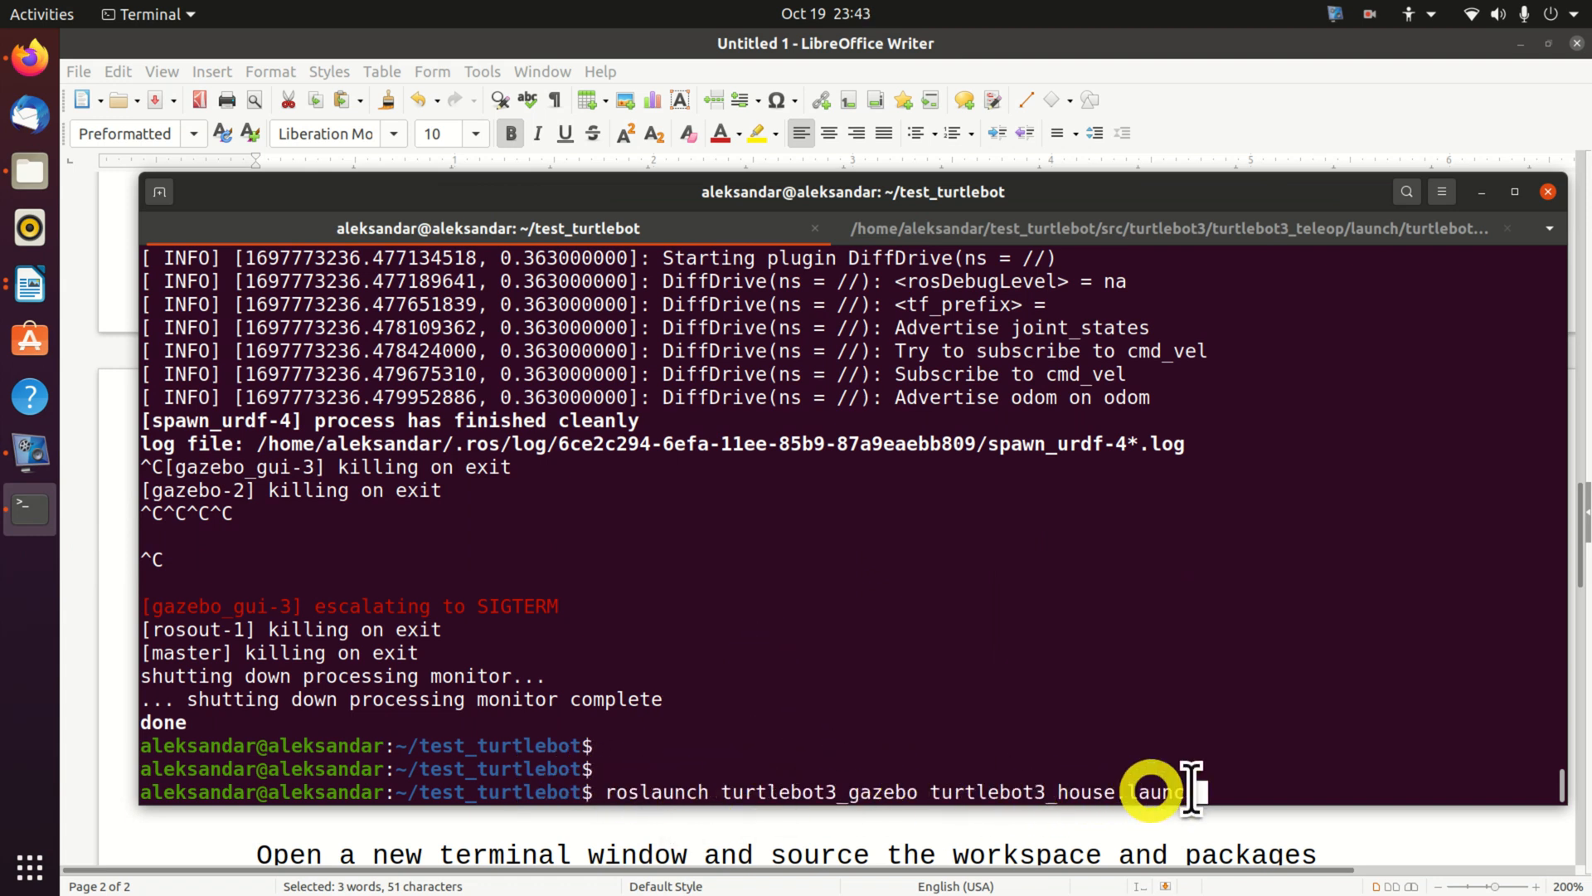
pyautogui.press('Return')
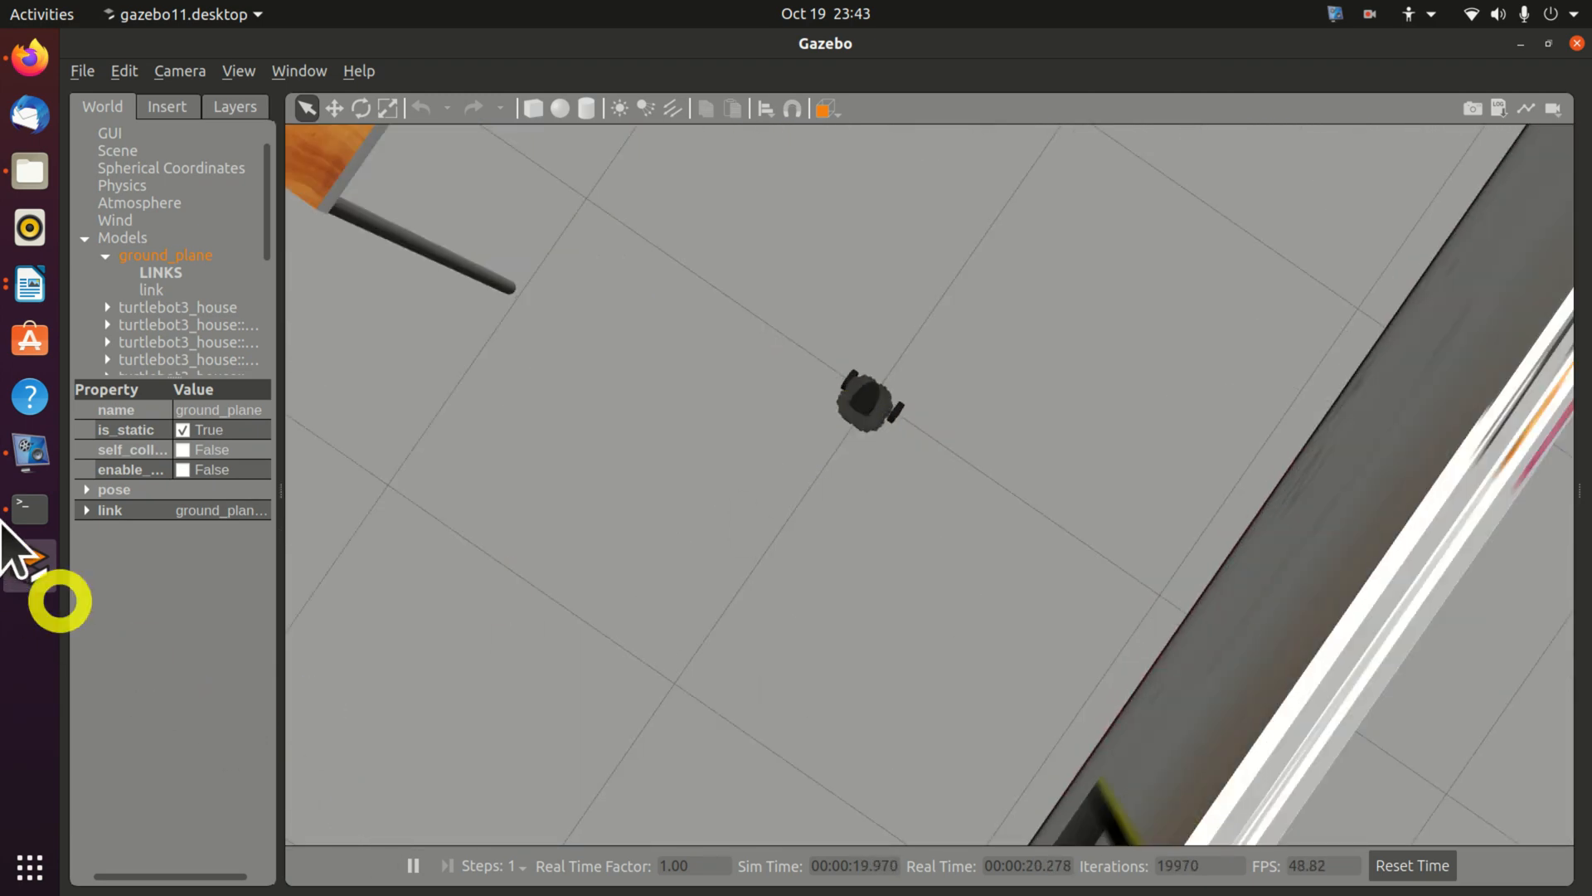
# - Relaunch the keyboard teleop node in its terminal and place it below the house world view
pyautogui.click(28, 509)
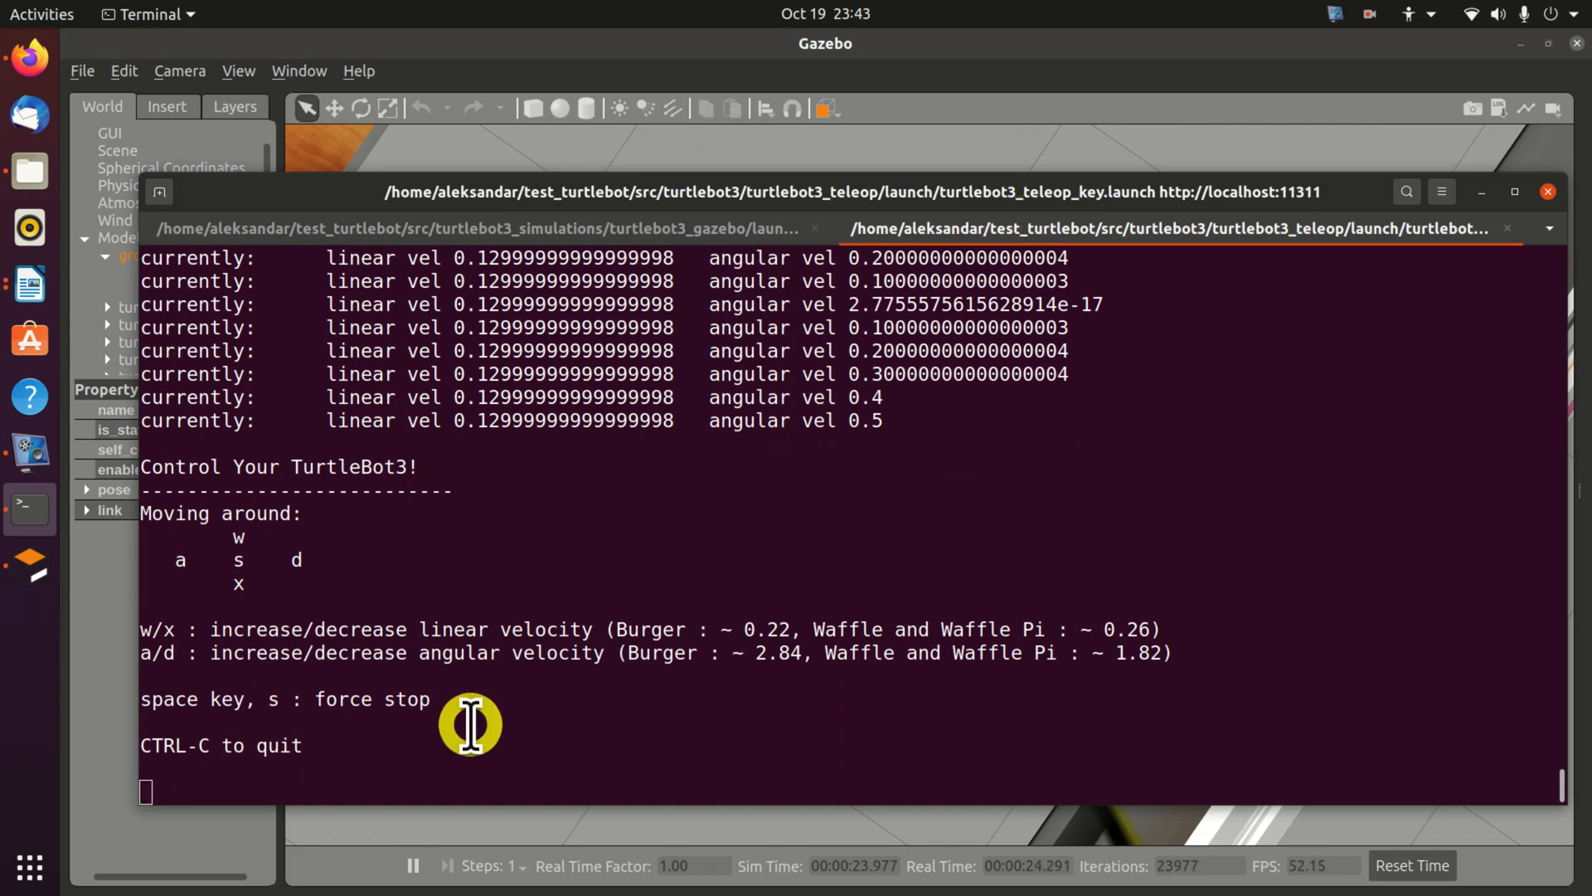
pyautogui.press('ctrl+c')
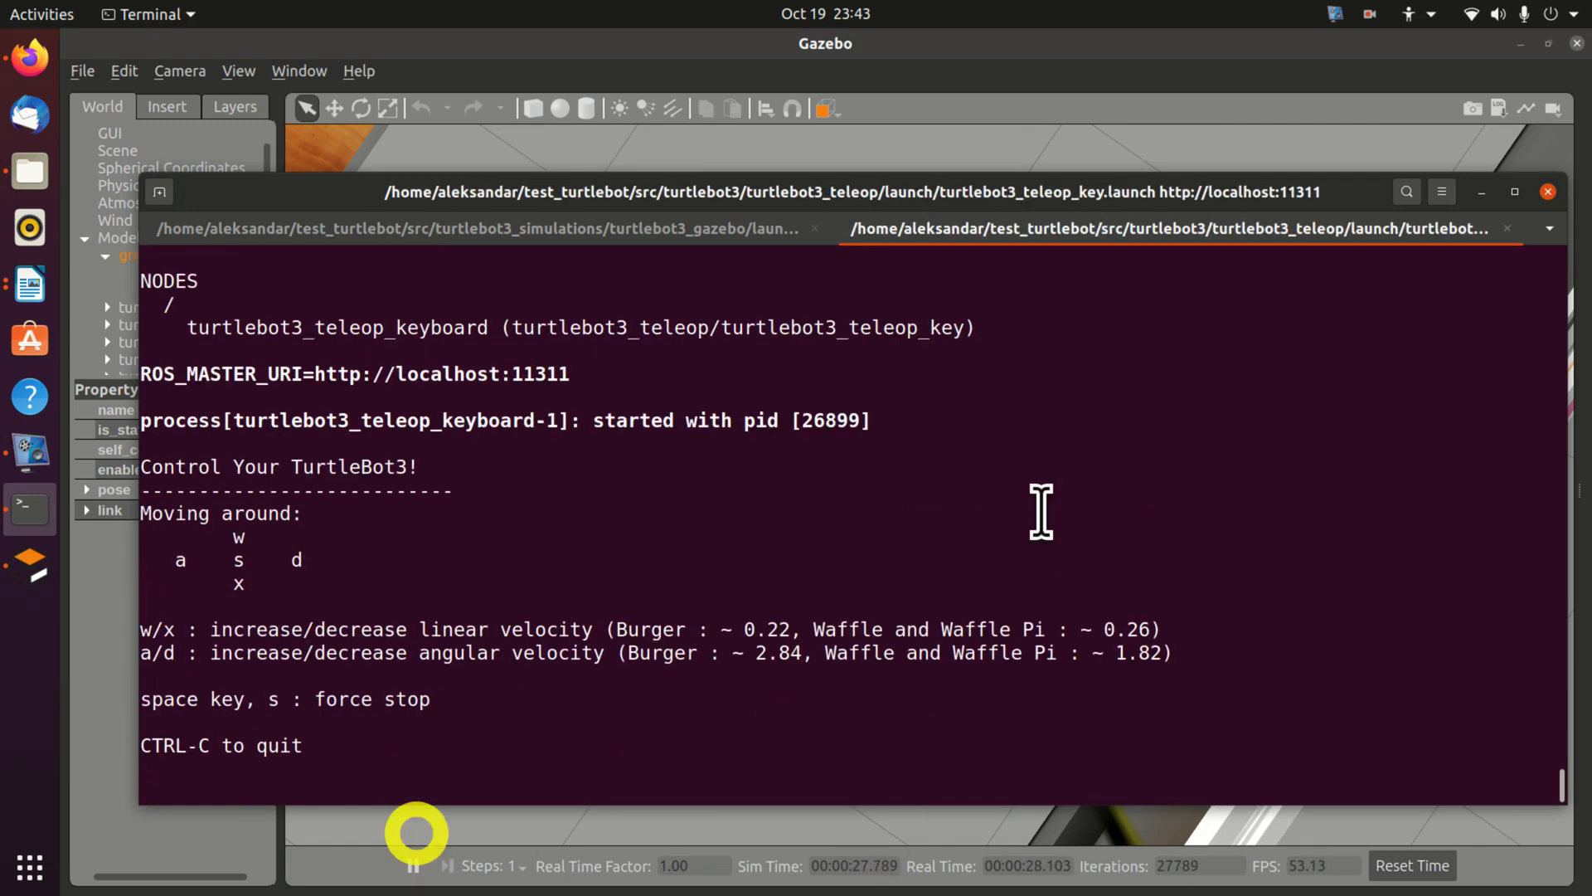
pyautogui.moveTo(826, 193); pyautogui.dragTo(909, 733)
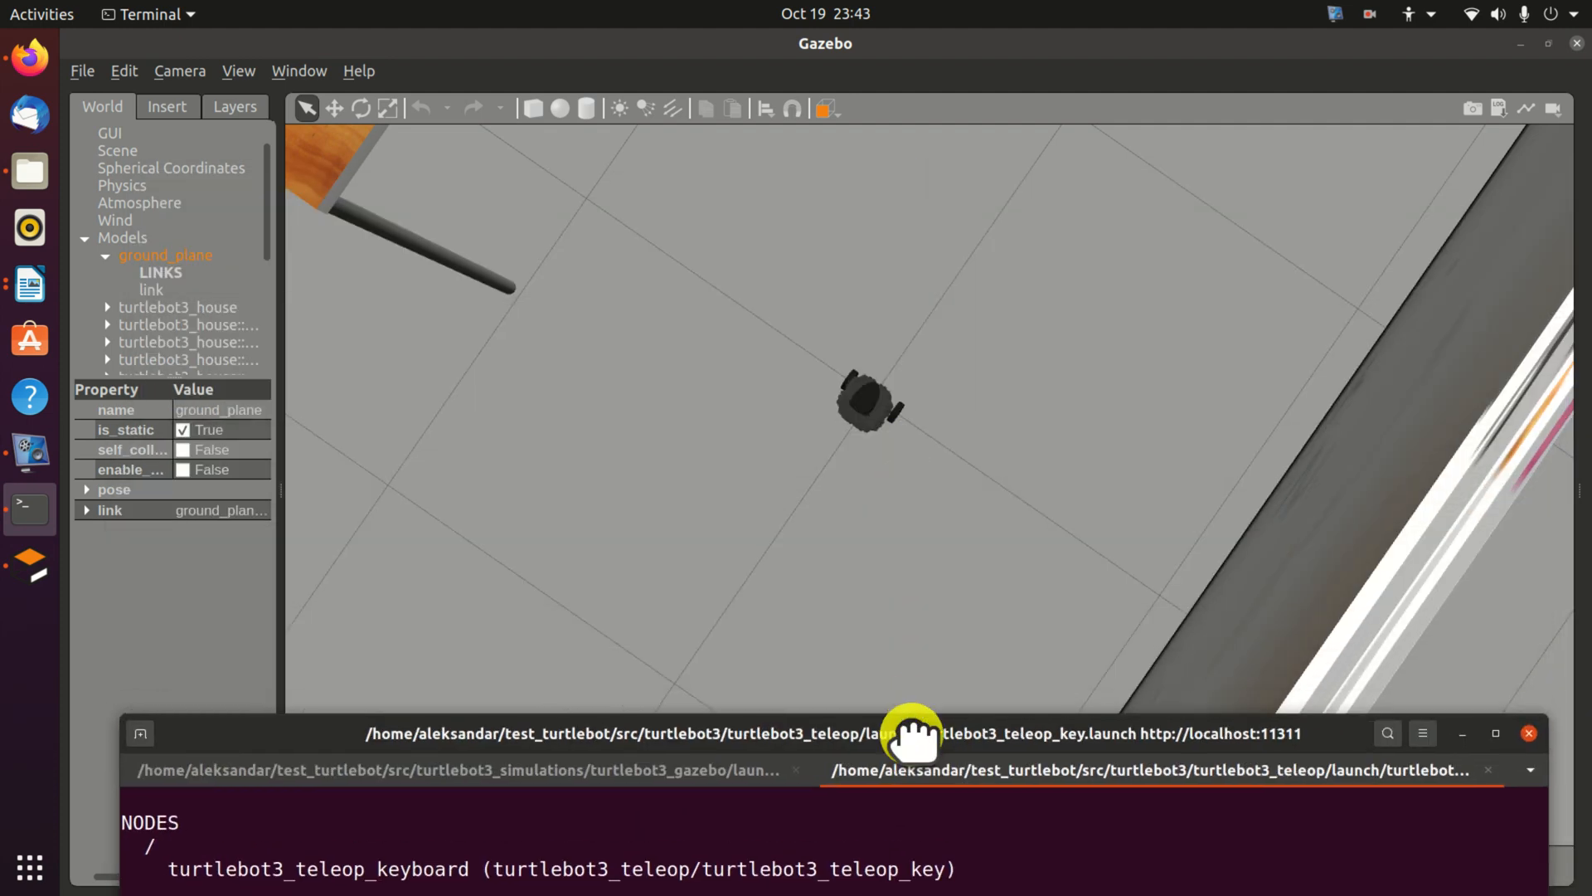